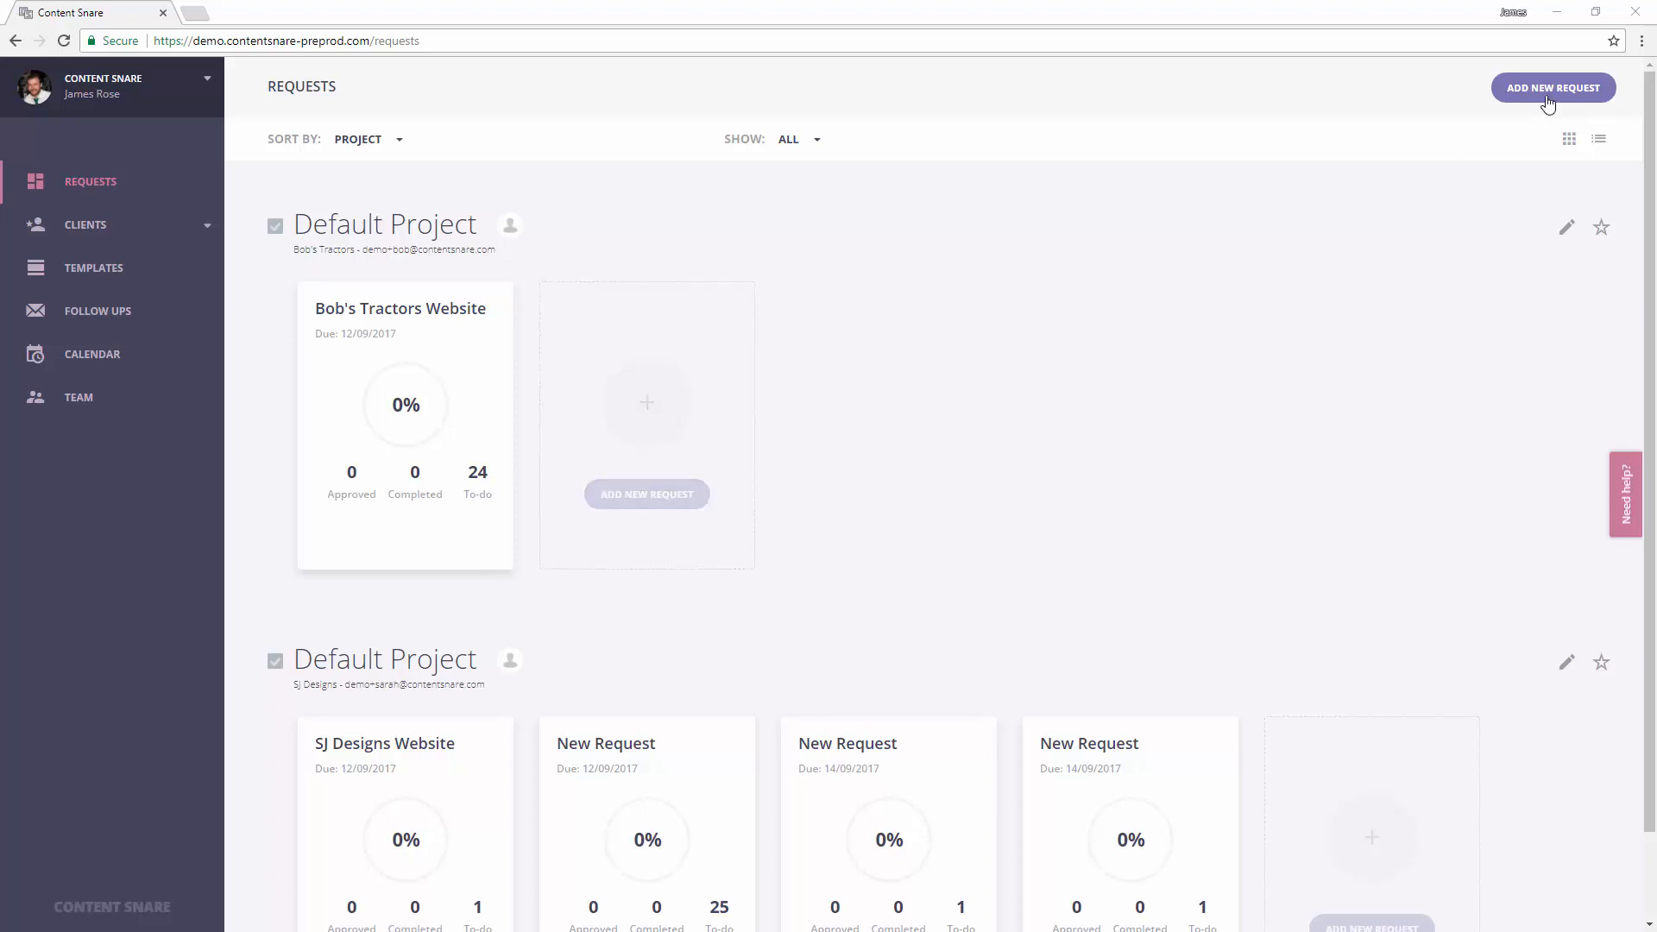
- Start a new request named 'A new website' and go to choose its client
left_click(1552, 88)
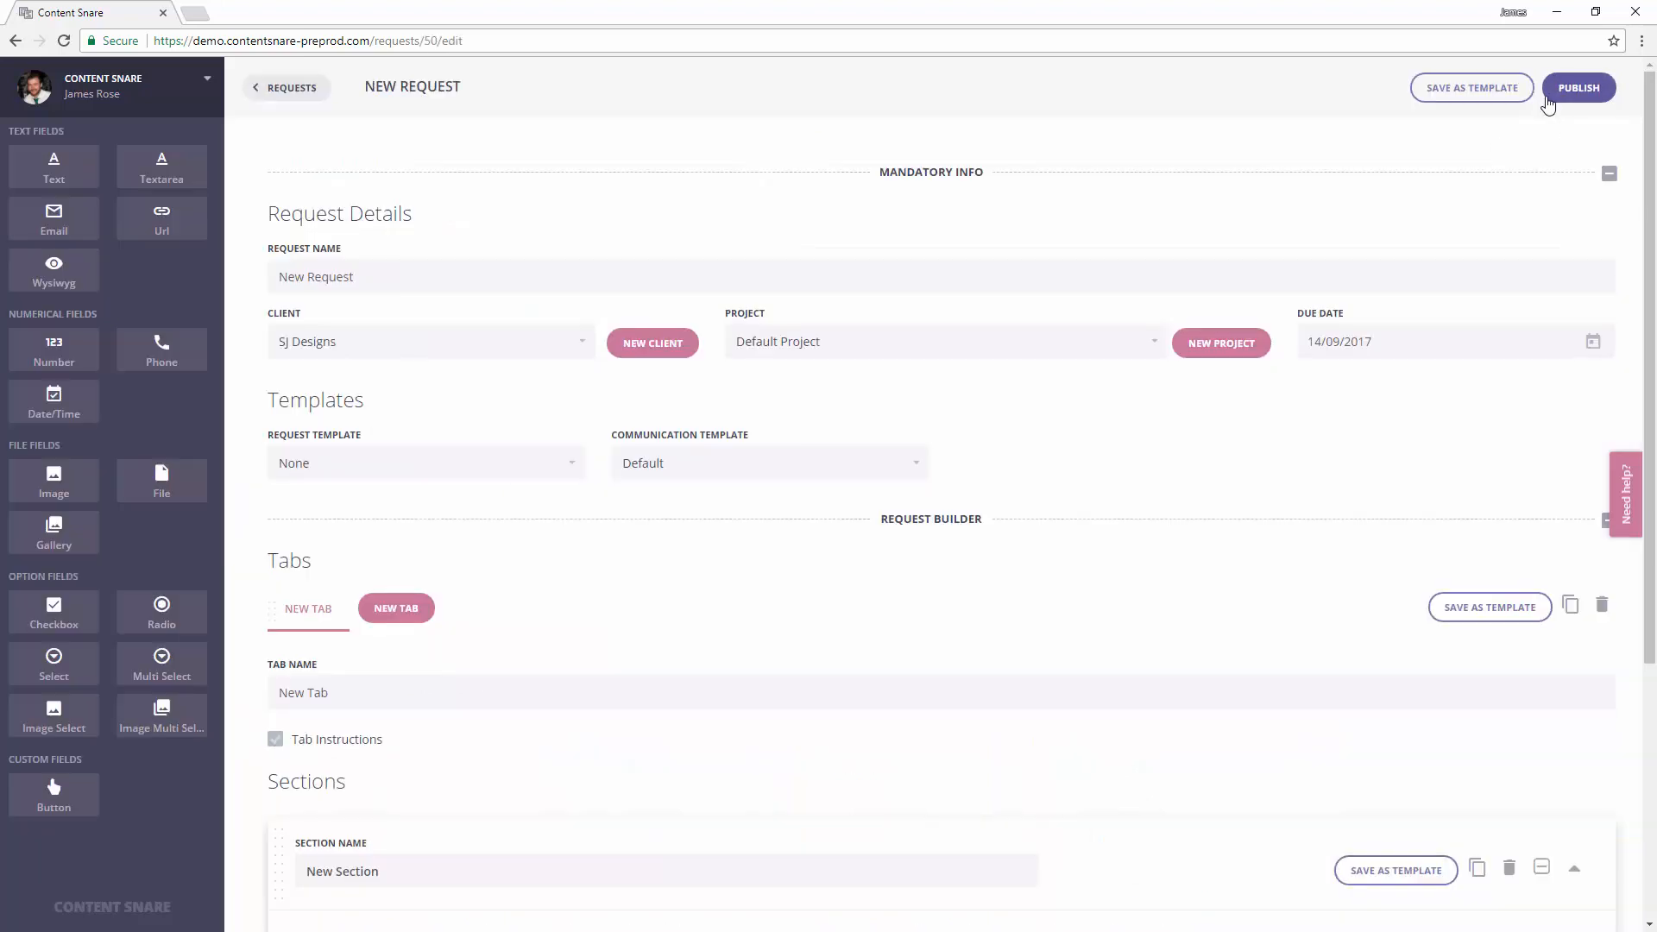
type("A new website")
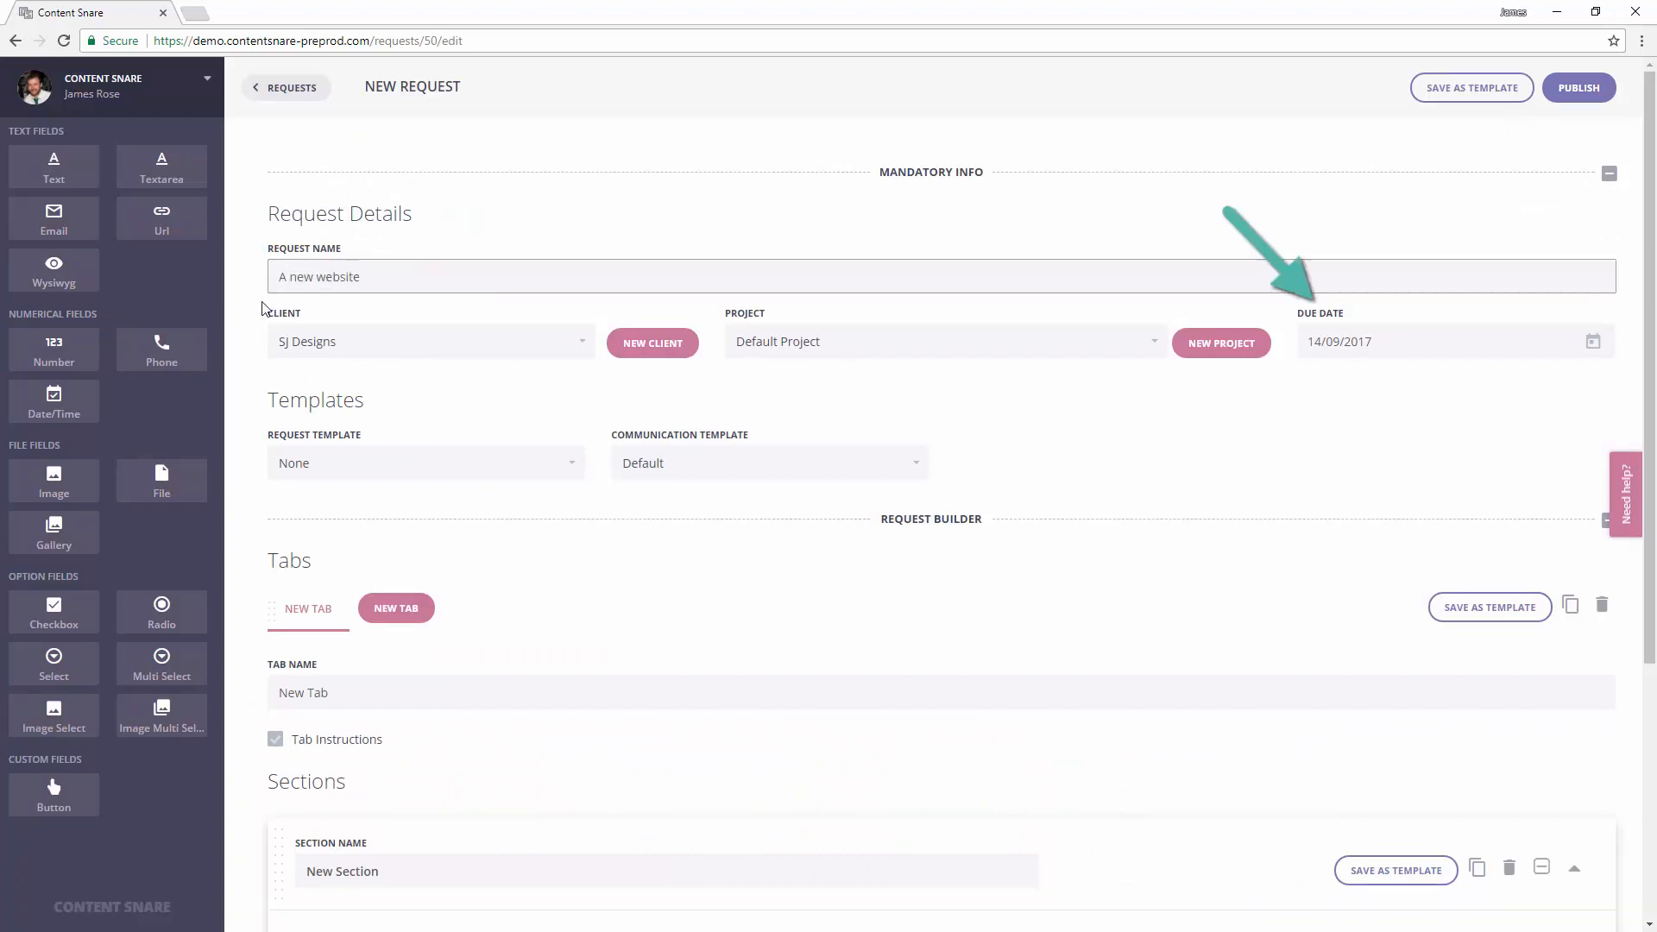
left_click(430, 341)
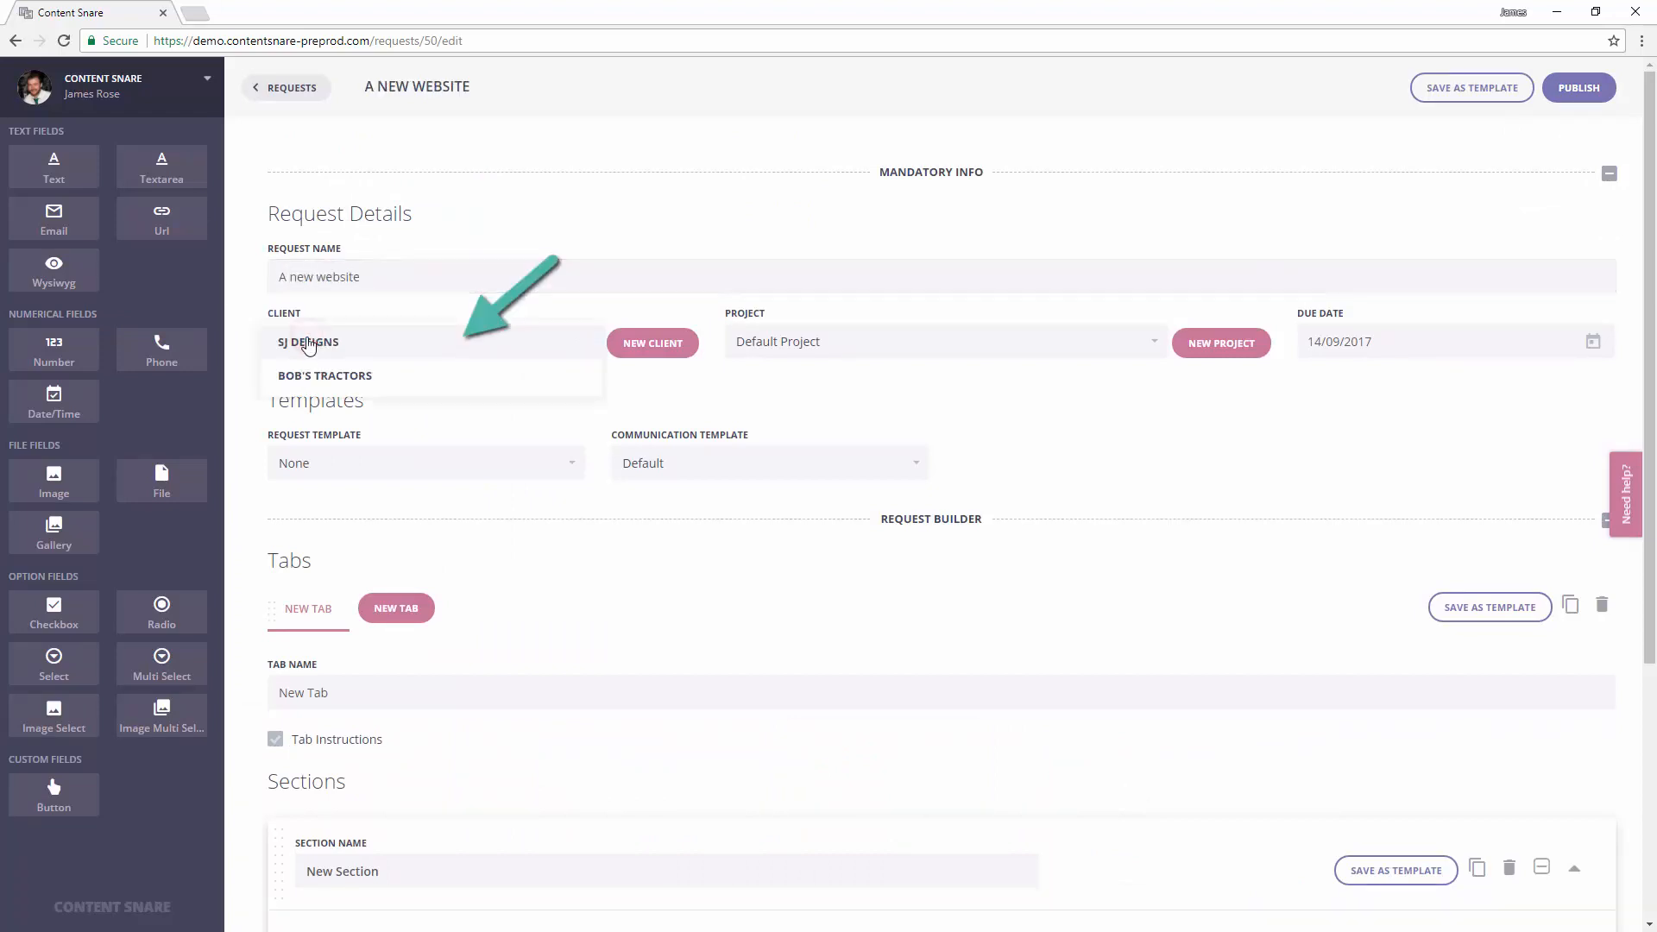
left_click(652, 342)
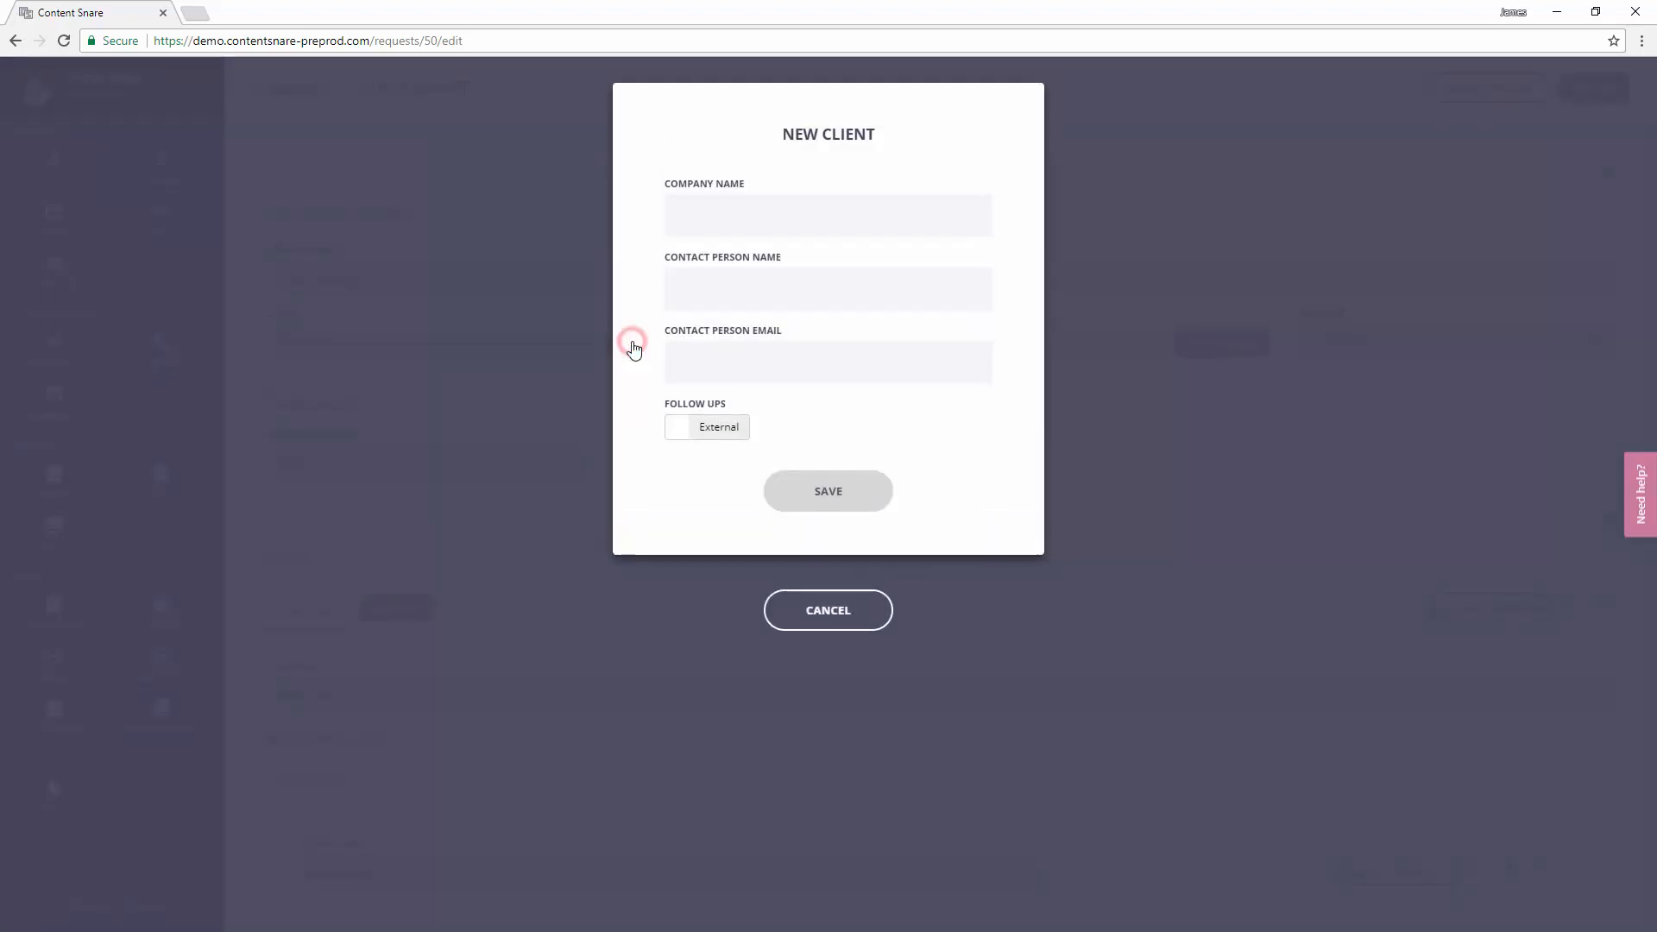
type("Aktura")
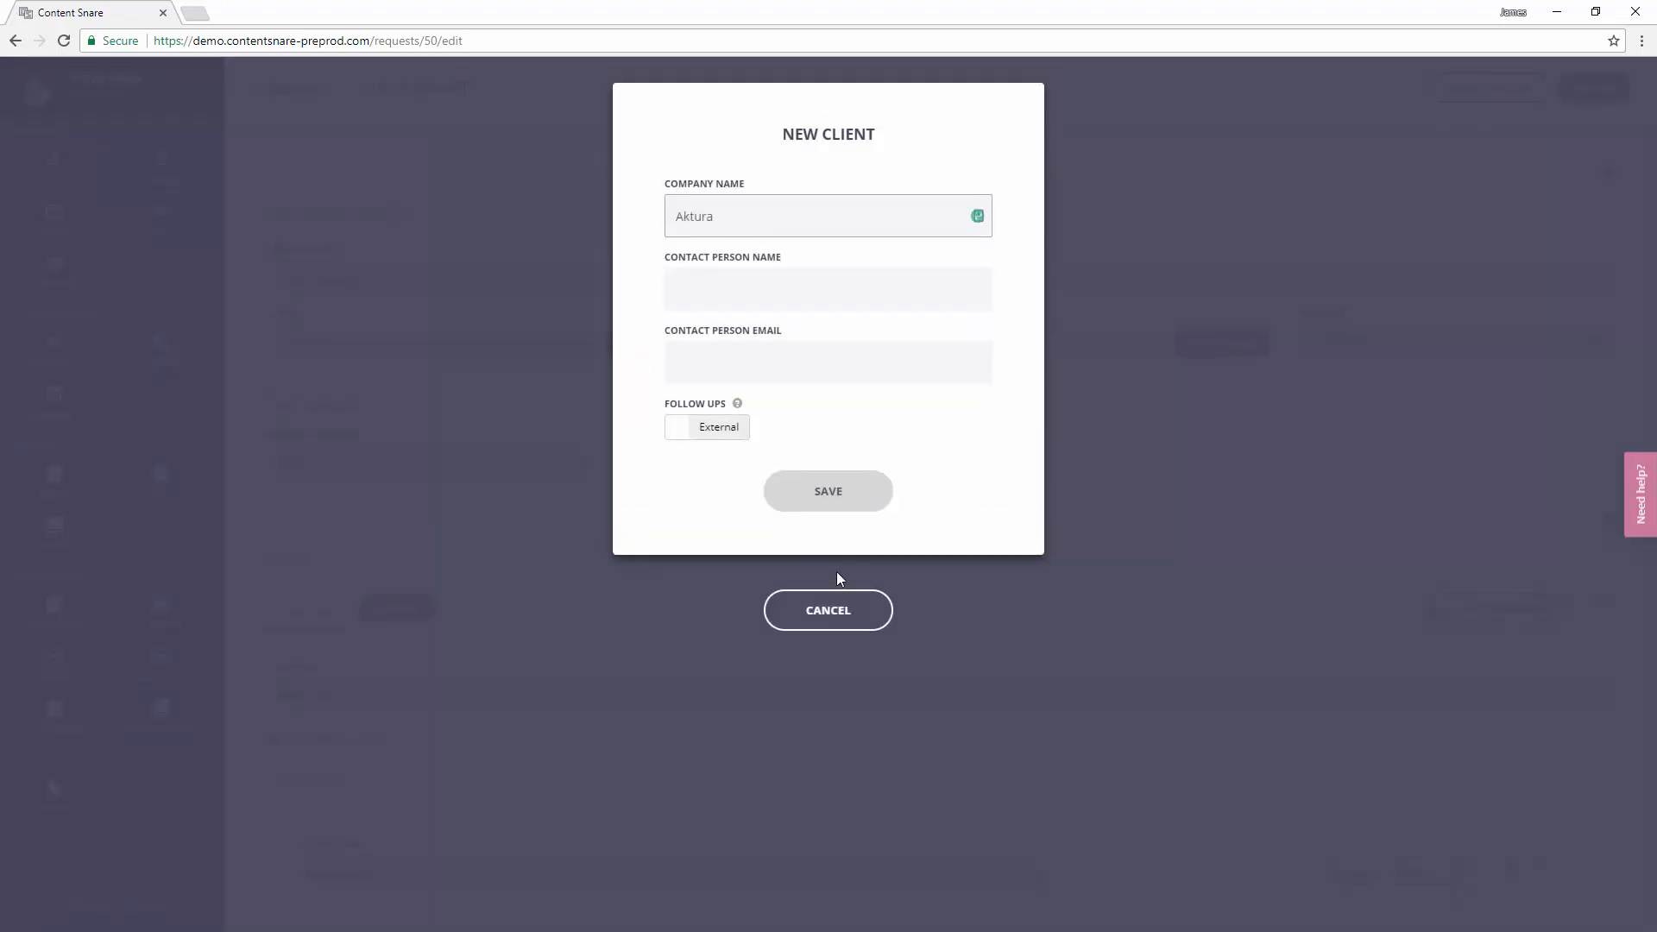
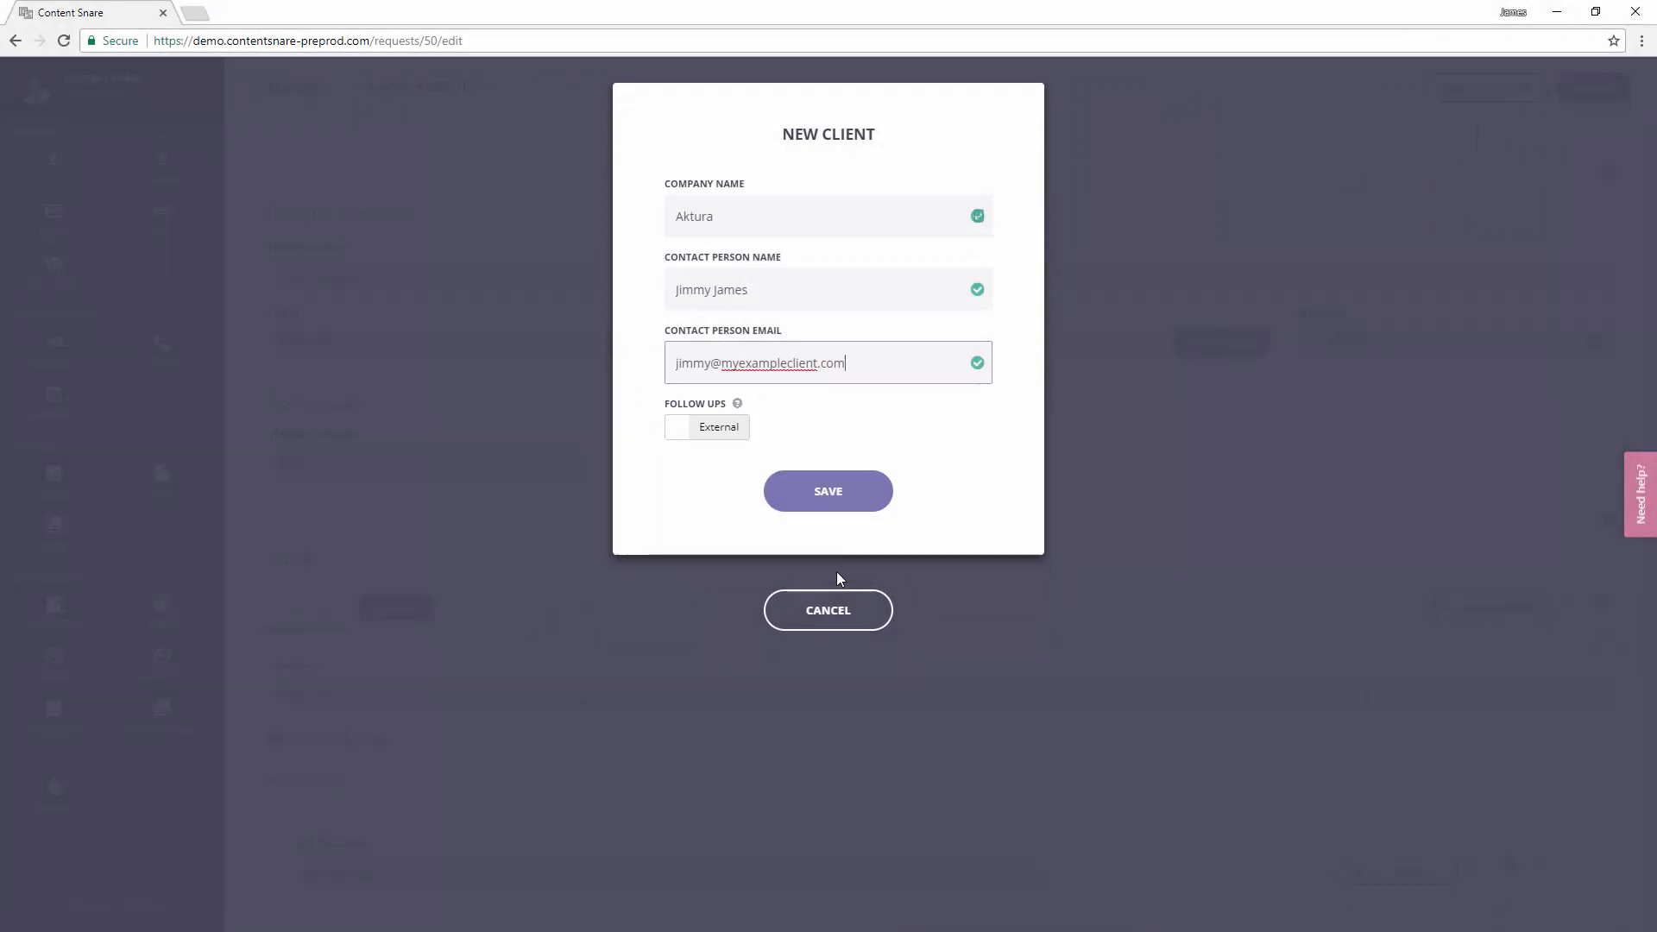
mouse_move(738, 479)
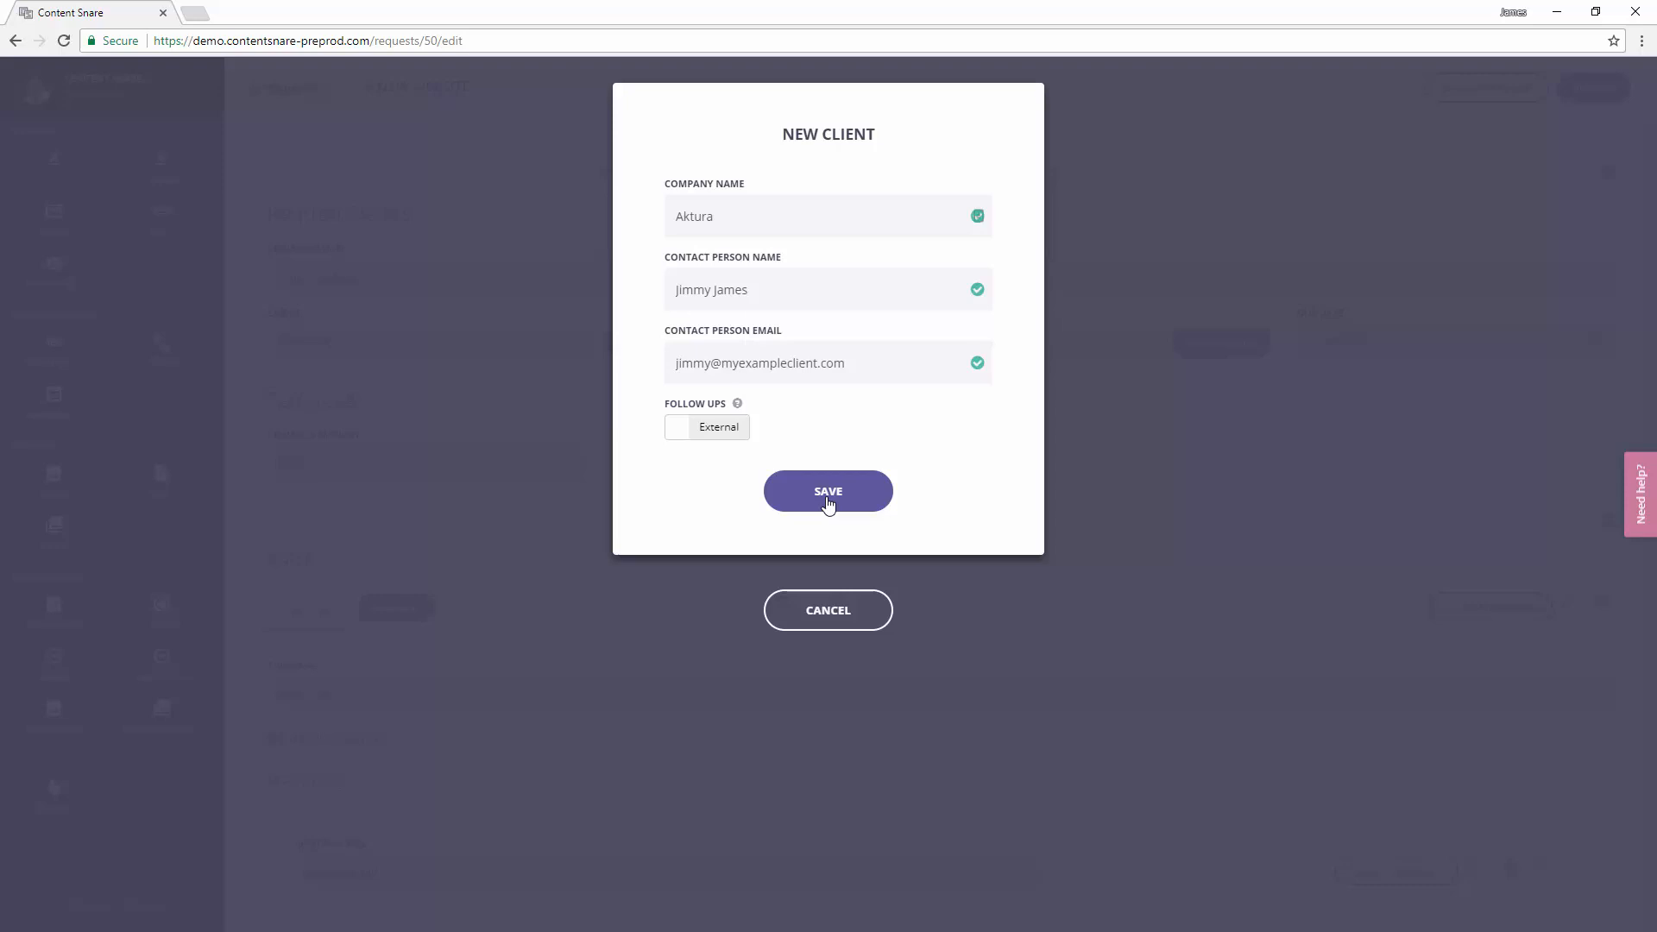
left_click(827, 491)
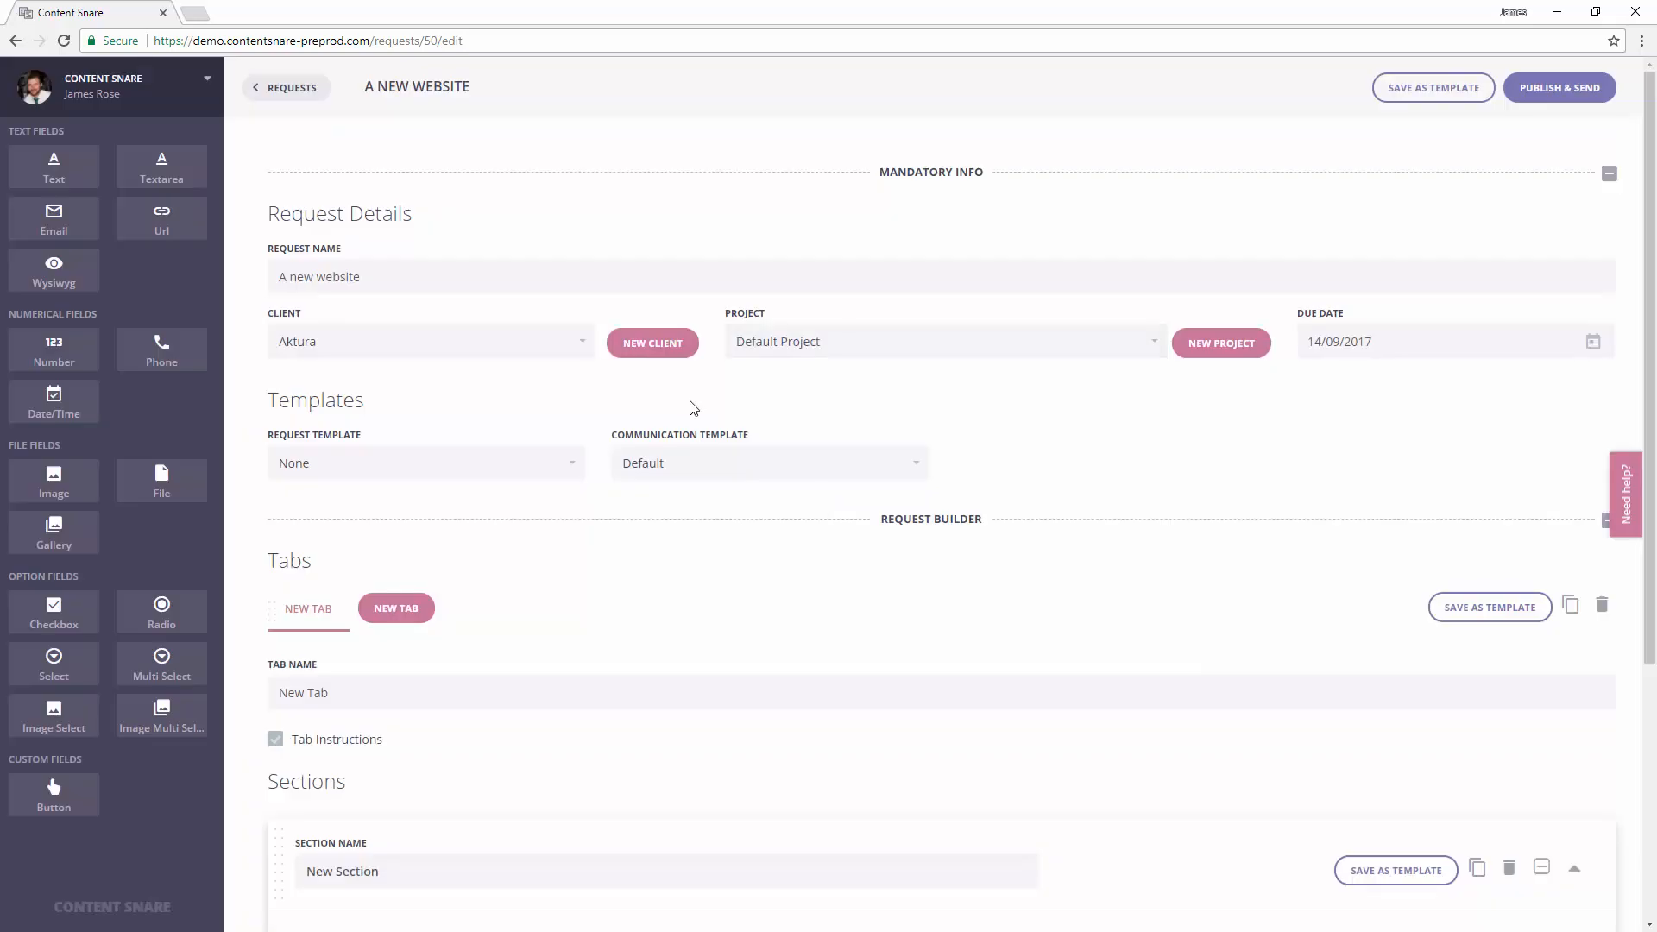
mouse_move(704, 404)
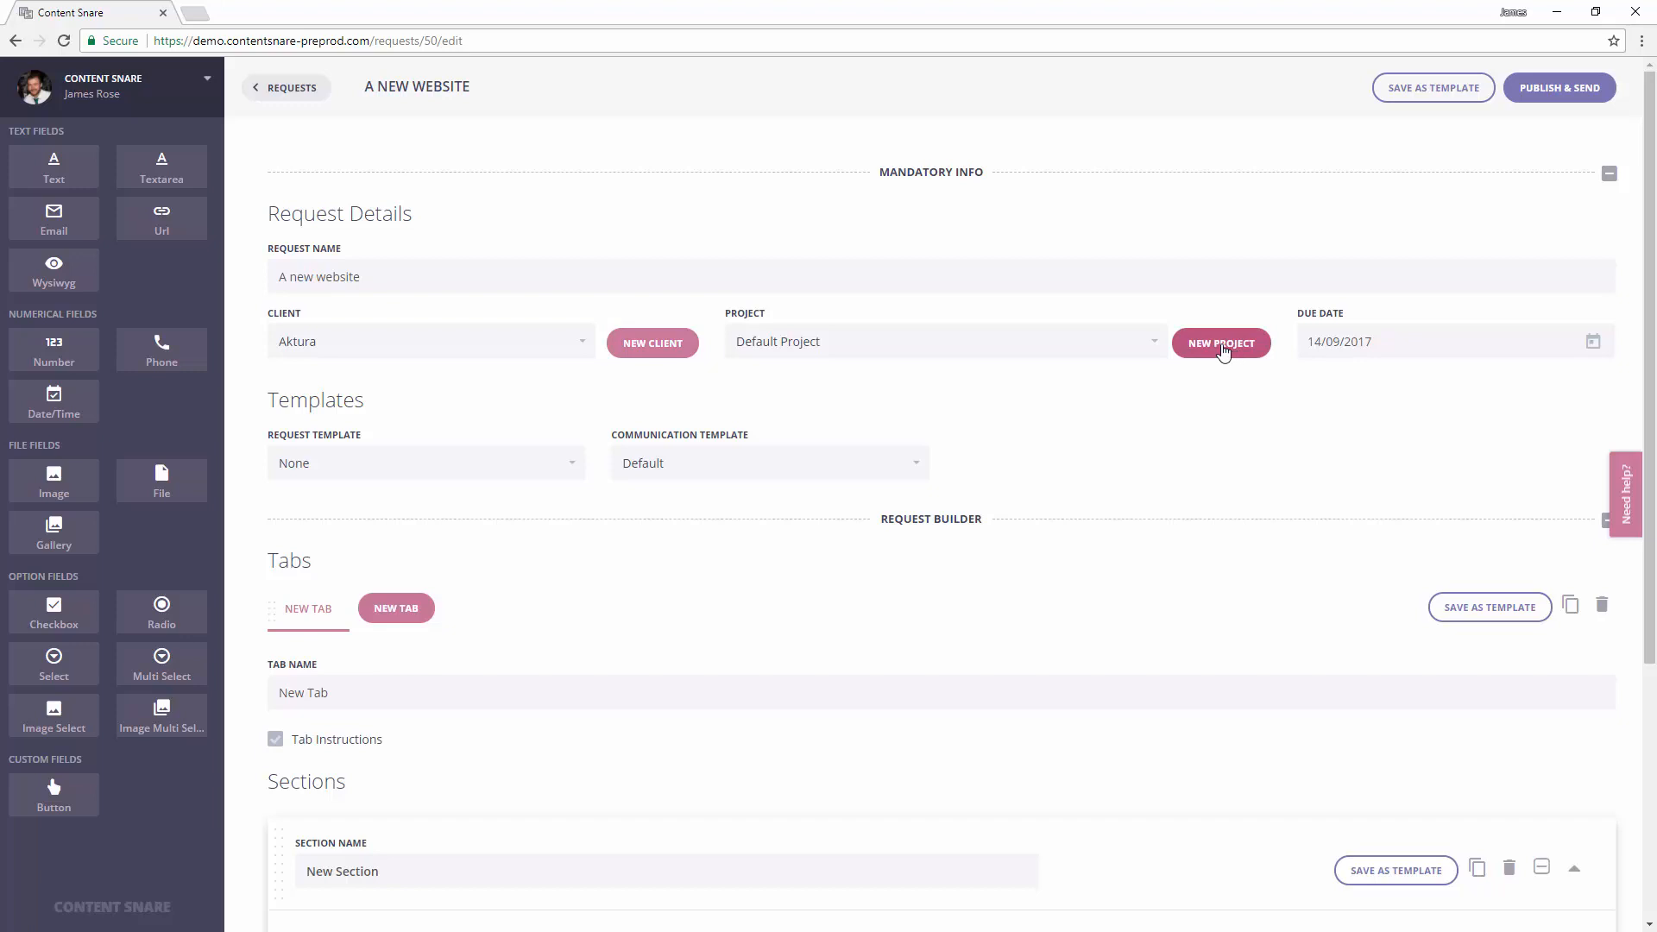
left_click(1220, 341)
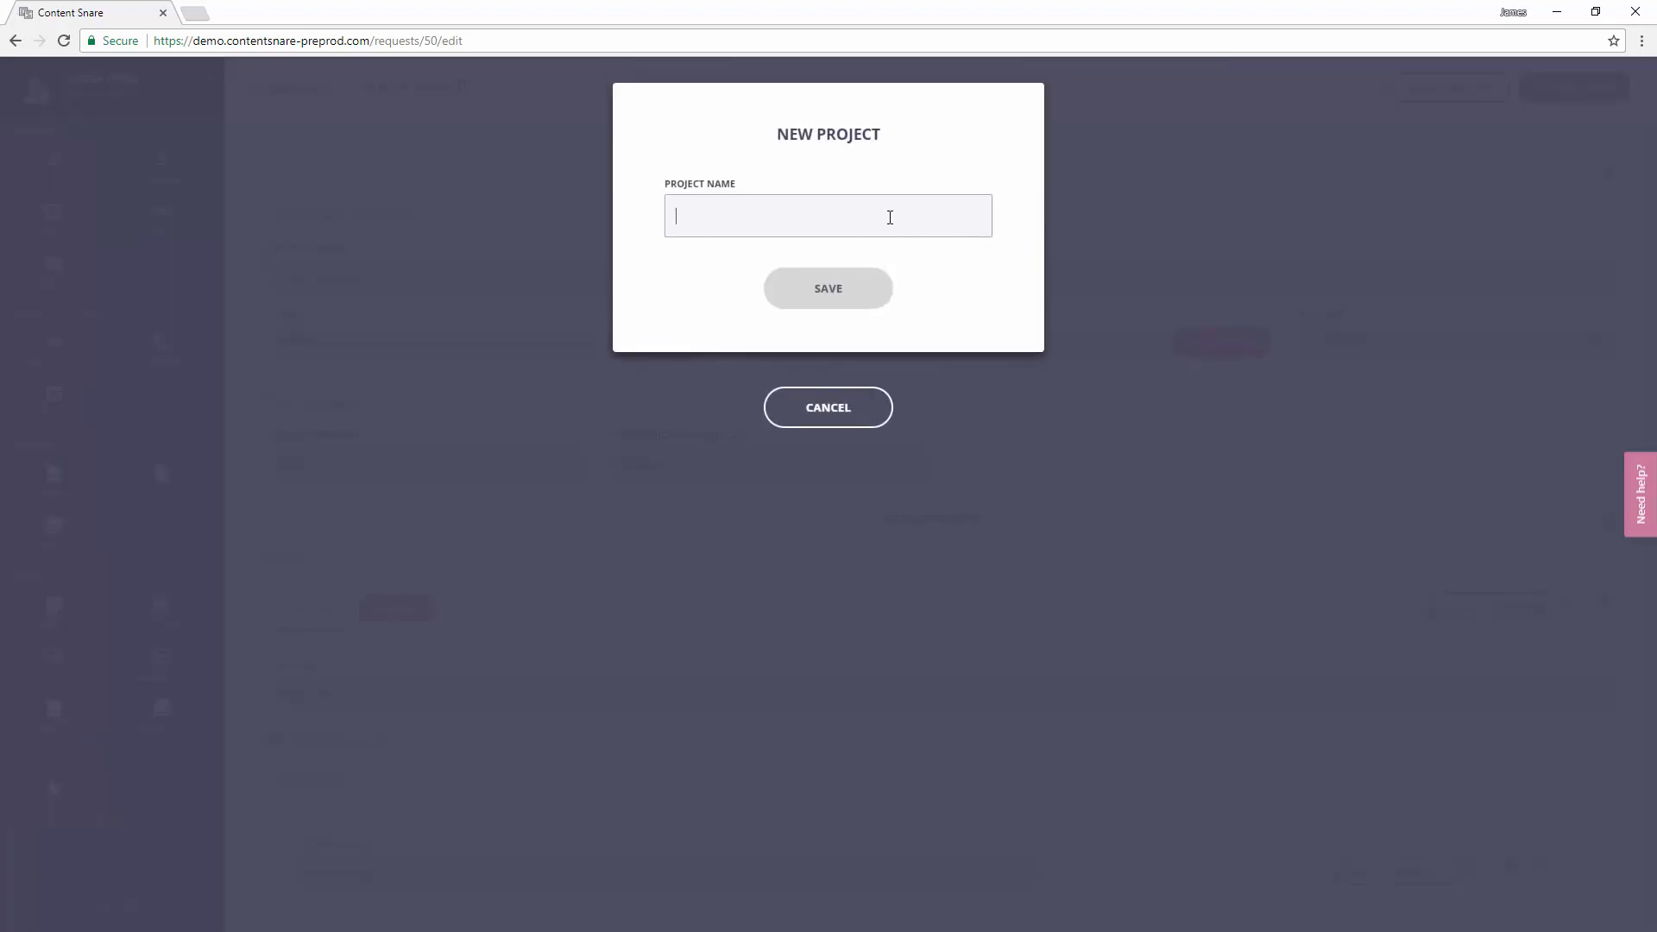
left_click(827, 407)
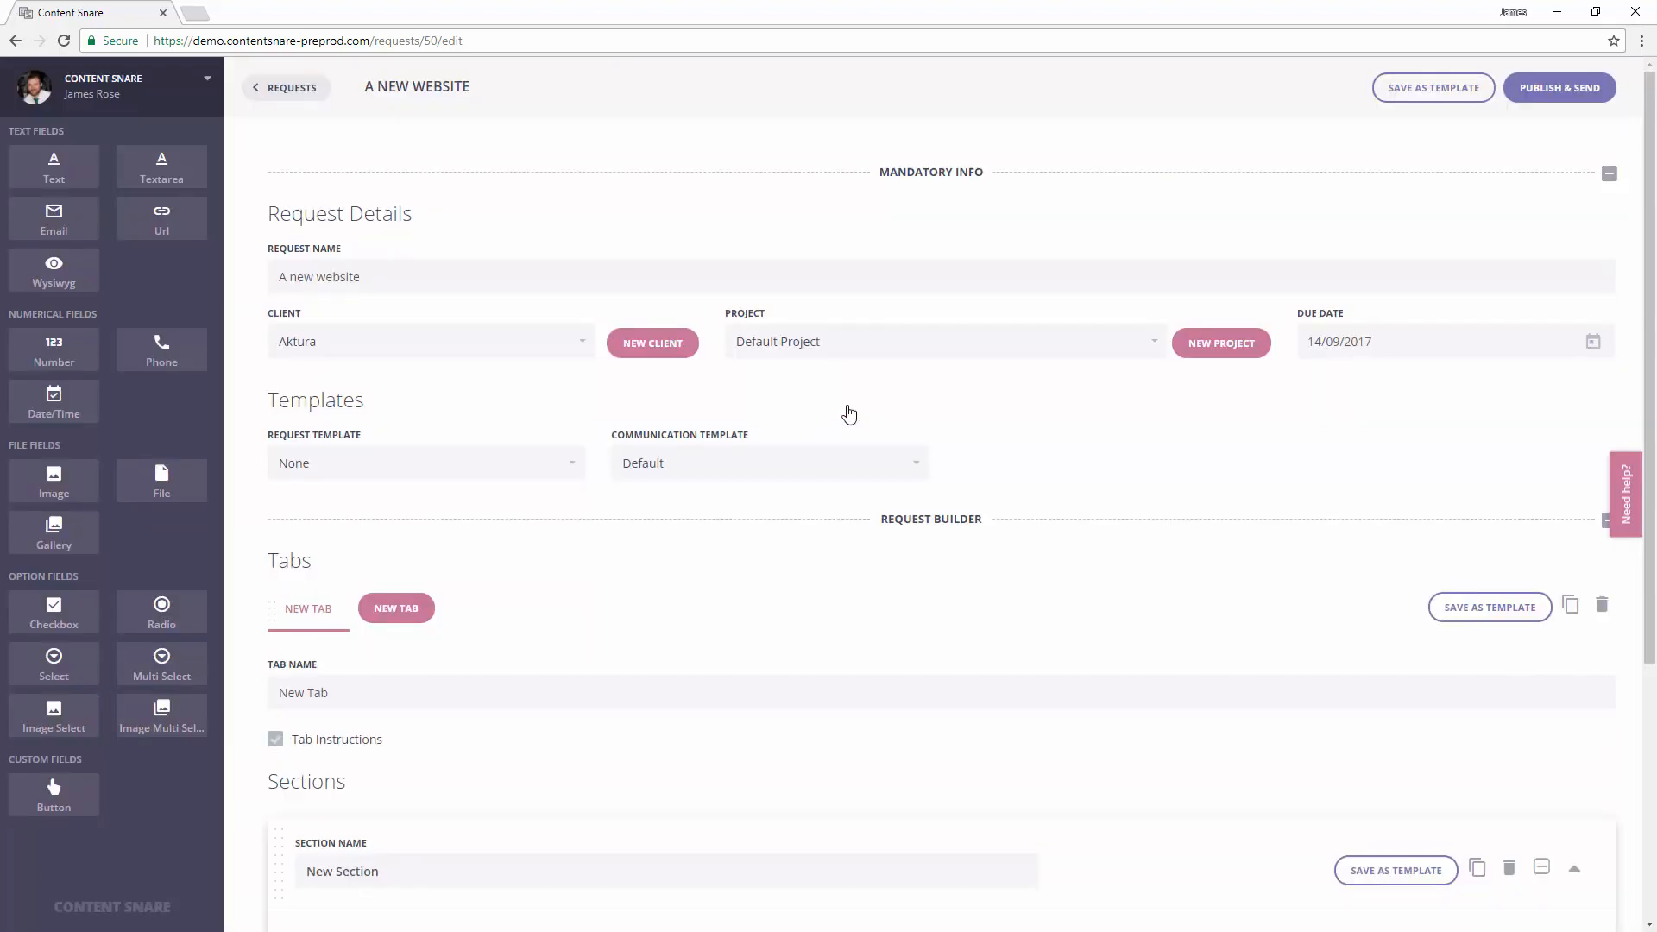
left_click(427, 463)
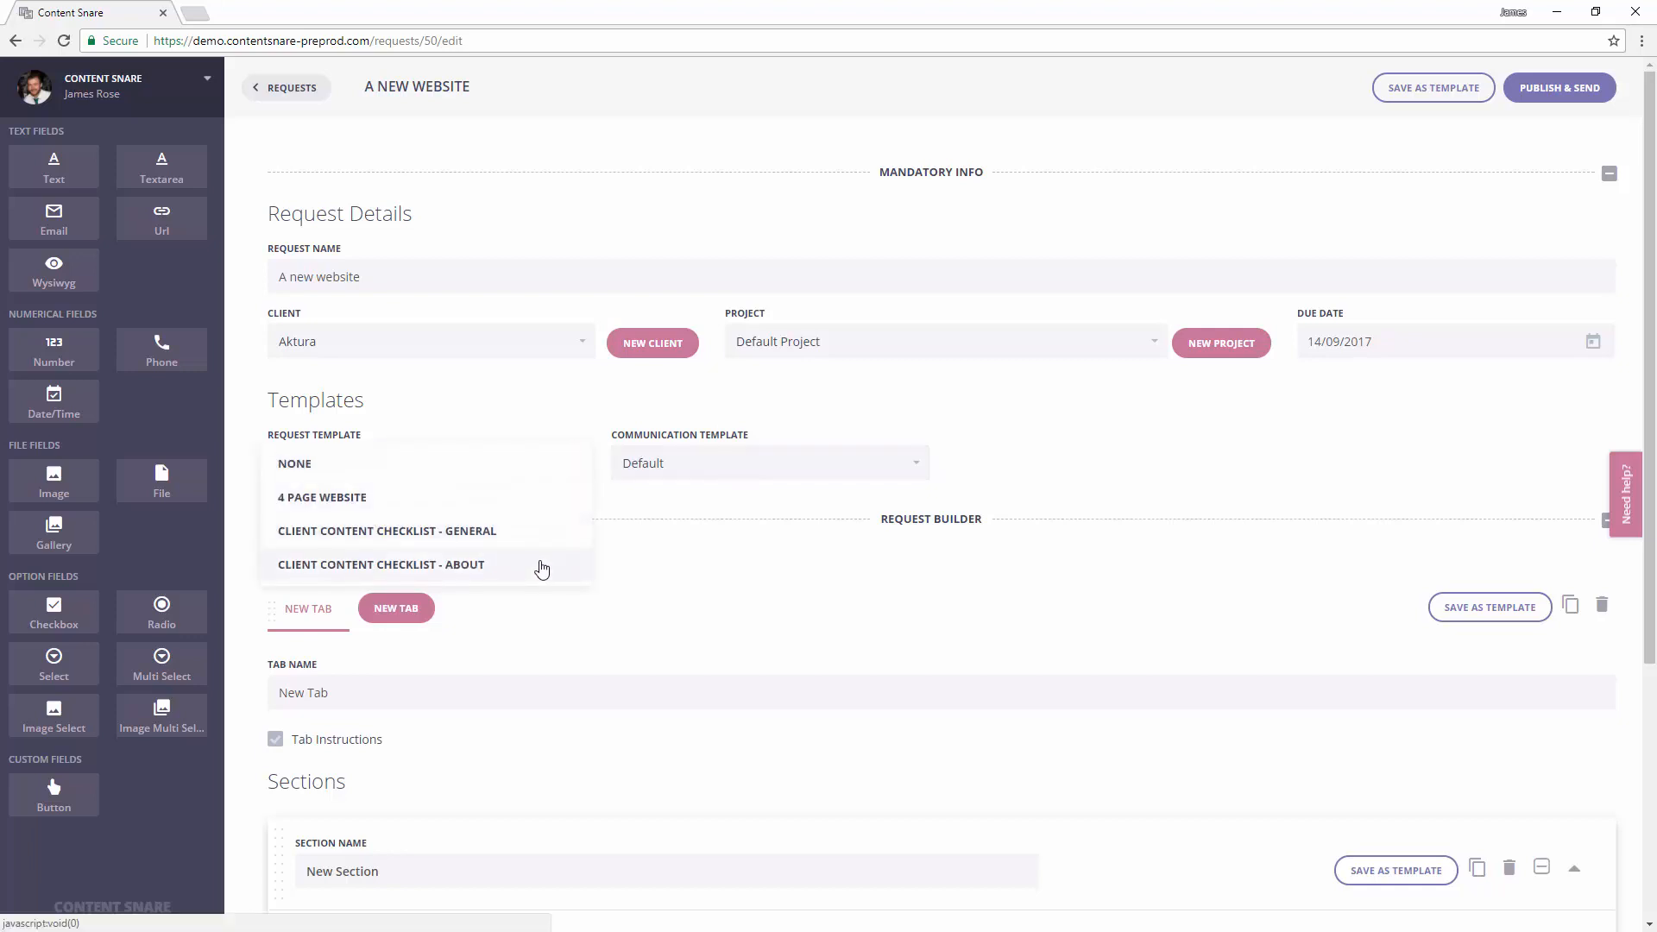
left_click(296, 463)
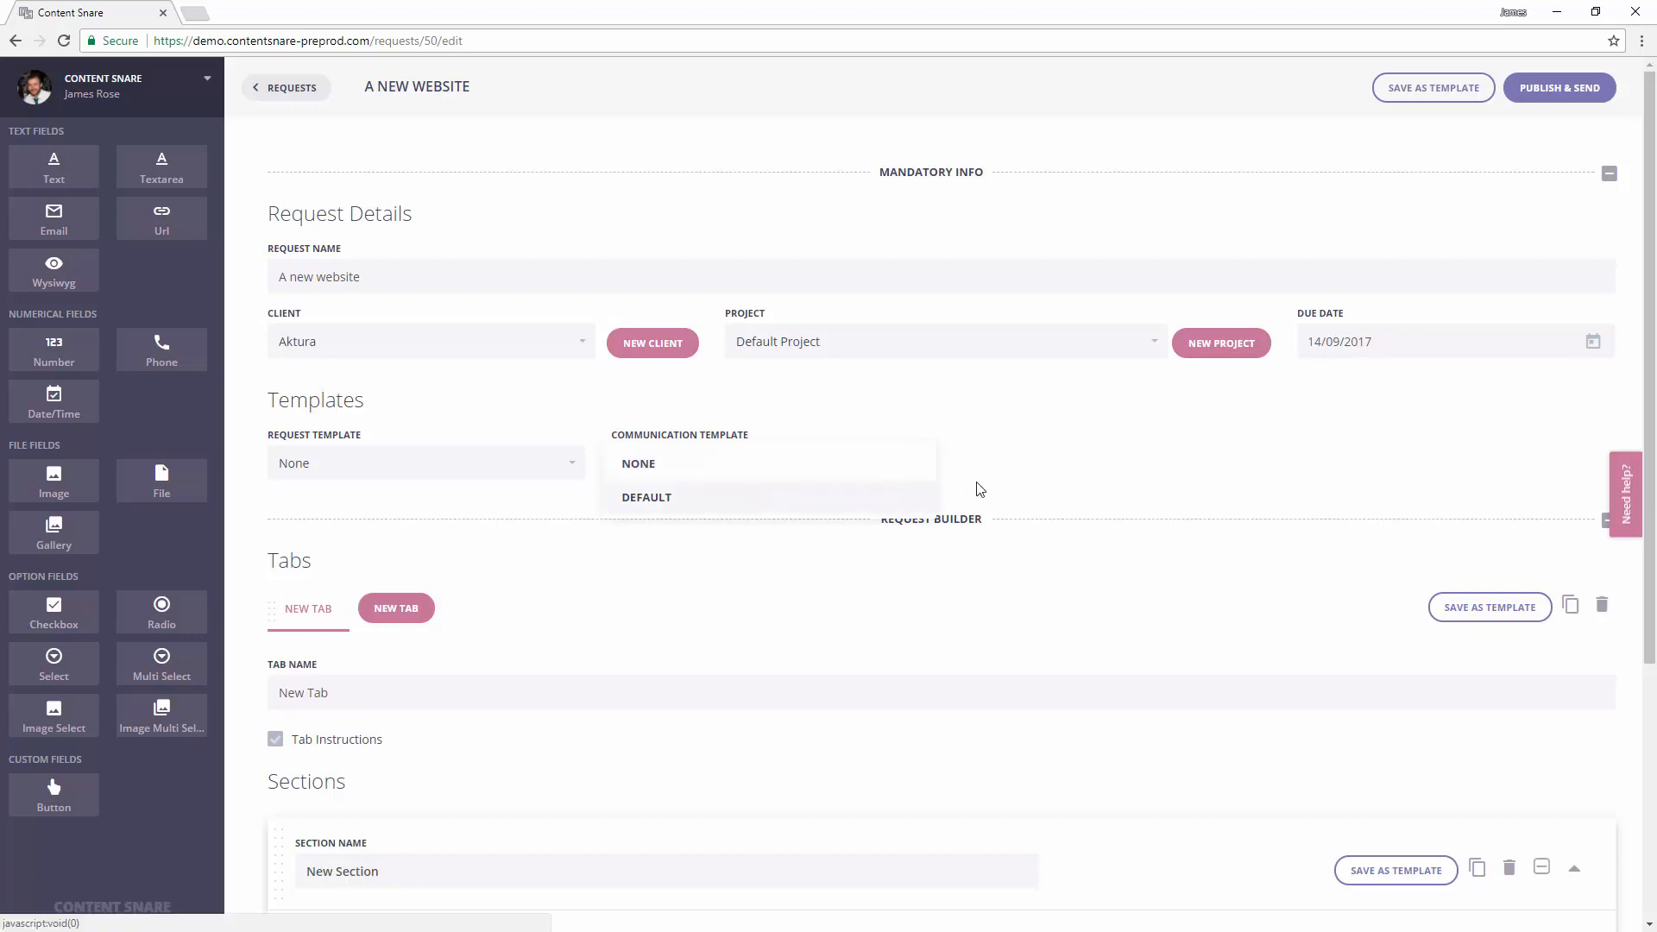
left_click(647, 497)
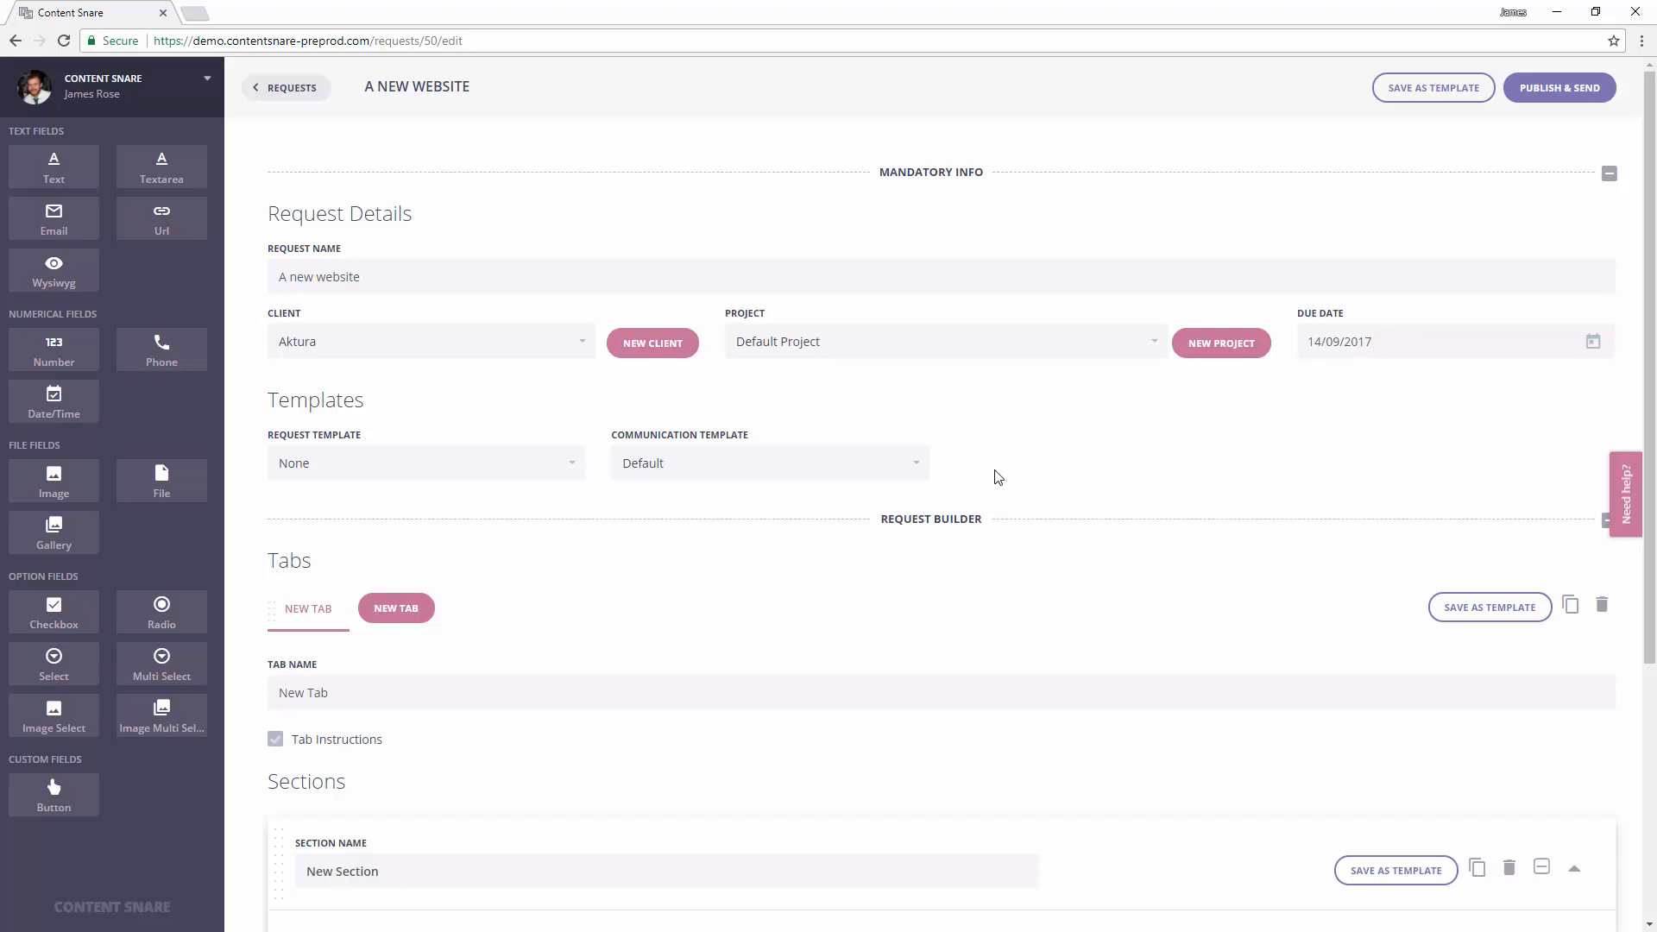
scroll("down", 3)
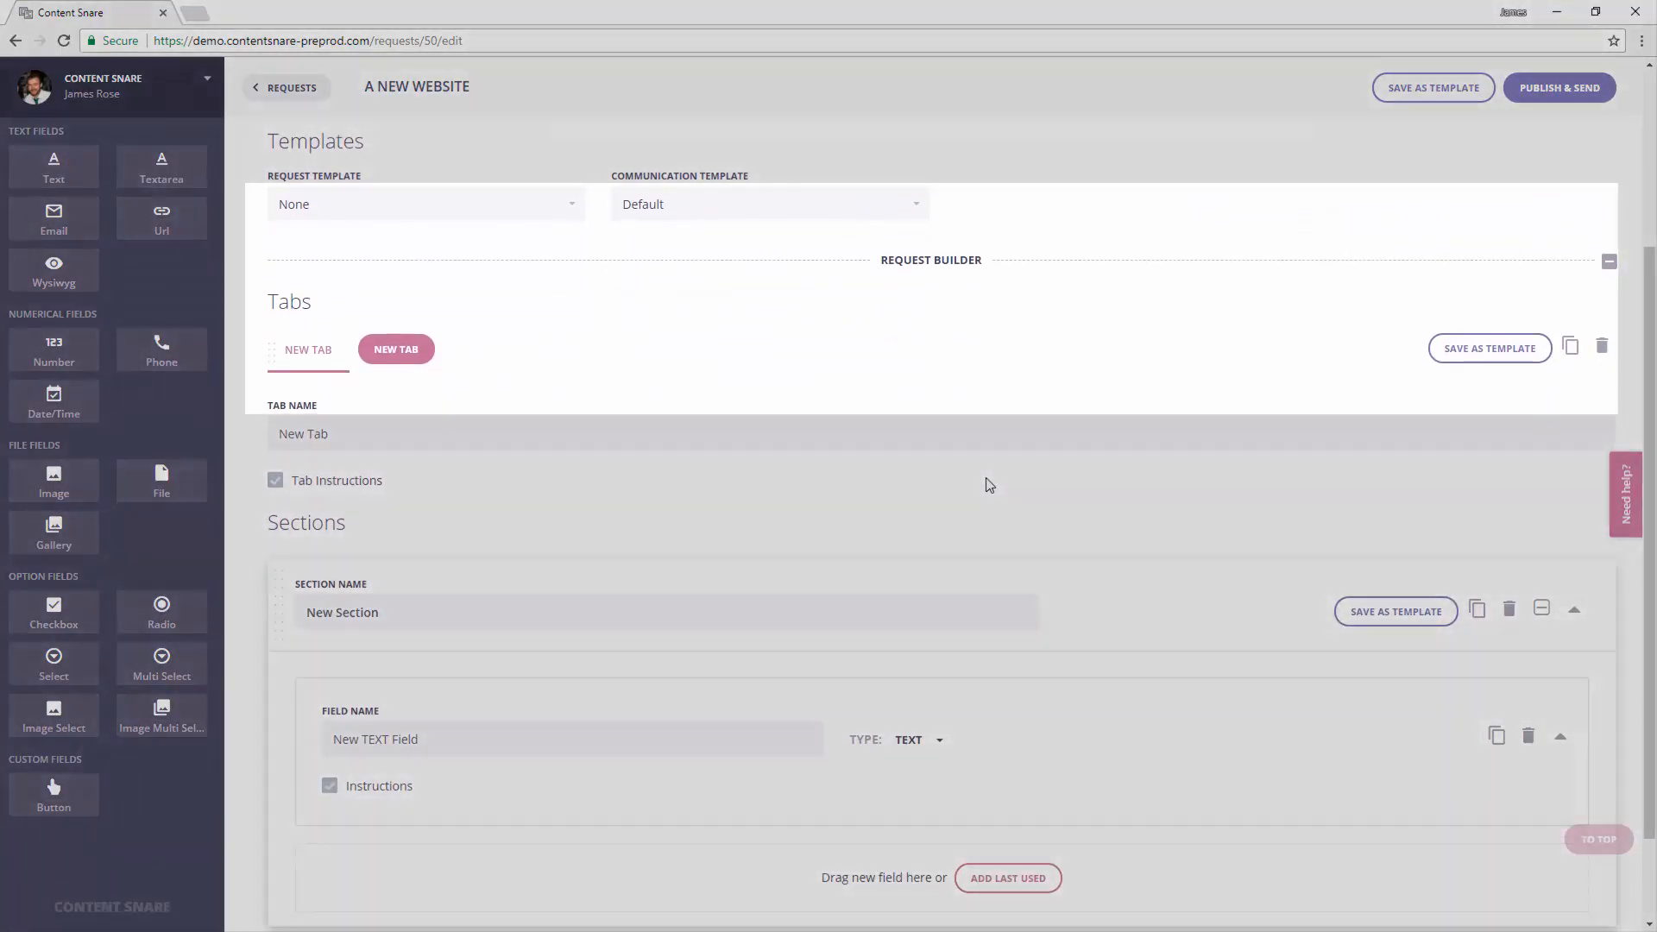
- Scroll down to the Request Builder to rename the first tab Homepage
scroll("down", 3)
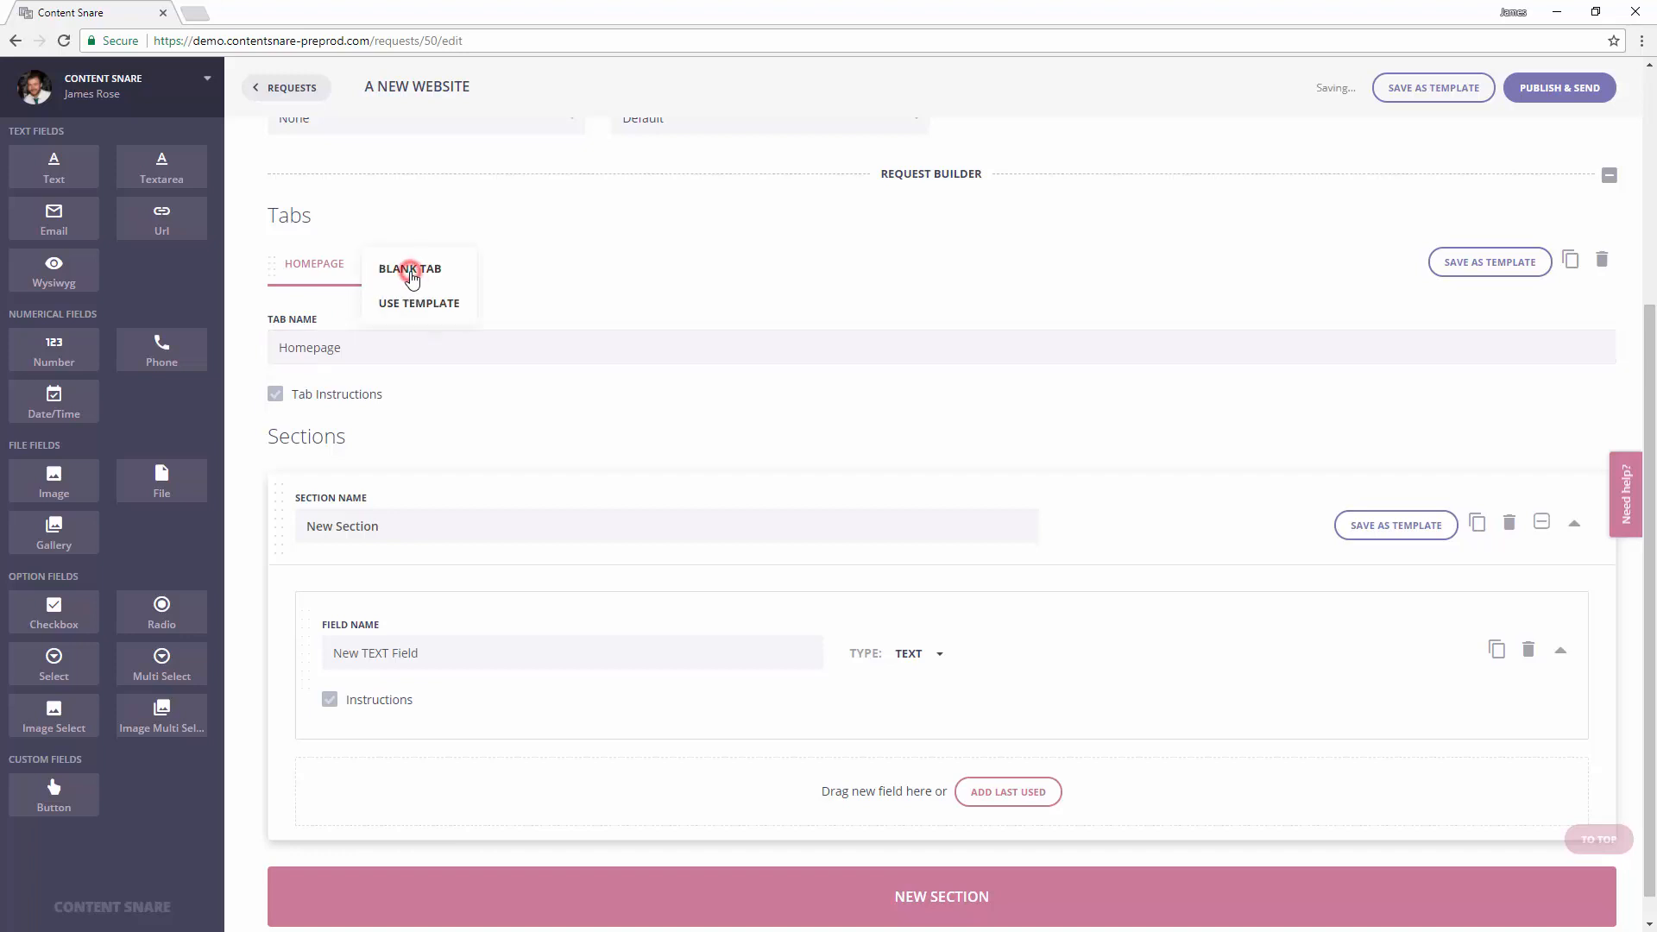
- Add blank About and Contact tabs, then return to the Homepage tab
left_click(409, 269)
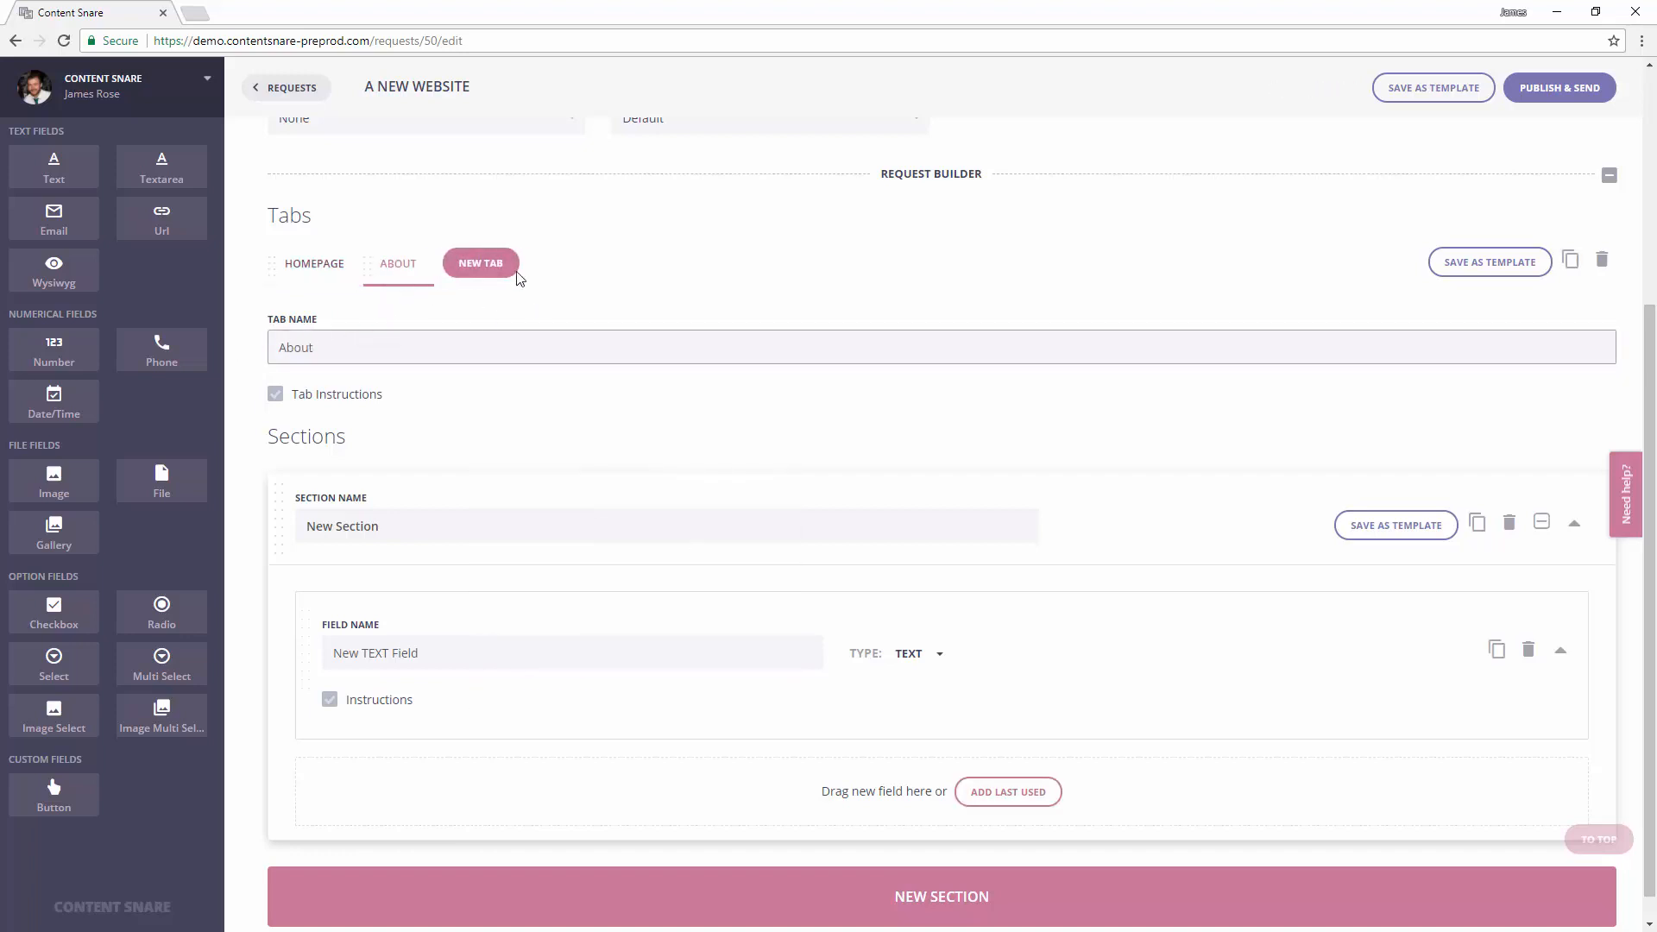
left_click(481, 262)
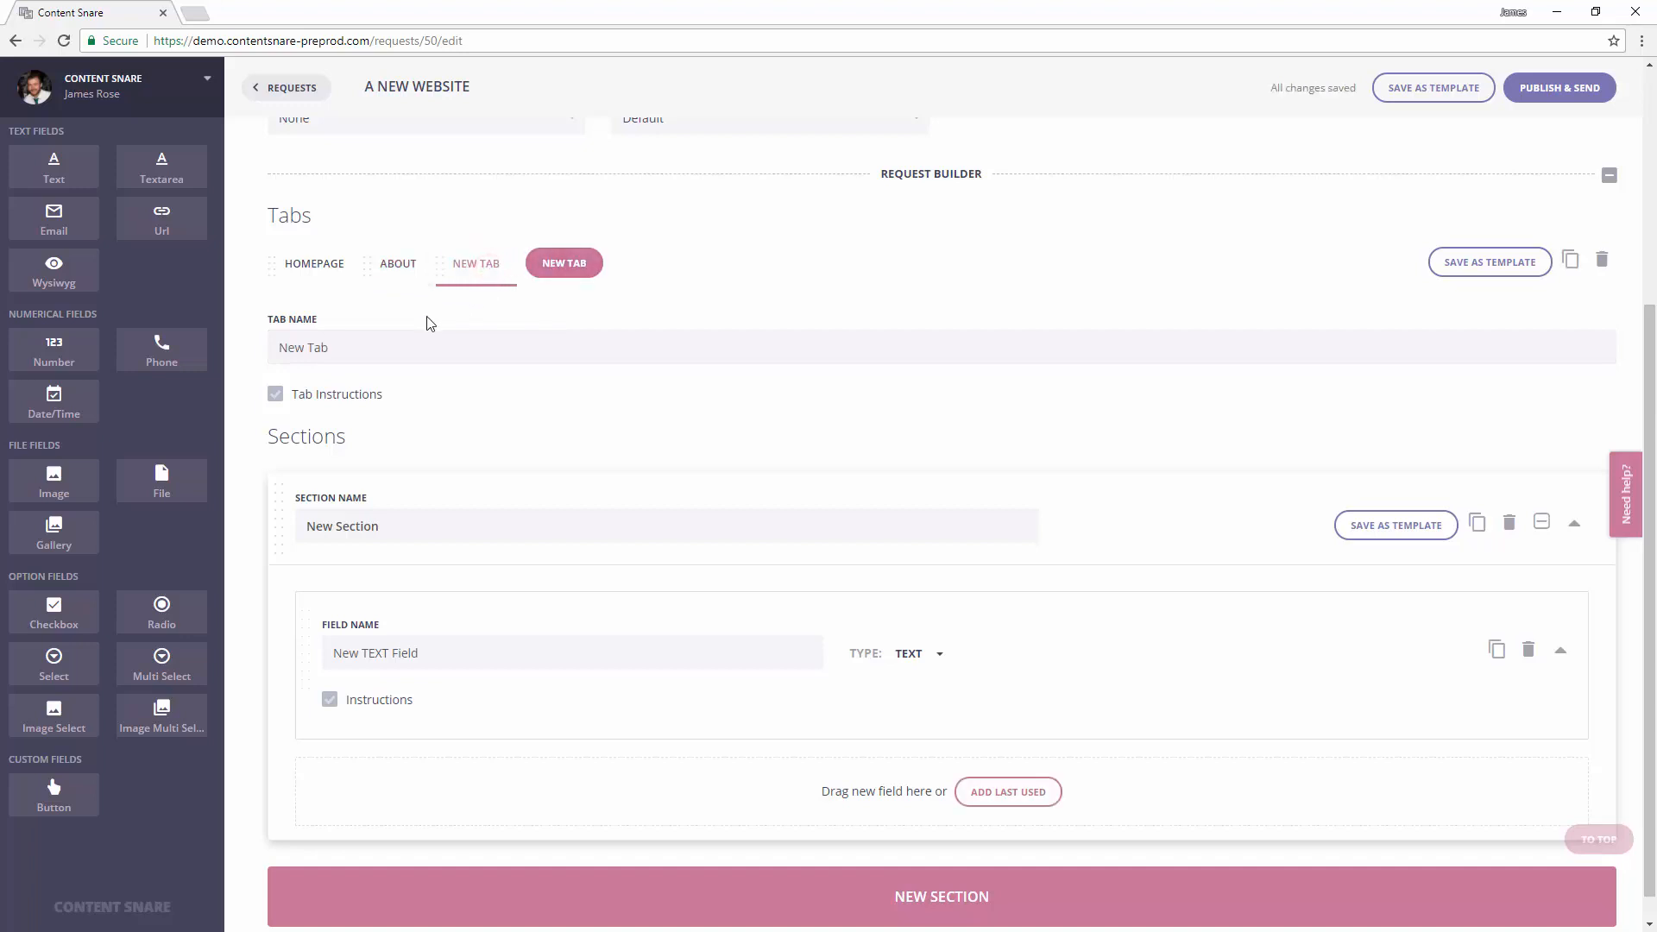
type("Contact")
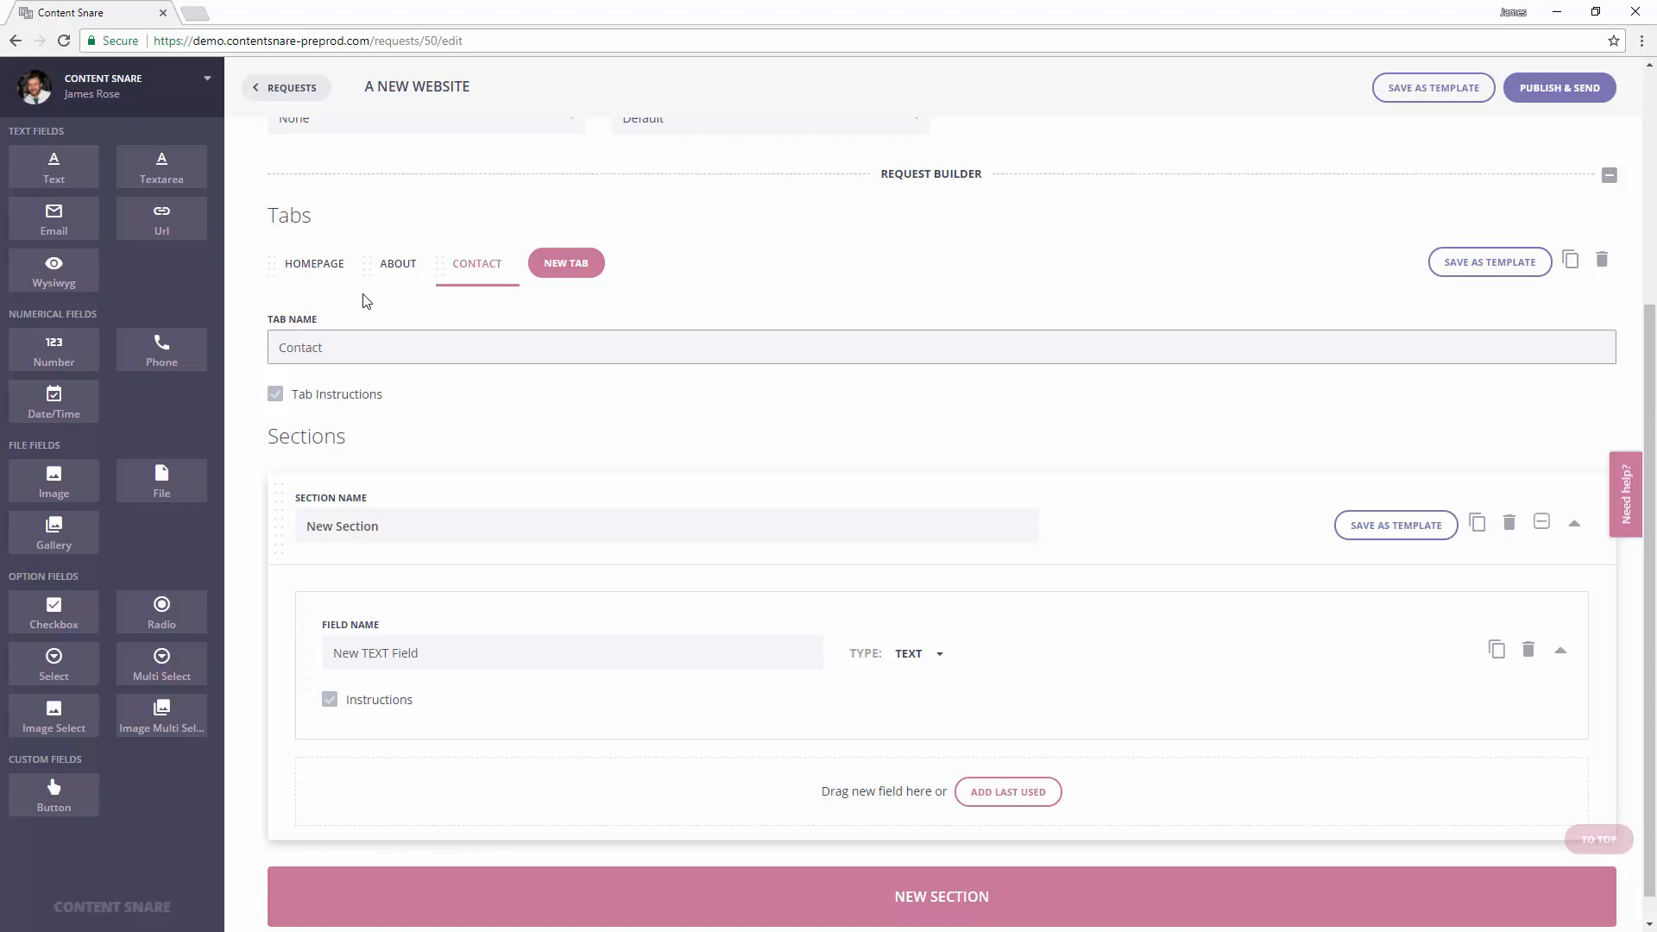
left_click(314, 262)
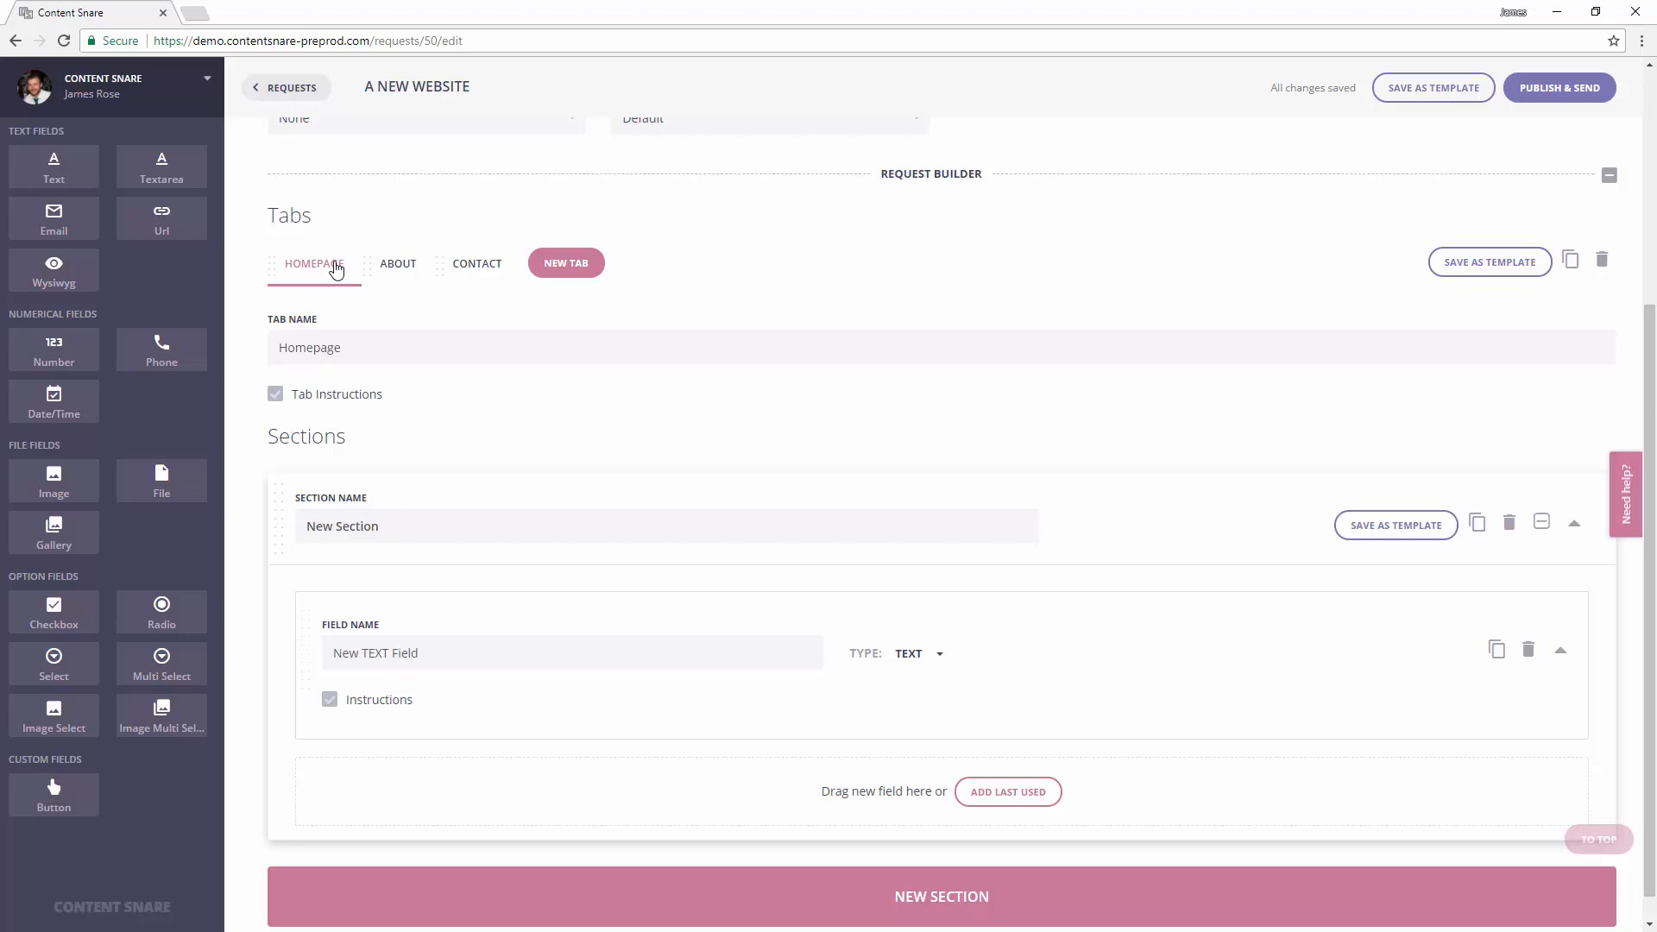
- Name the section Header with a Headline text field and a Hero image field
triple_click(342, 525)
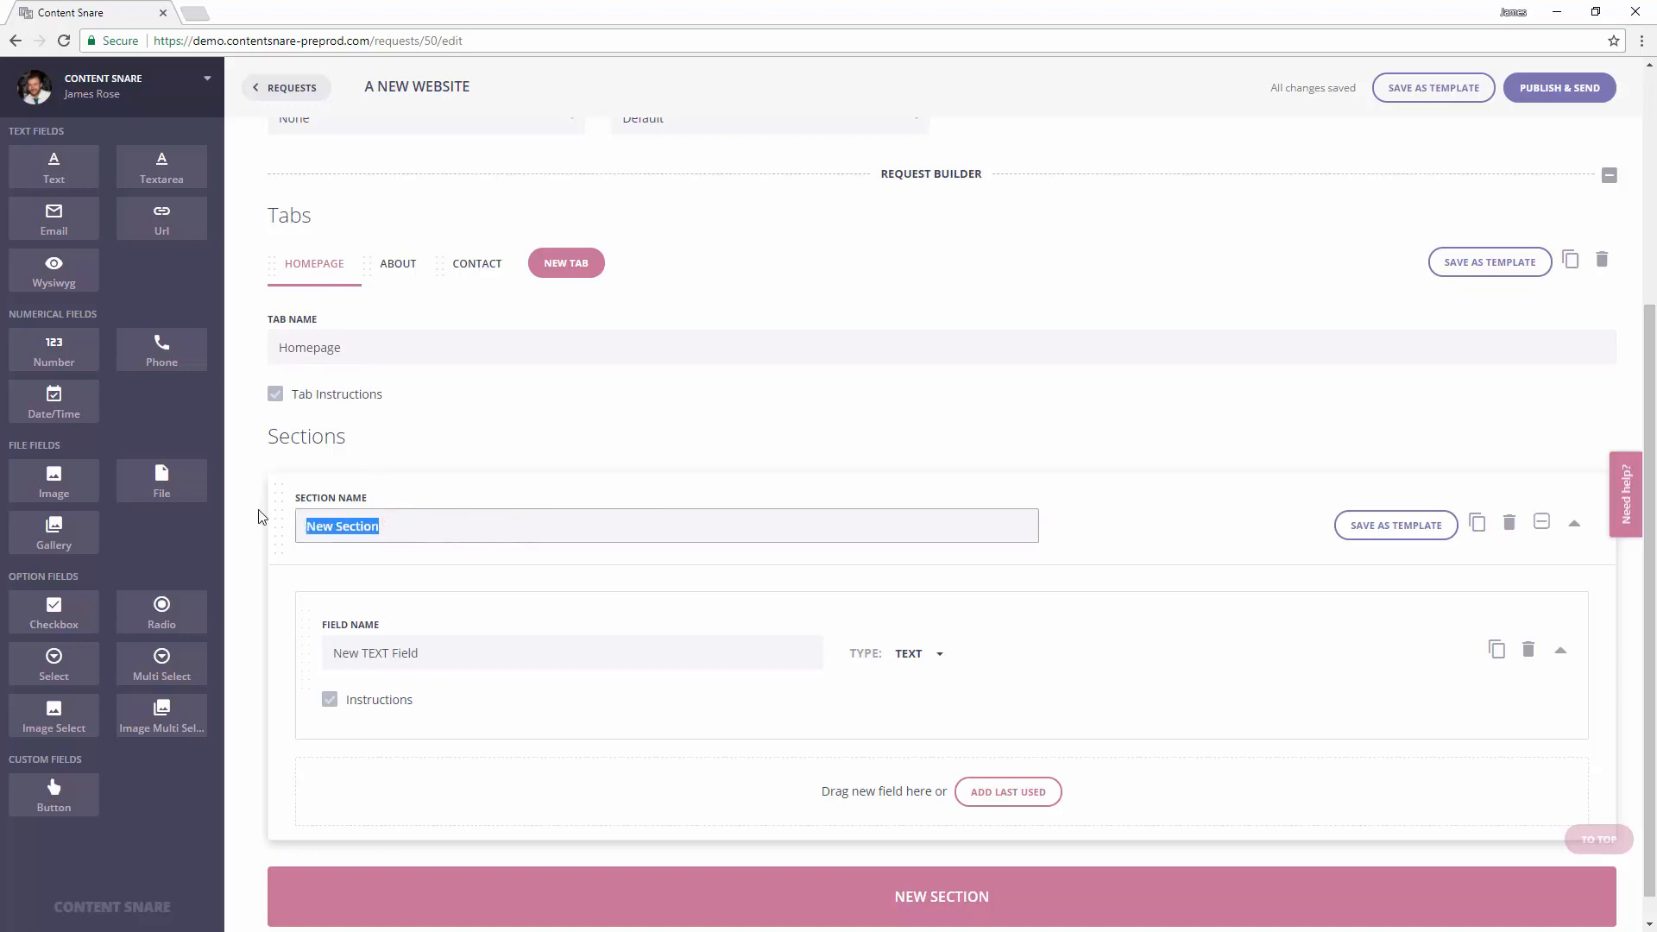
type("Header")
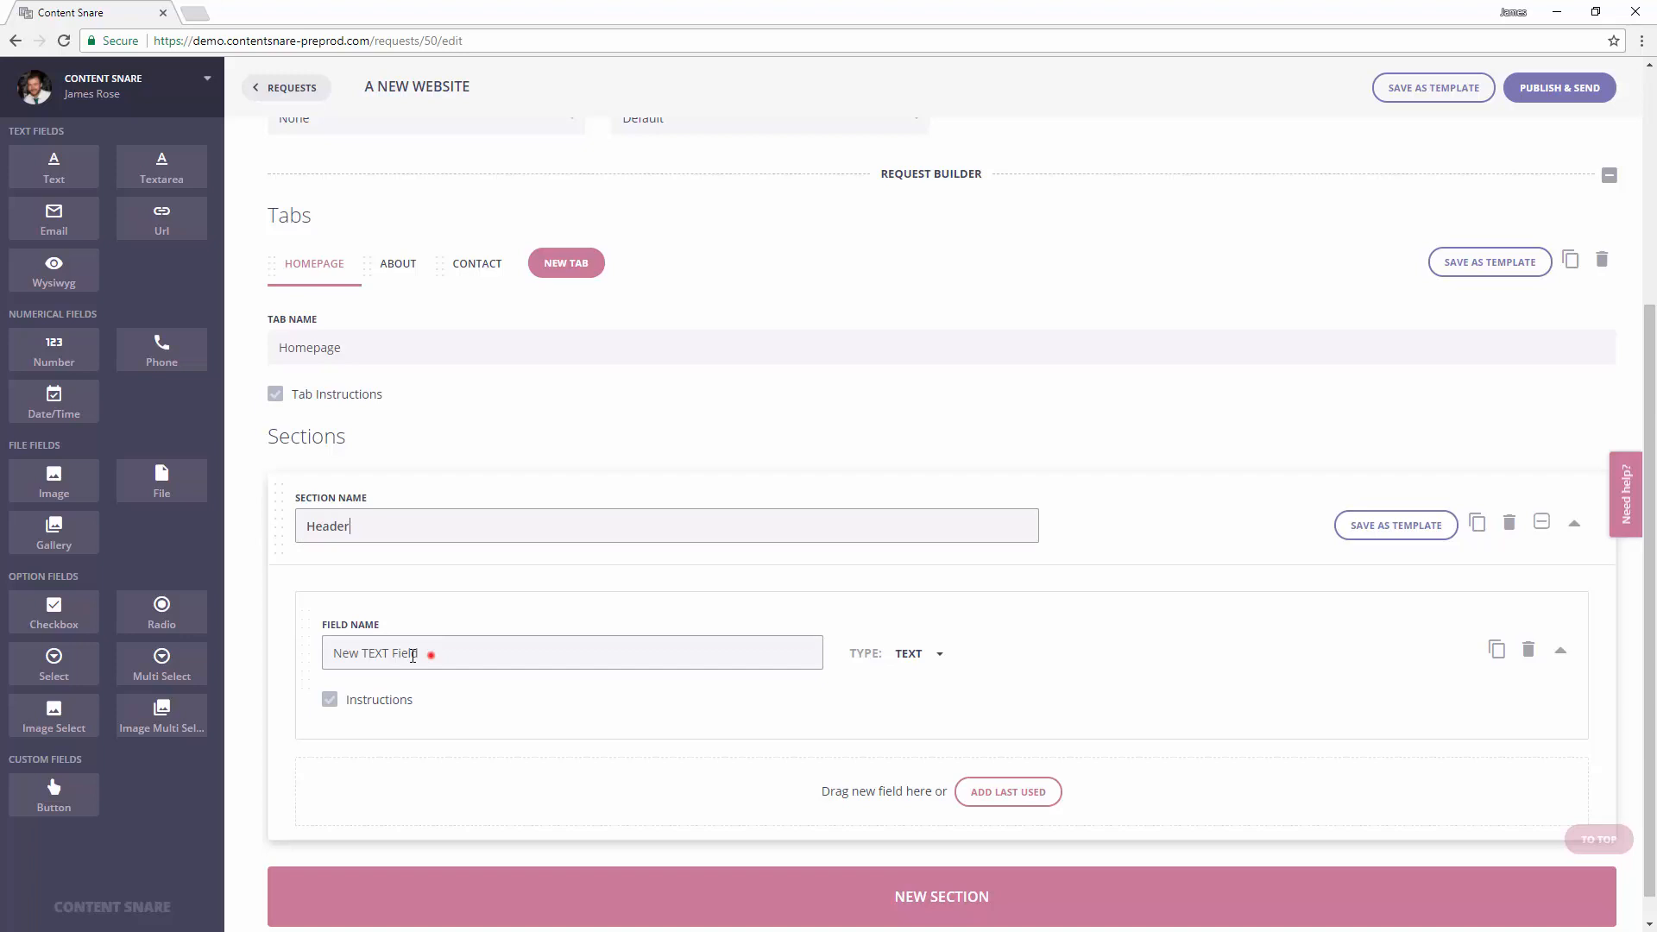
type("Headline")
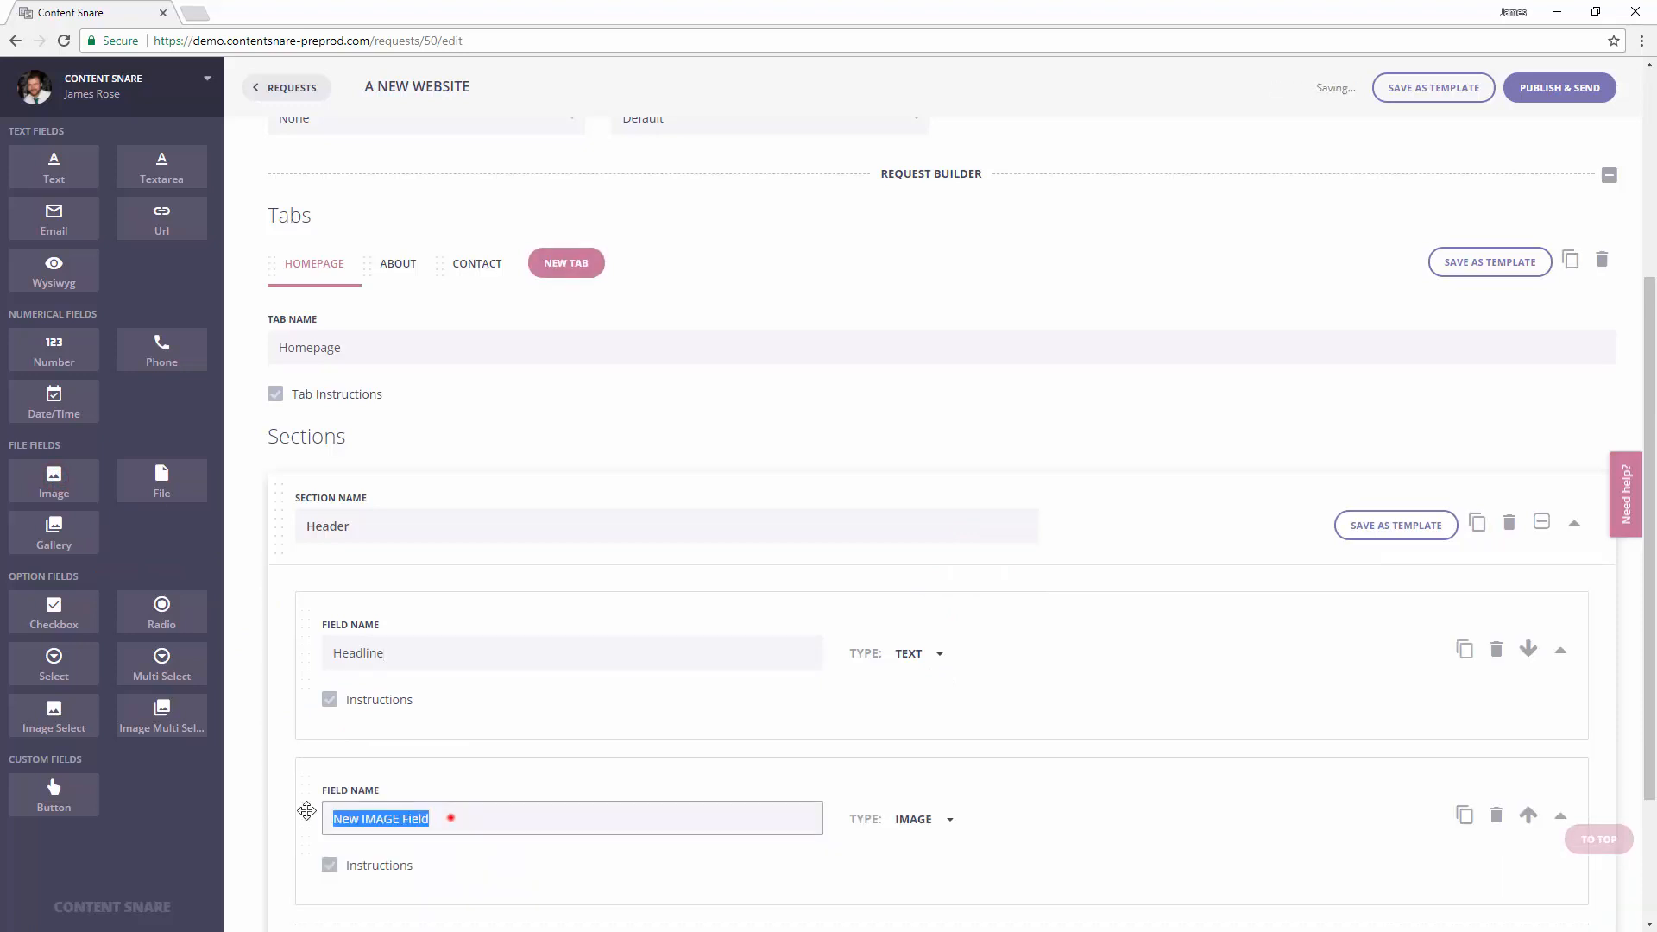
type("Hero image")
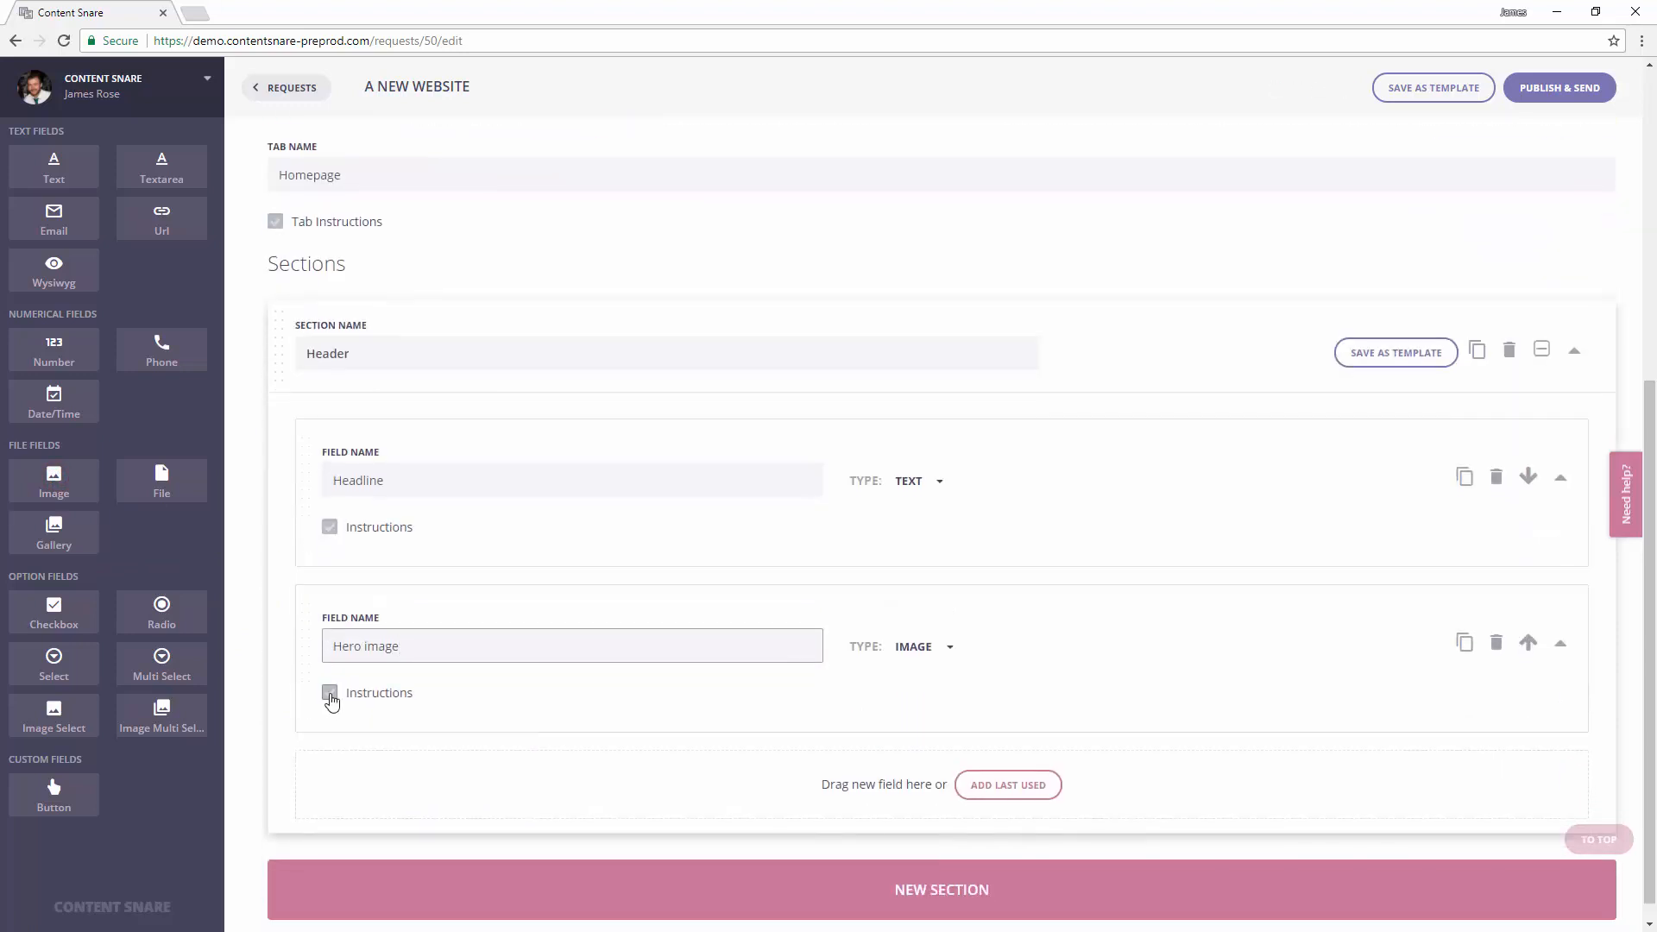
- Give Hero image instructions describing a large background image across the whole website
left_click(329, 692)
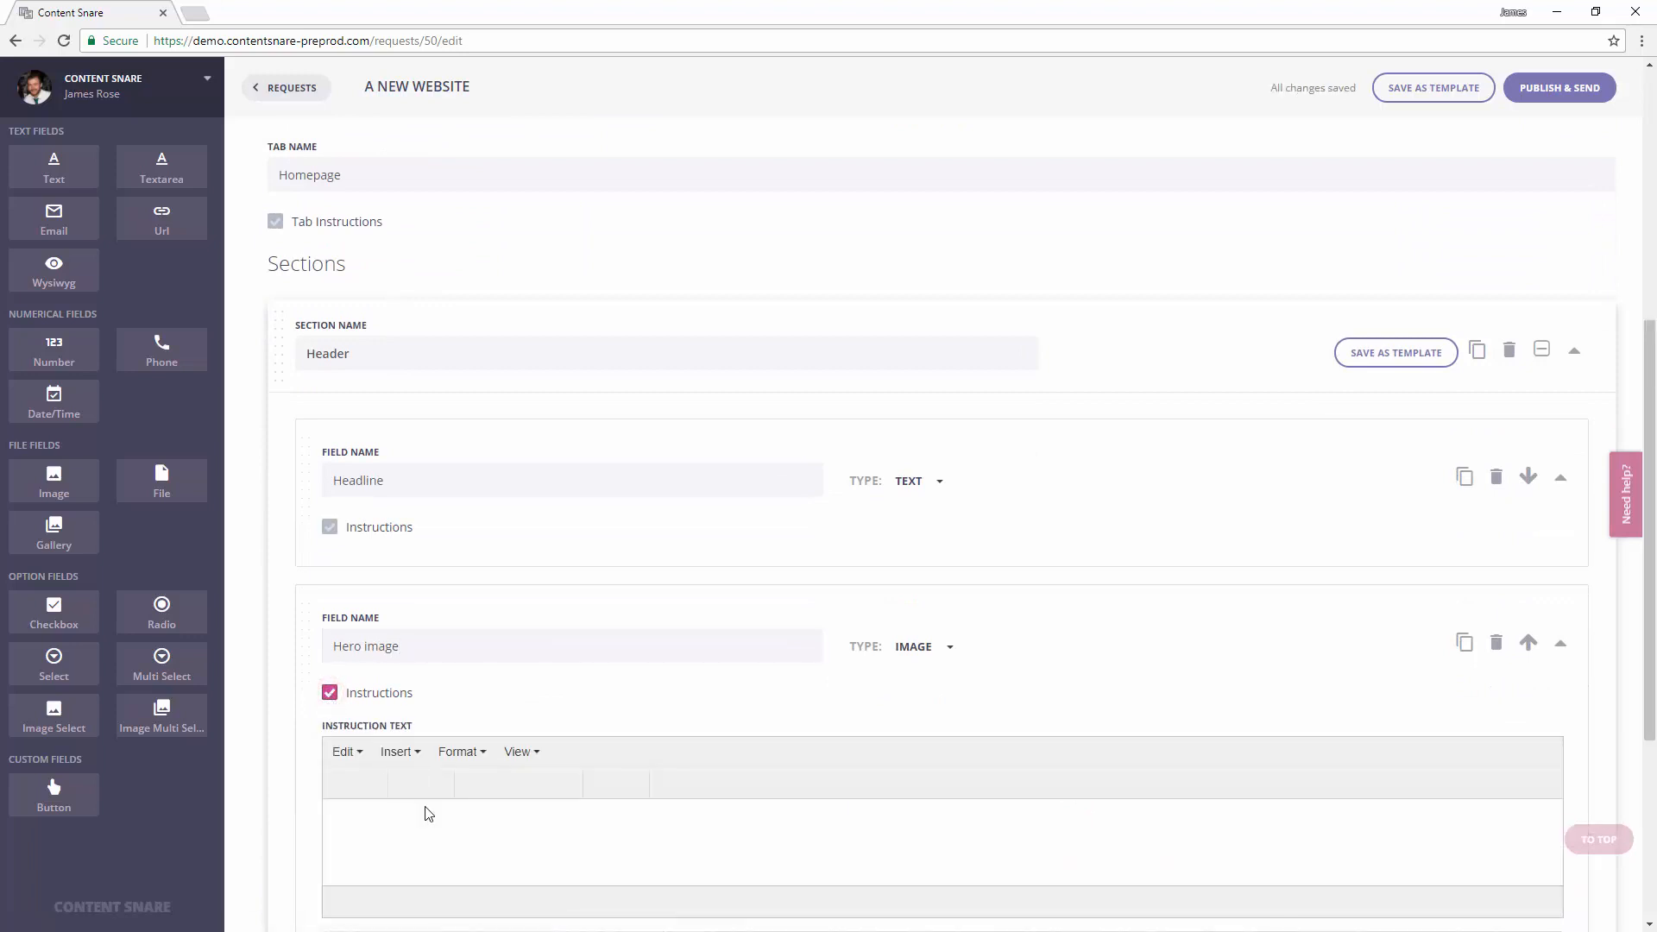
left_click(478, 573)
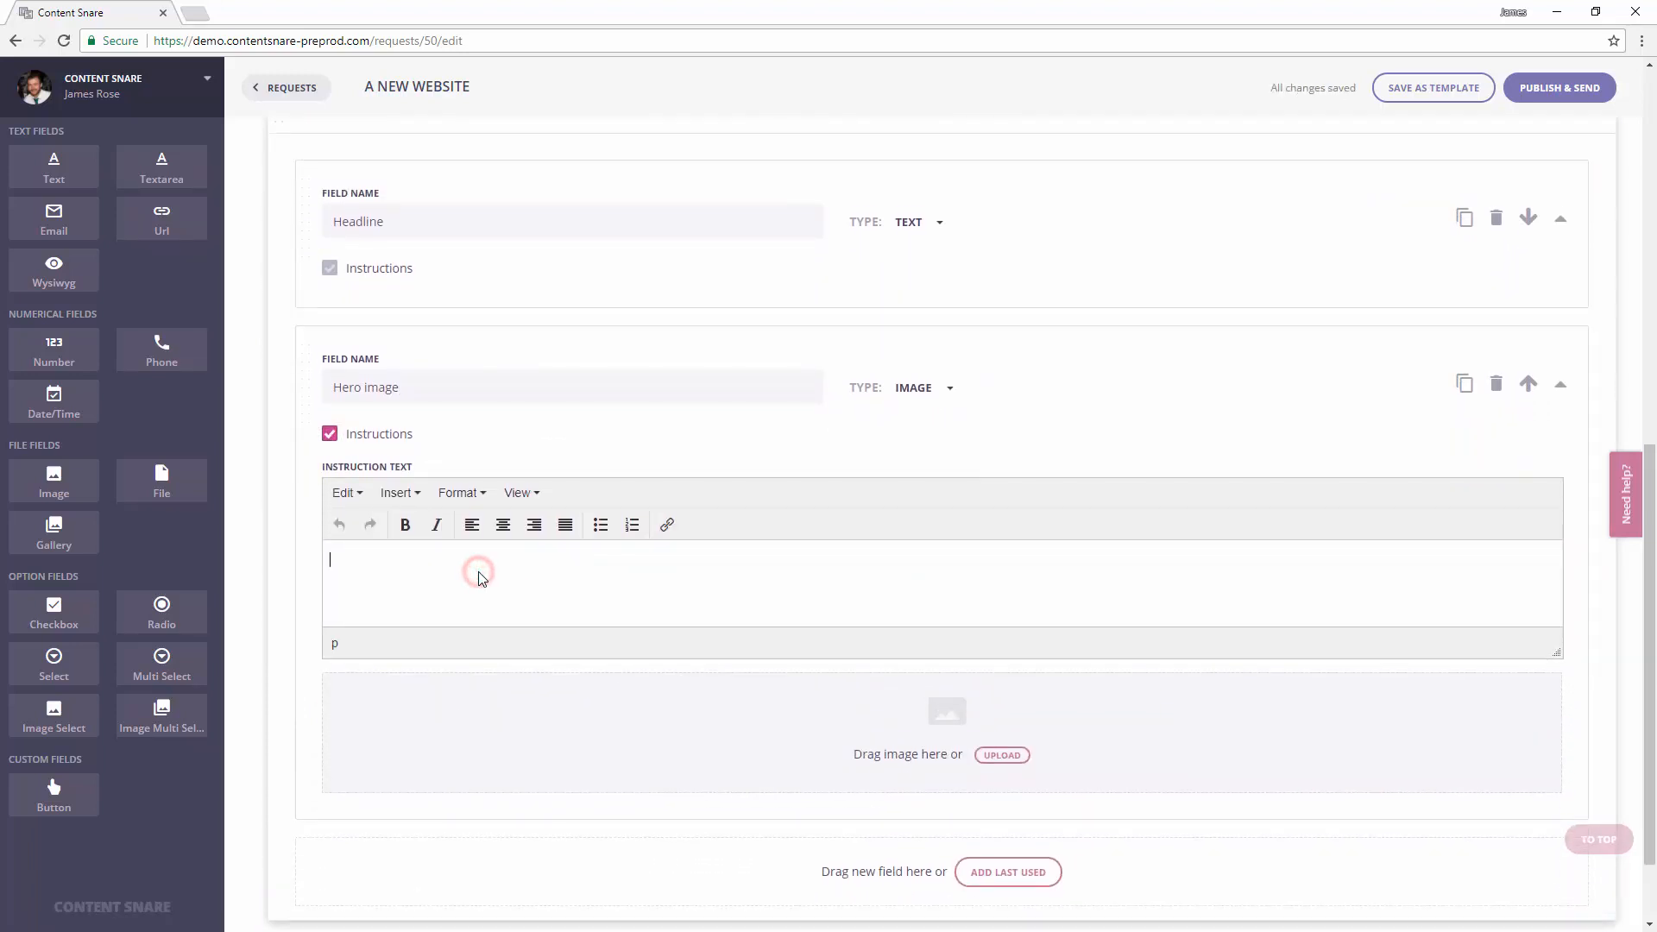
type("A hero image is a large background image that stretch across the whole website, behind the headings. Check out the picture below for an example")
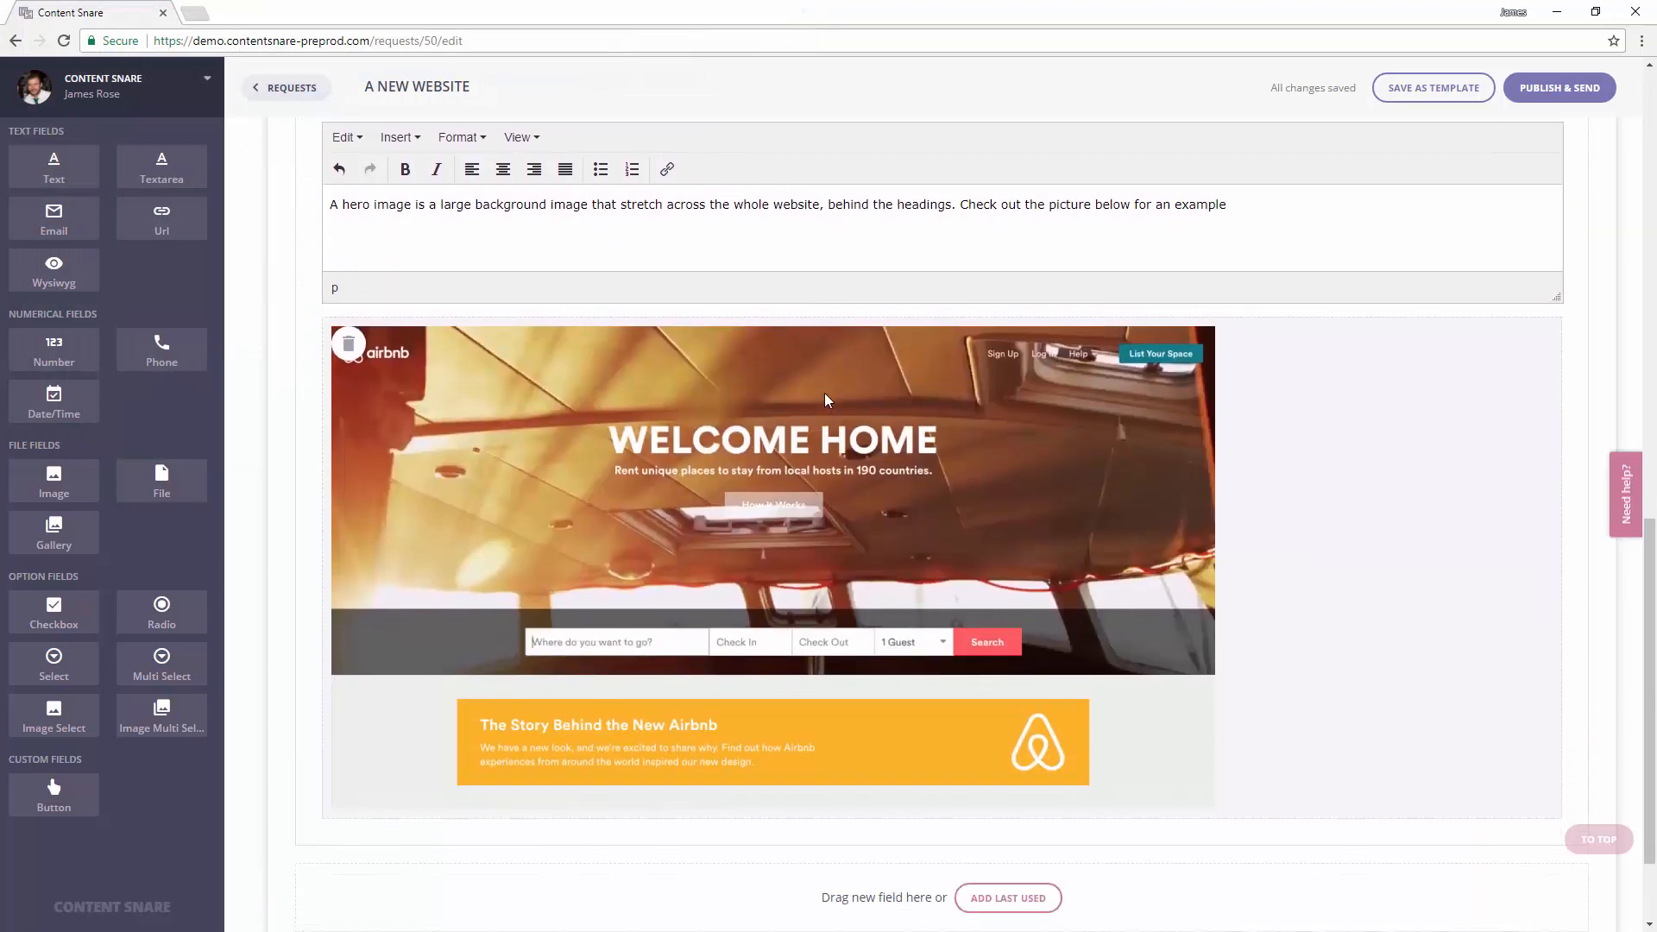
scroll("down", 3)
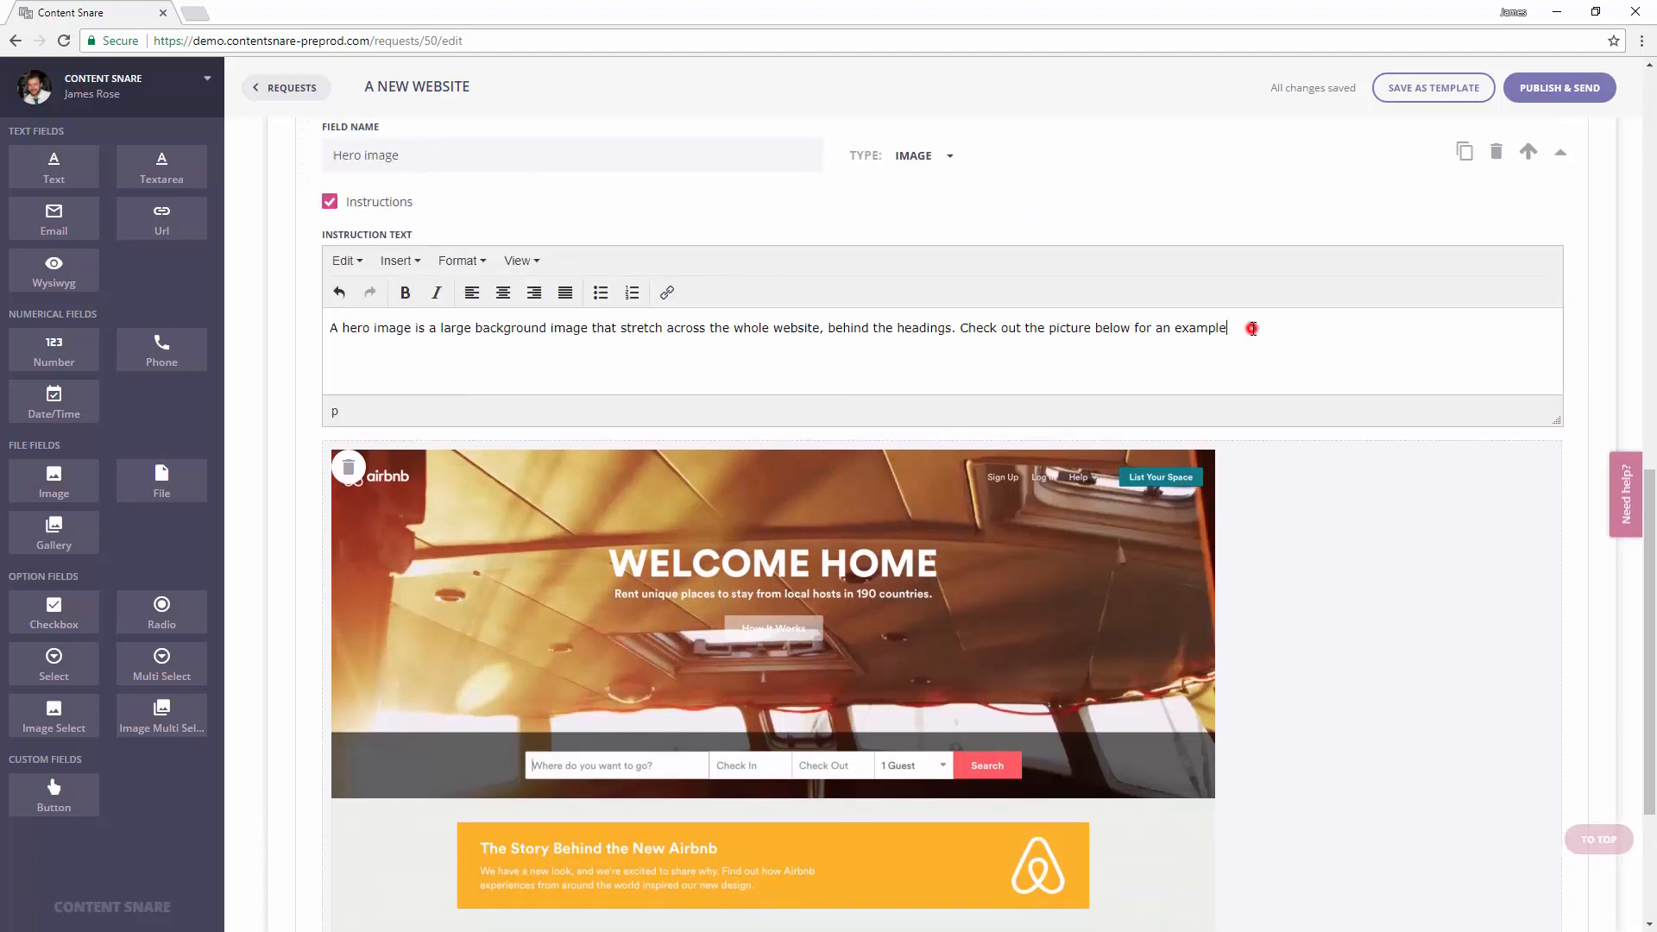
mouse_move(437, 293)
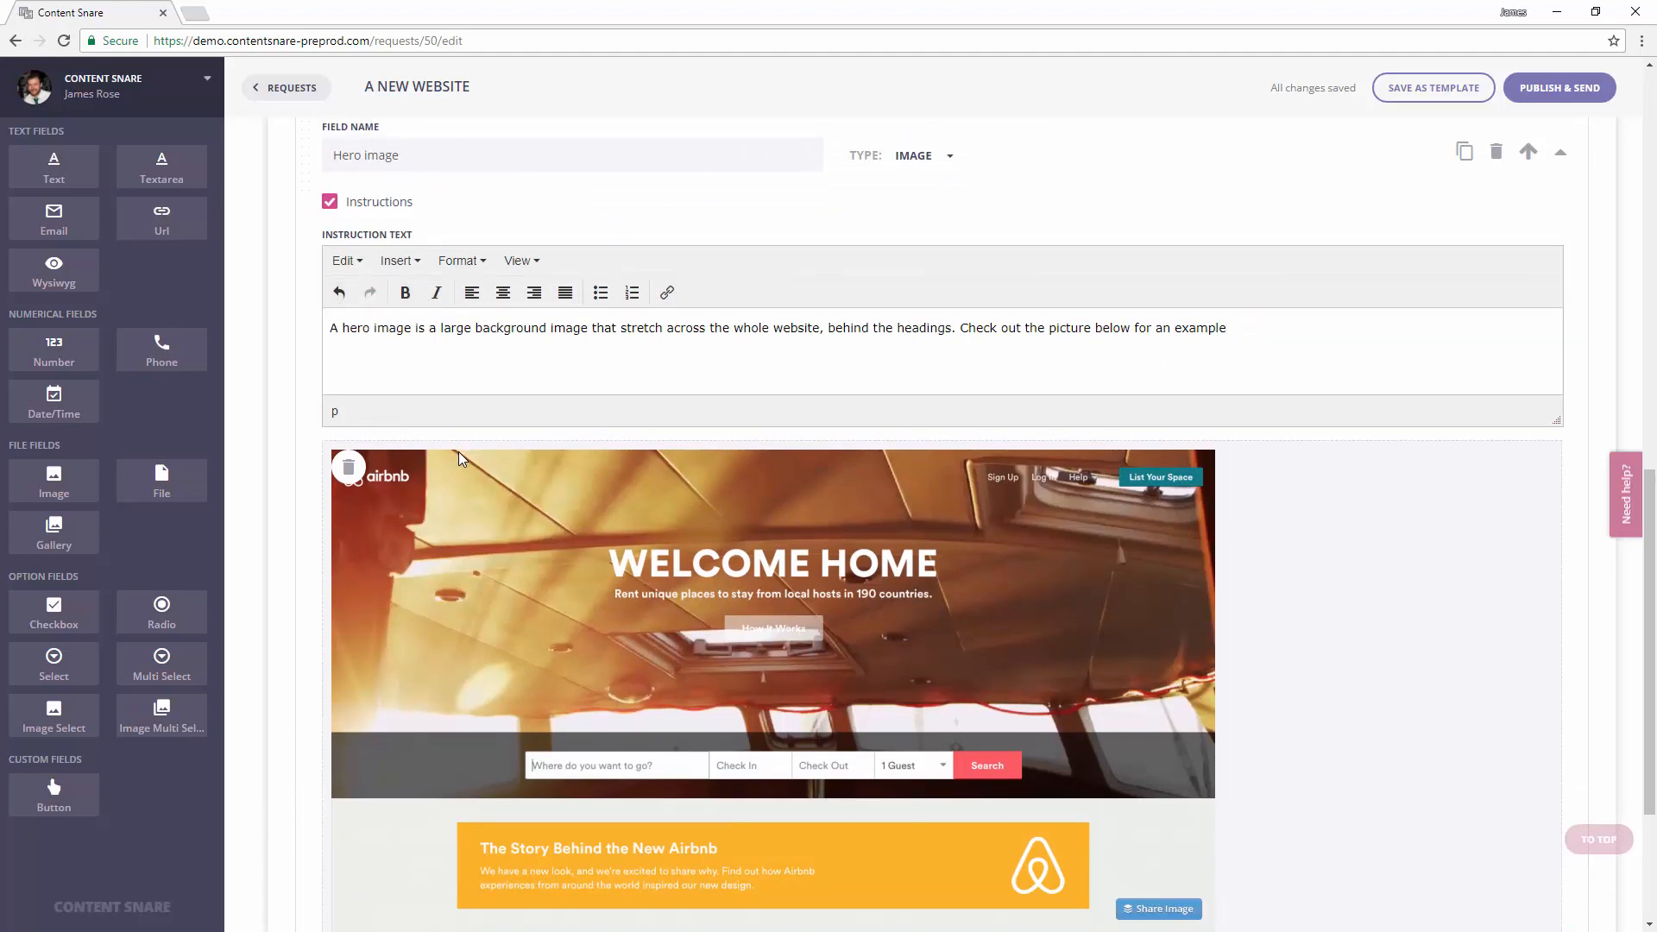
scroll("down", 3)
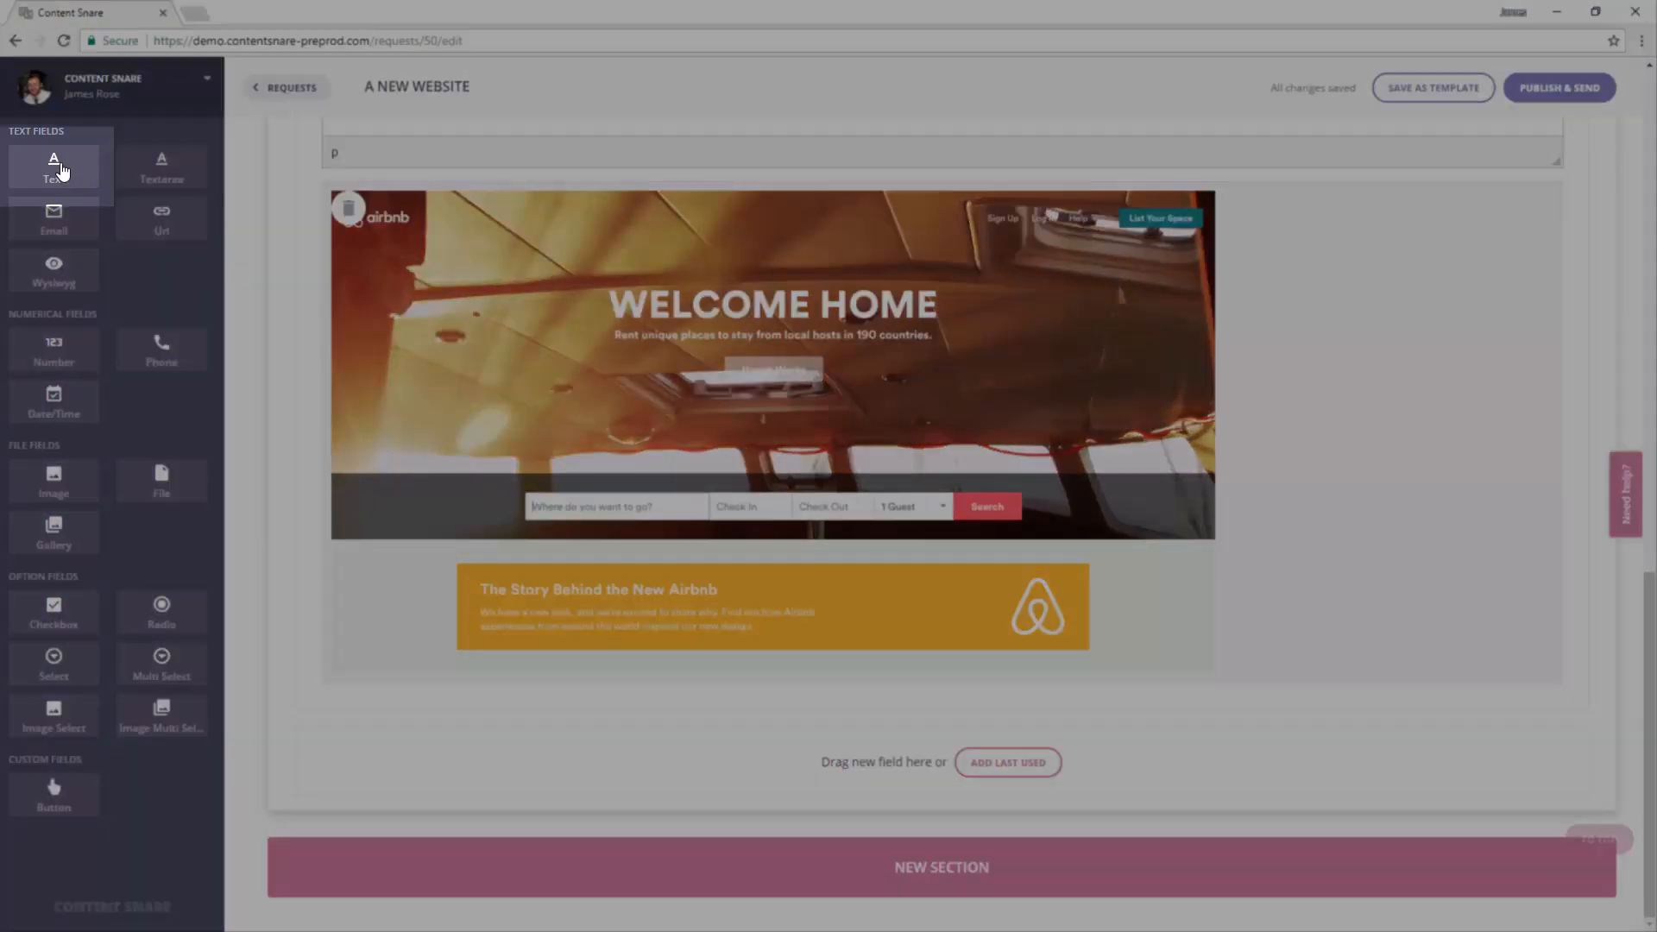
- Add a Button text field with instructions that it sits below the headline, then start a new section
left_click_drag(54, 166, 618, 770)
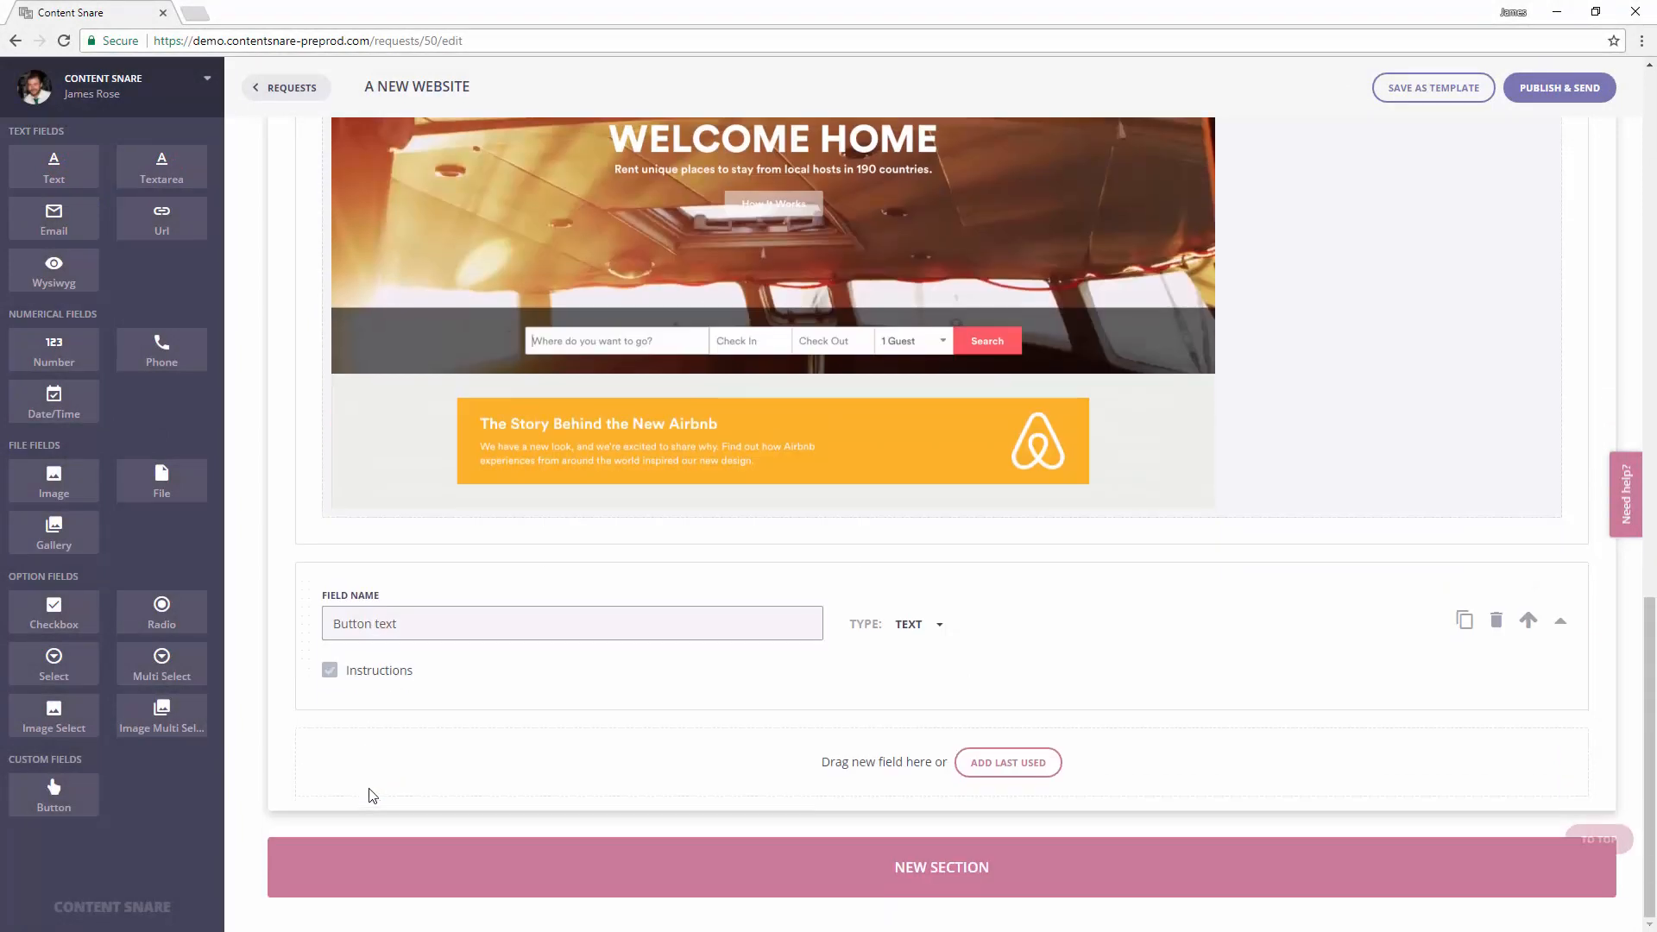
left_click(330, 669)
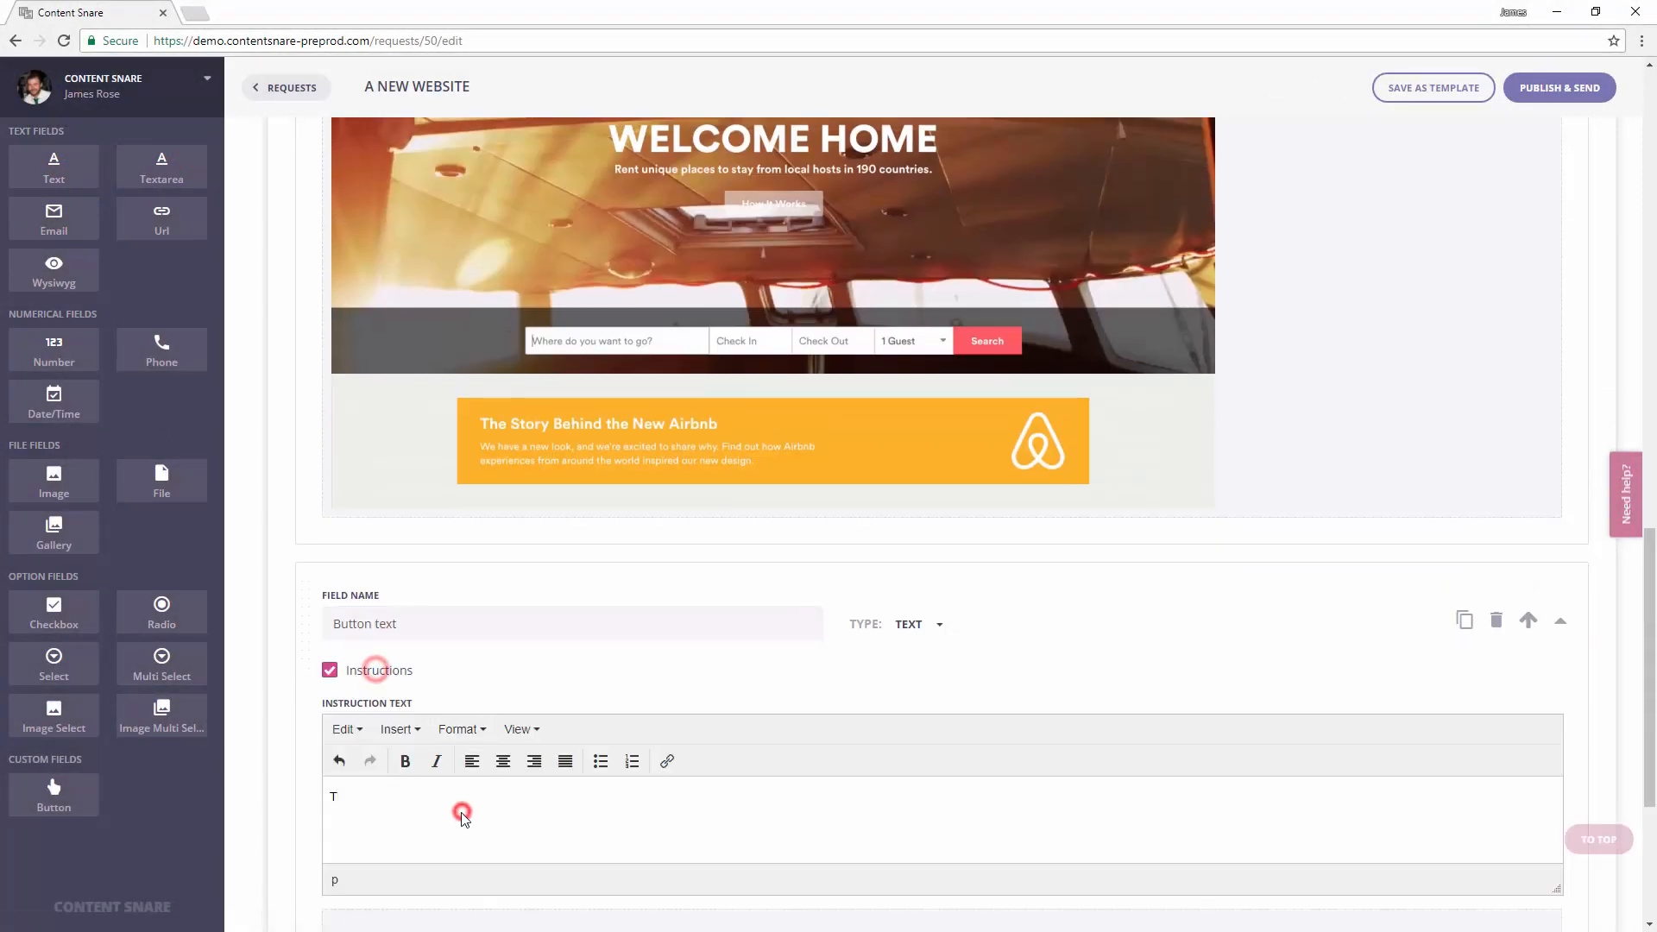
type("his button will be displayed right below the headline and take people to the services page!")
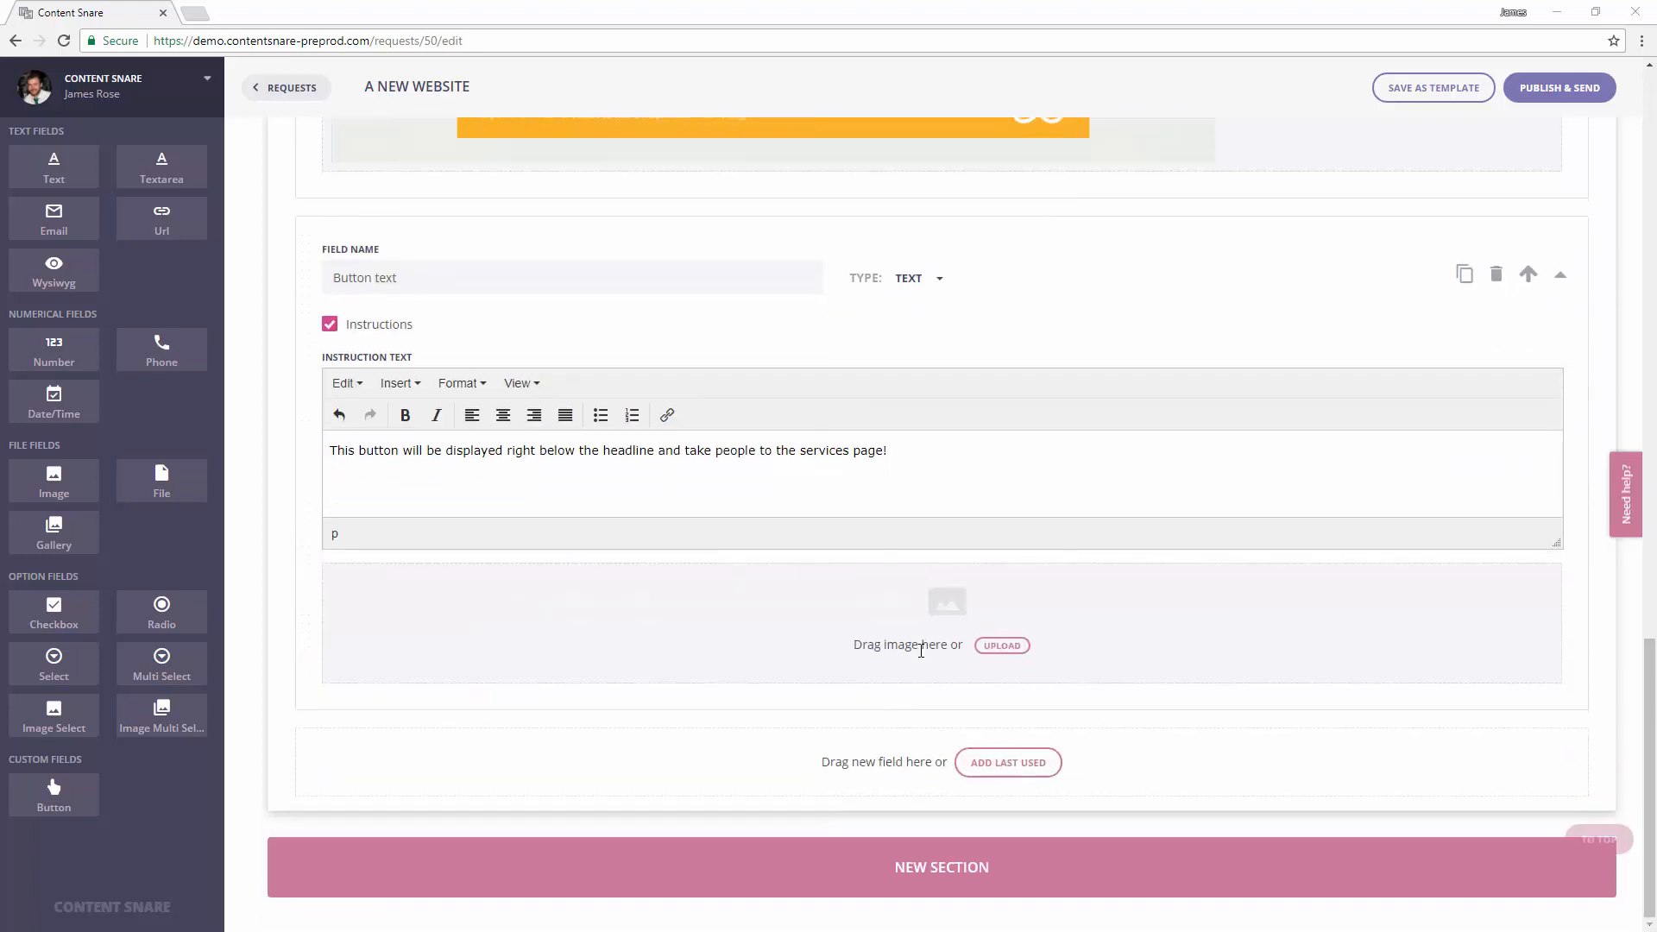
left_click(941, 867)
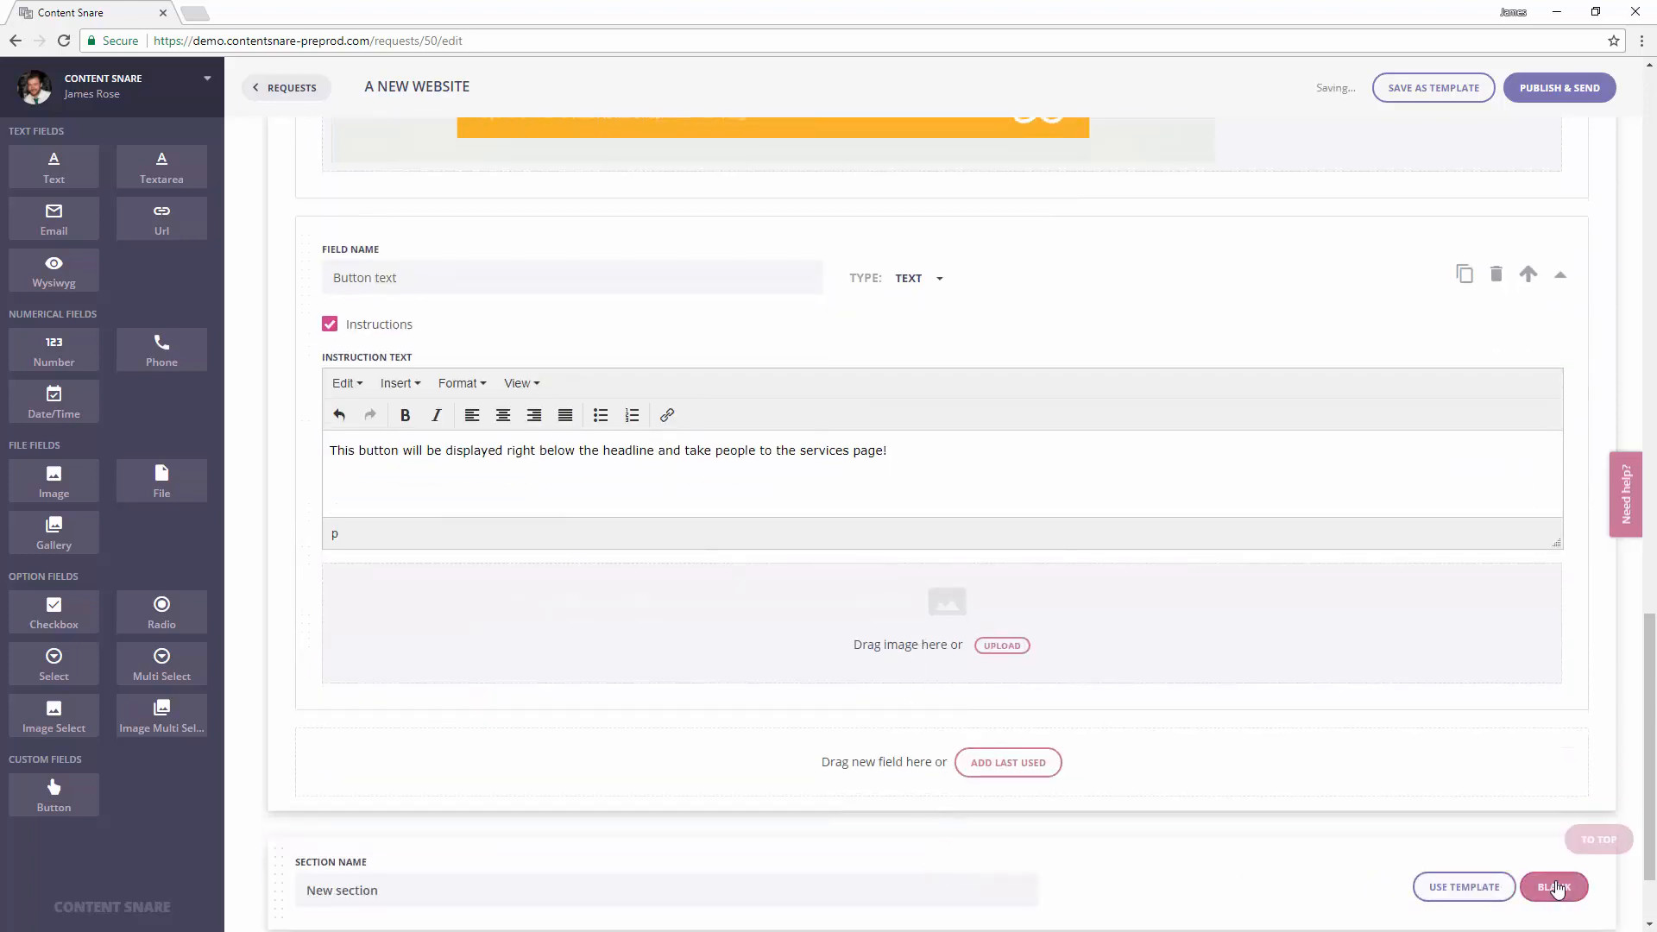
- Name the section Services with Headline and Service 1 Headline text fields
left_click(1554, 885)
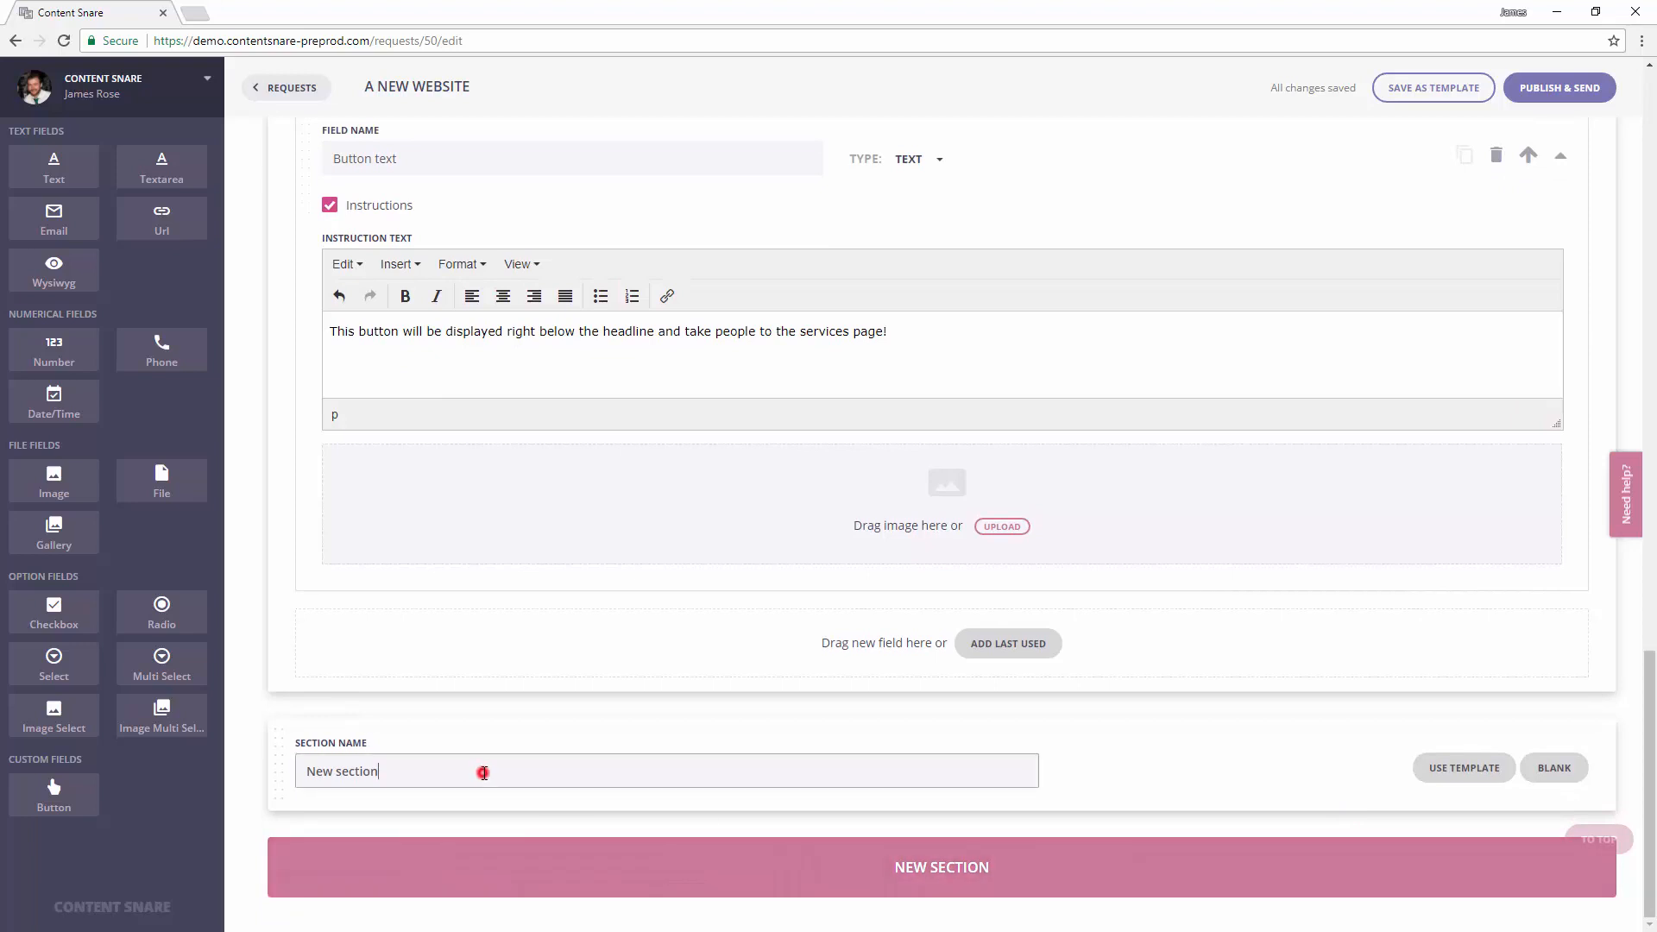
type("Services")
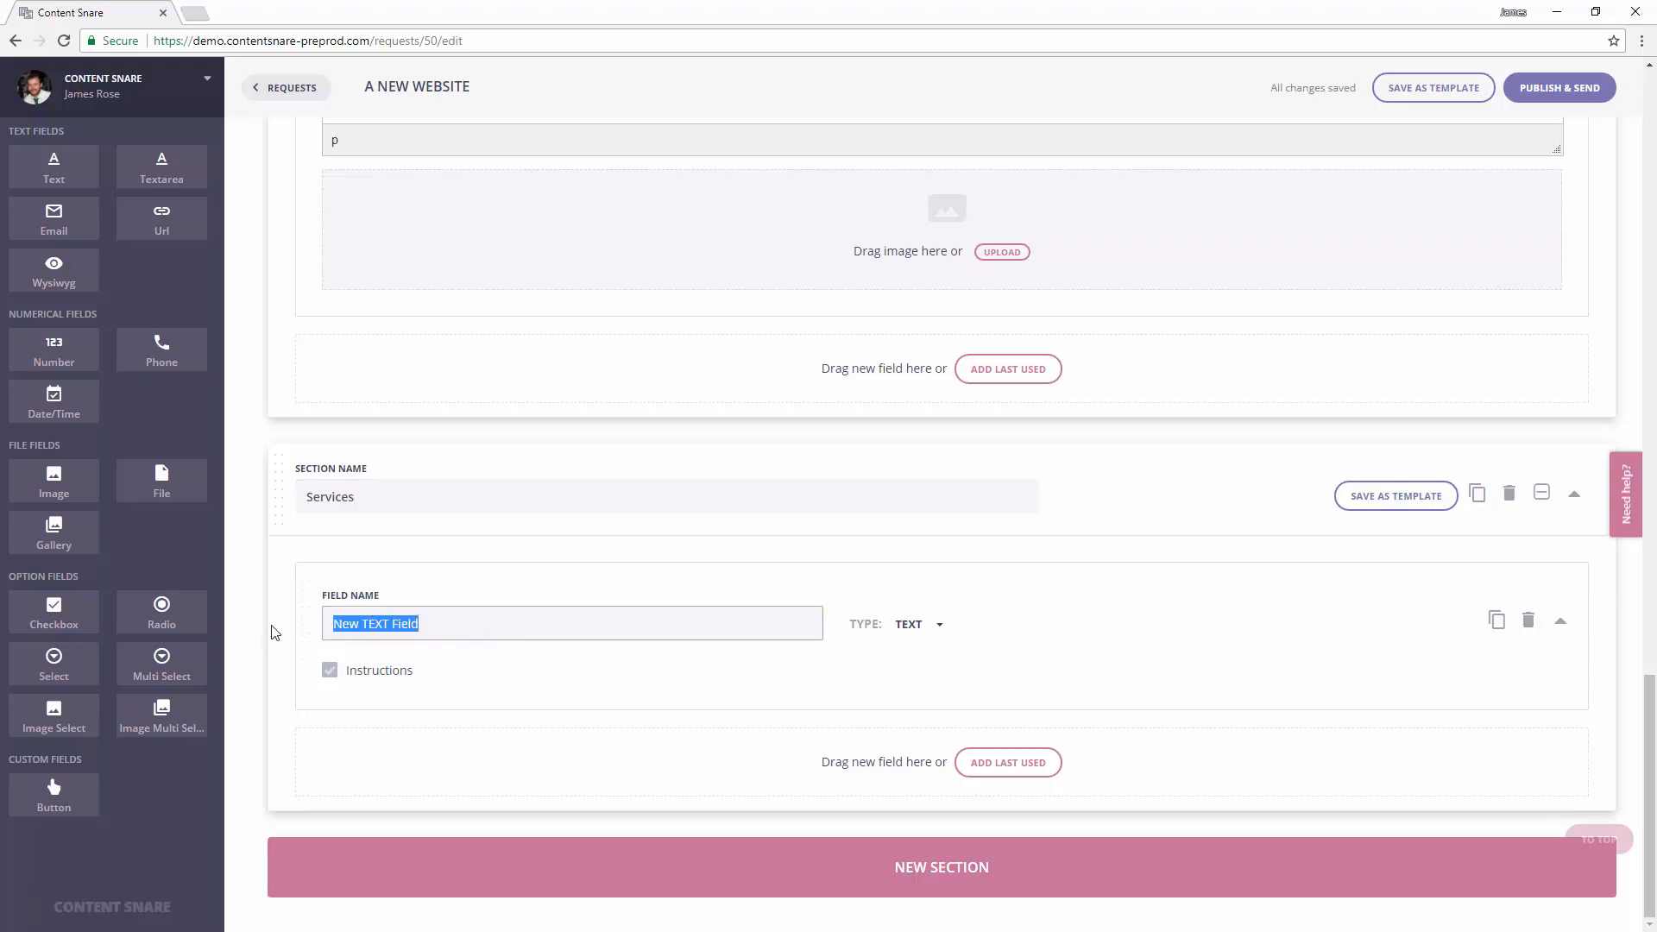
type("Headline")
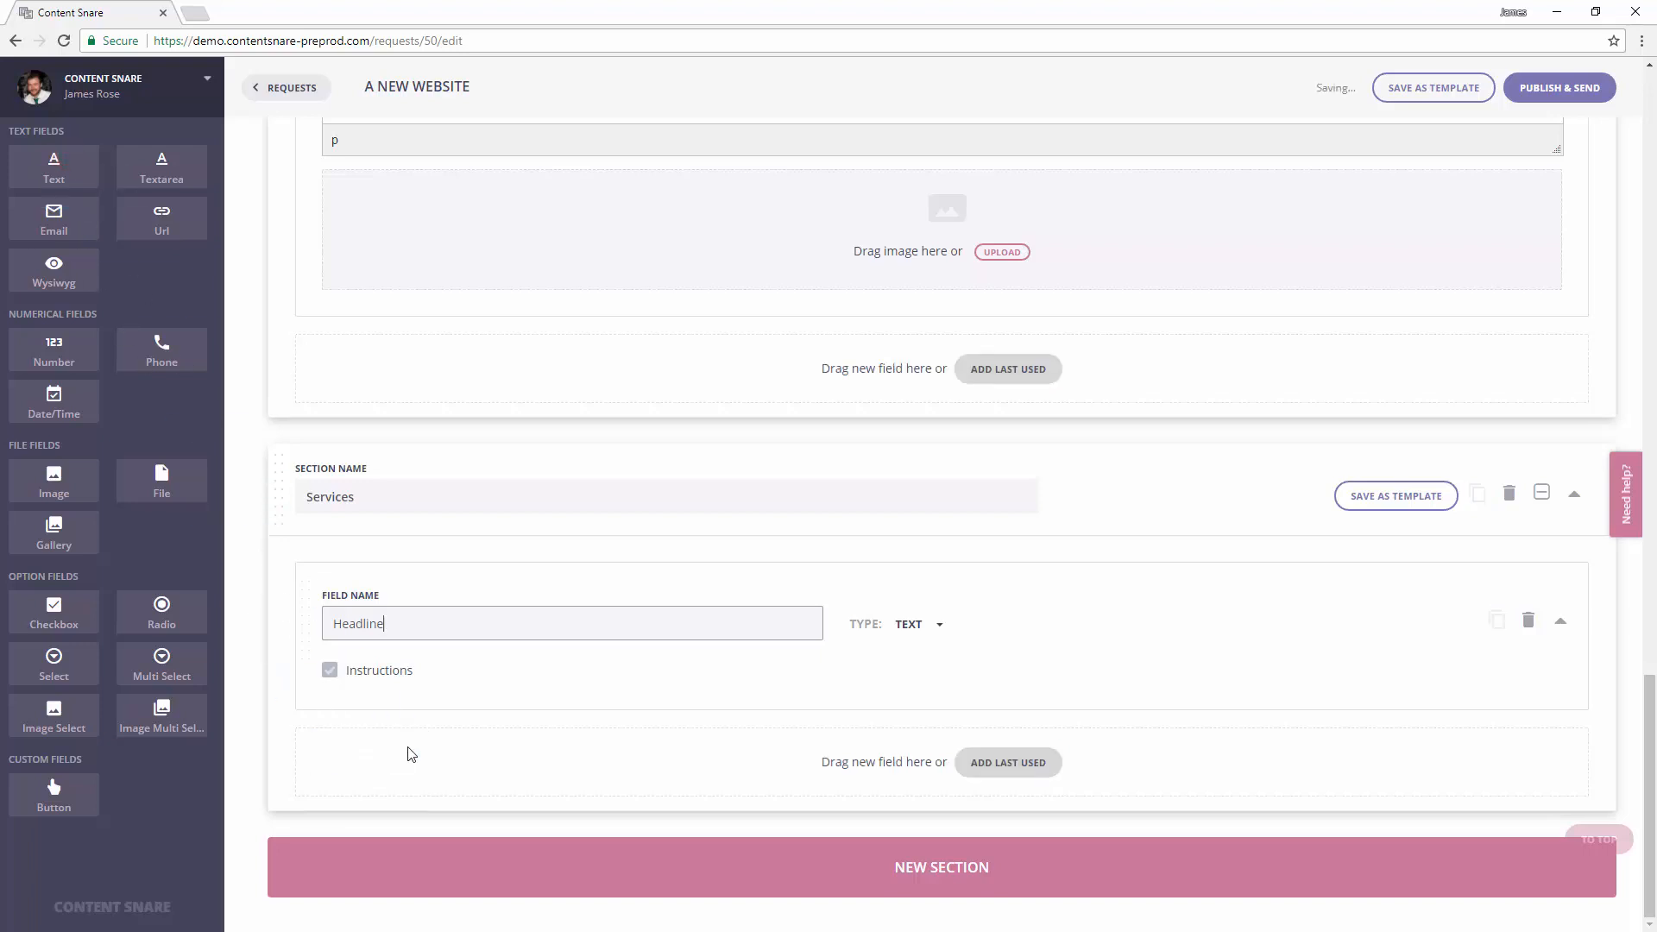
type("Service 1 Headline")
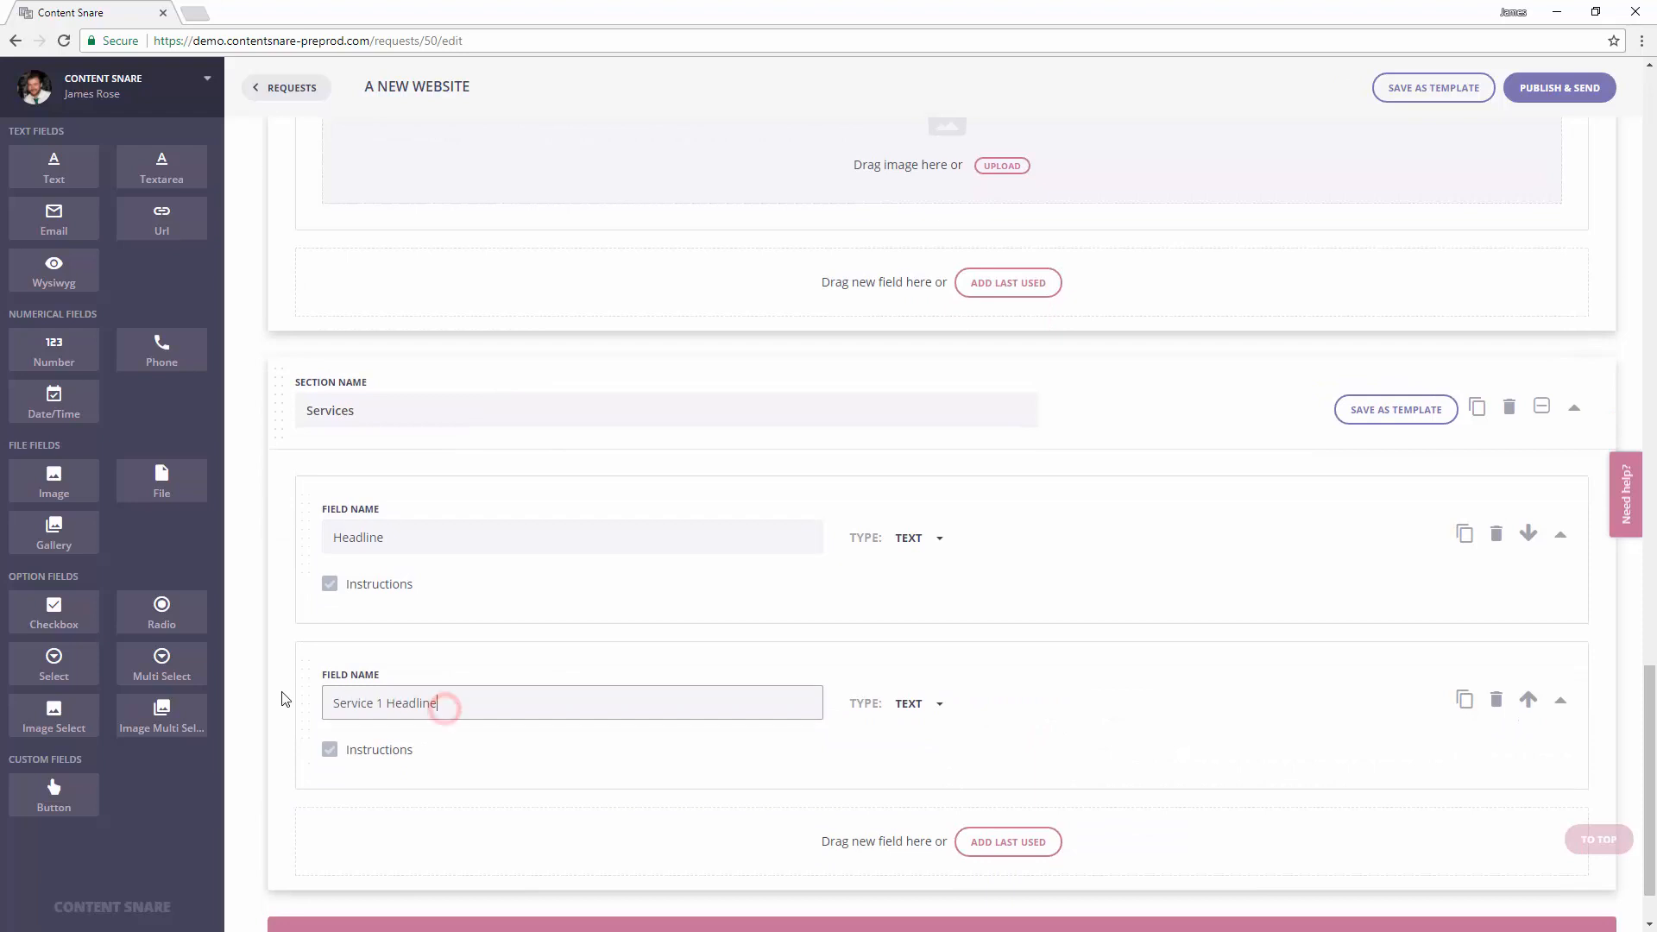
- Add a rich-text Wysiwyg field named Service 1 Blurb to the Services section
left_click_drag(53, 271, 606, 839)
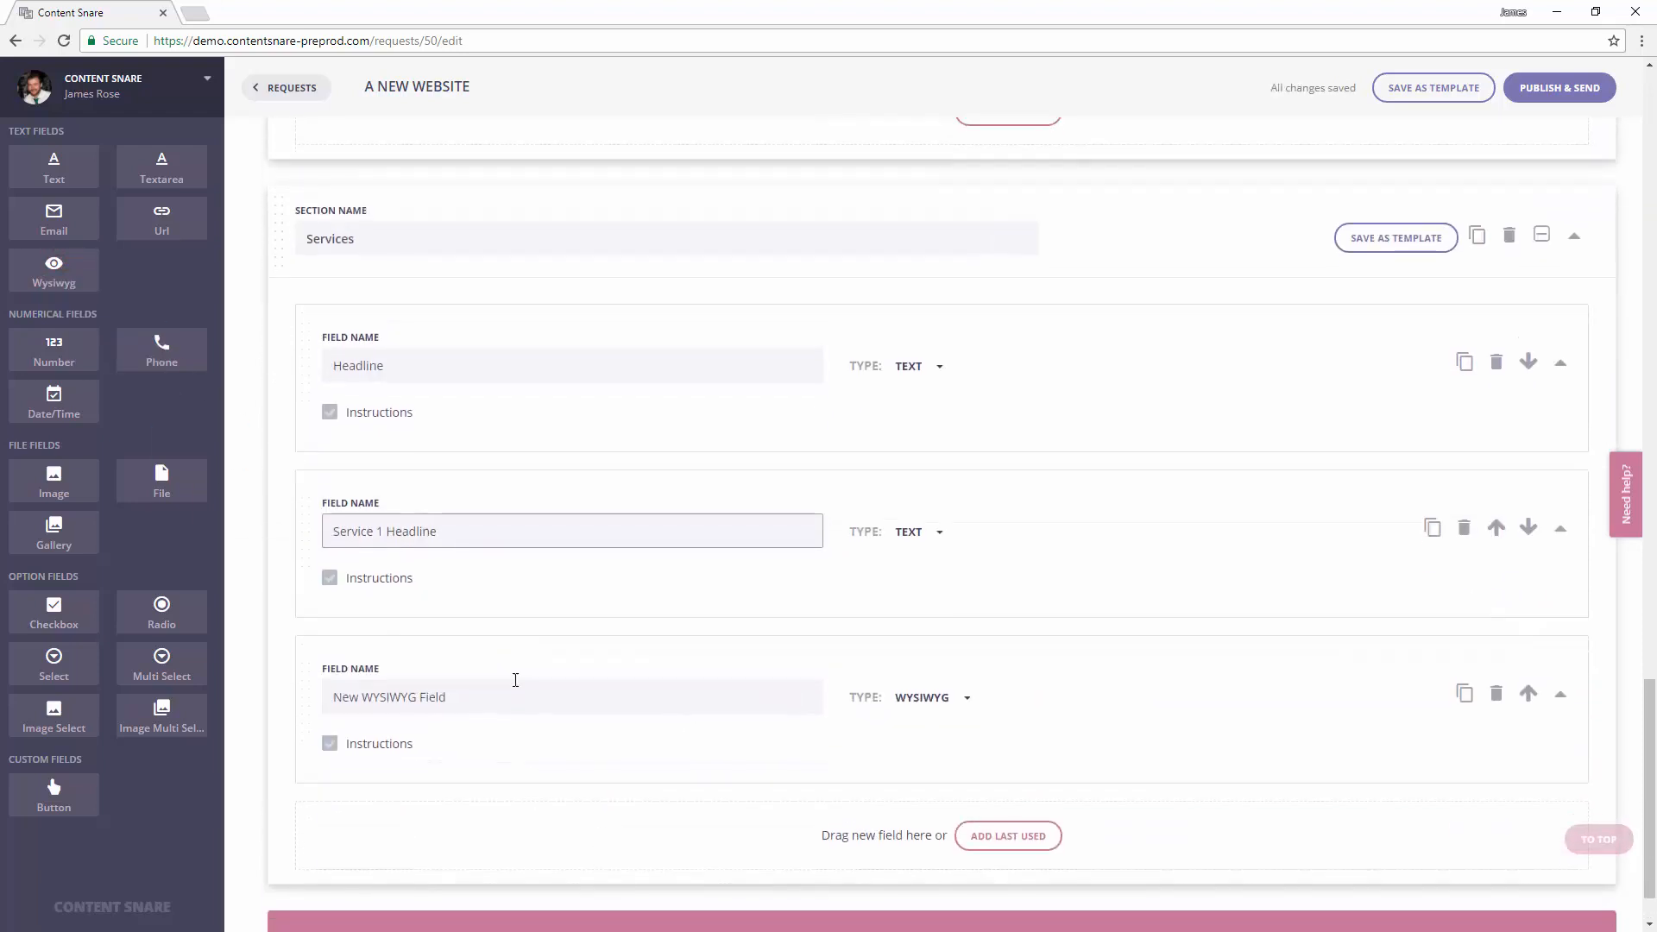
type("Service 1 Blu")
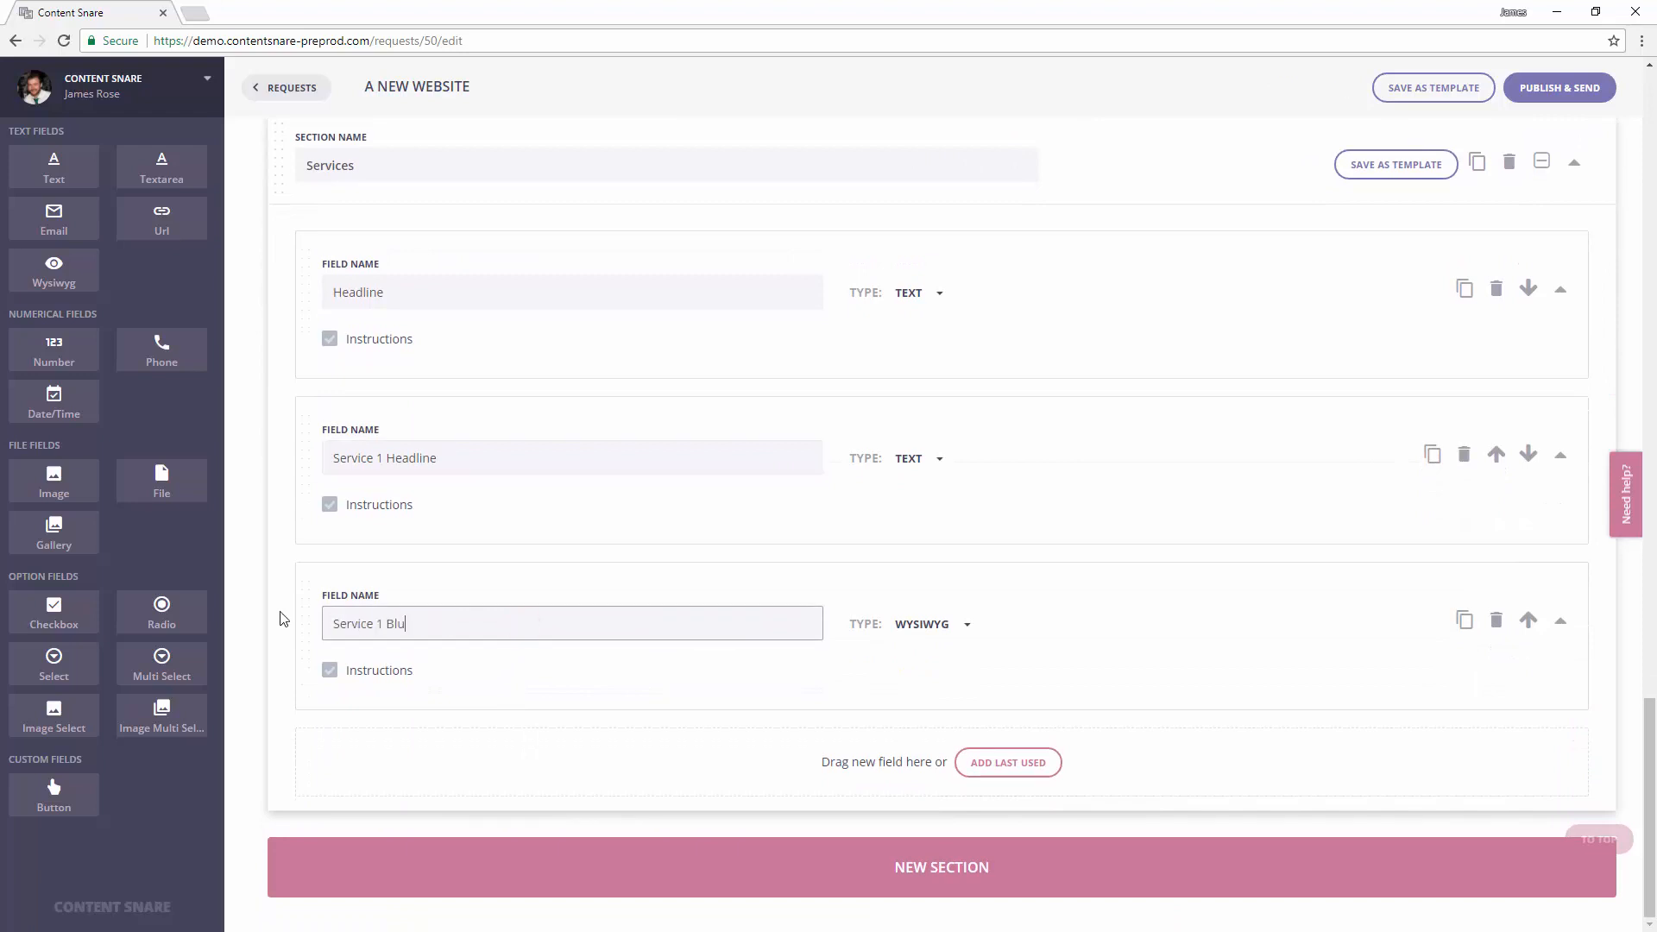
type("rb")
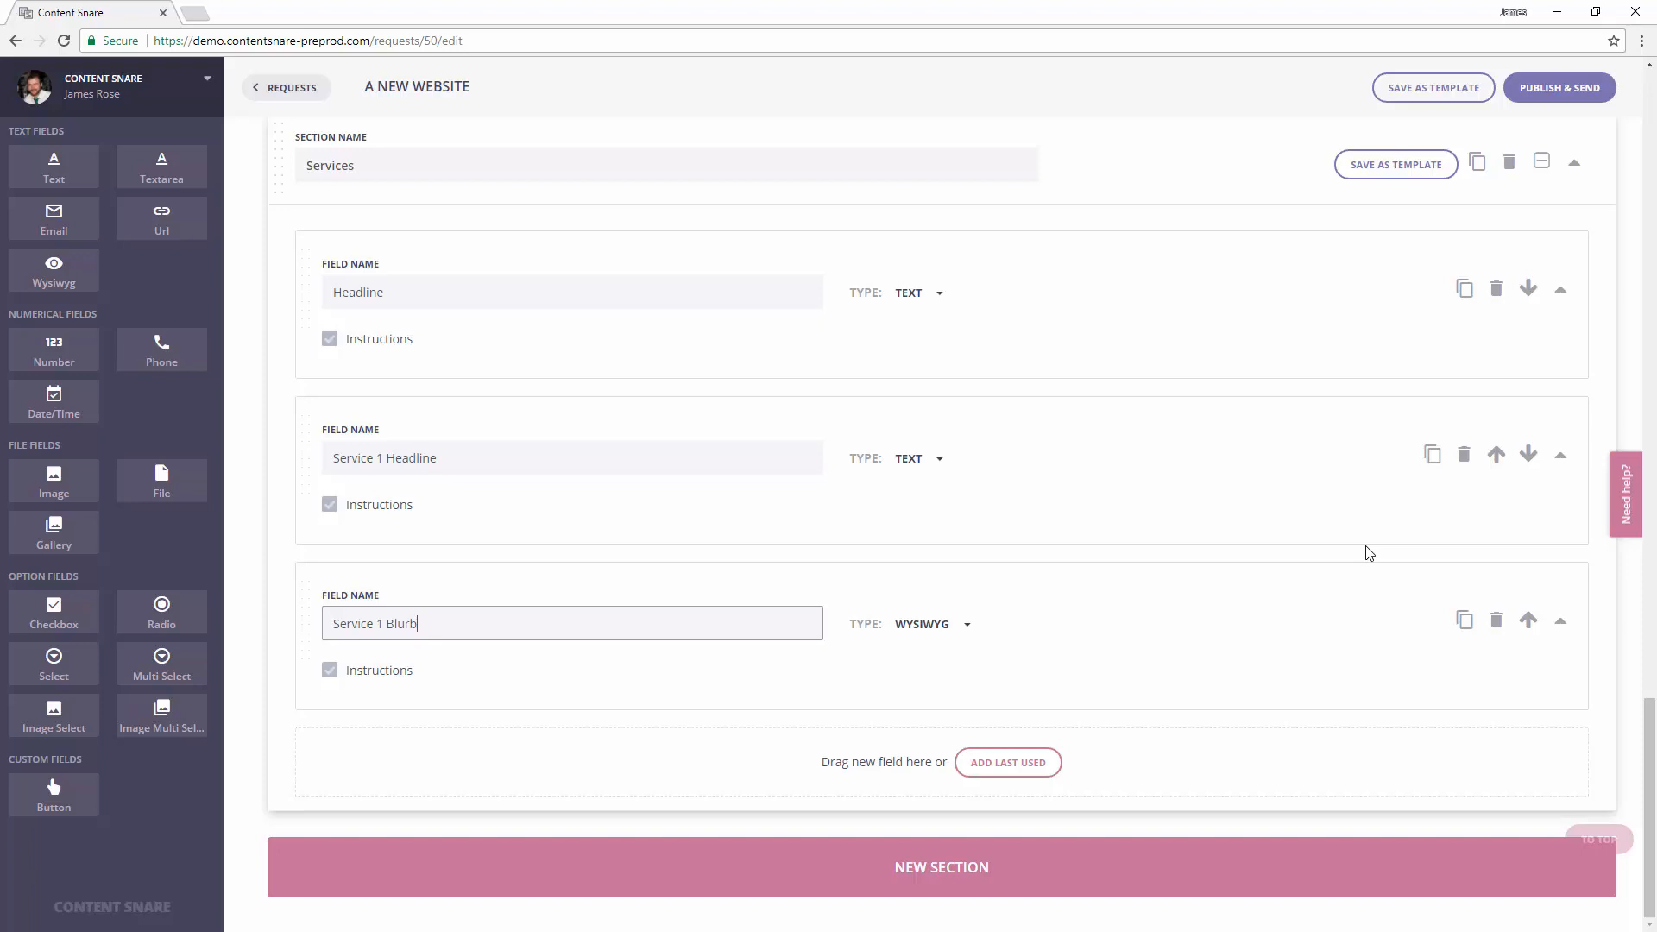
mouse_move(1432, 457)
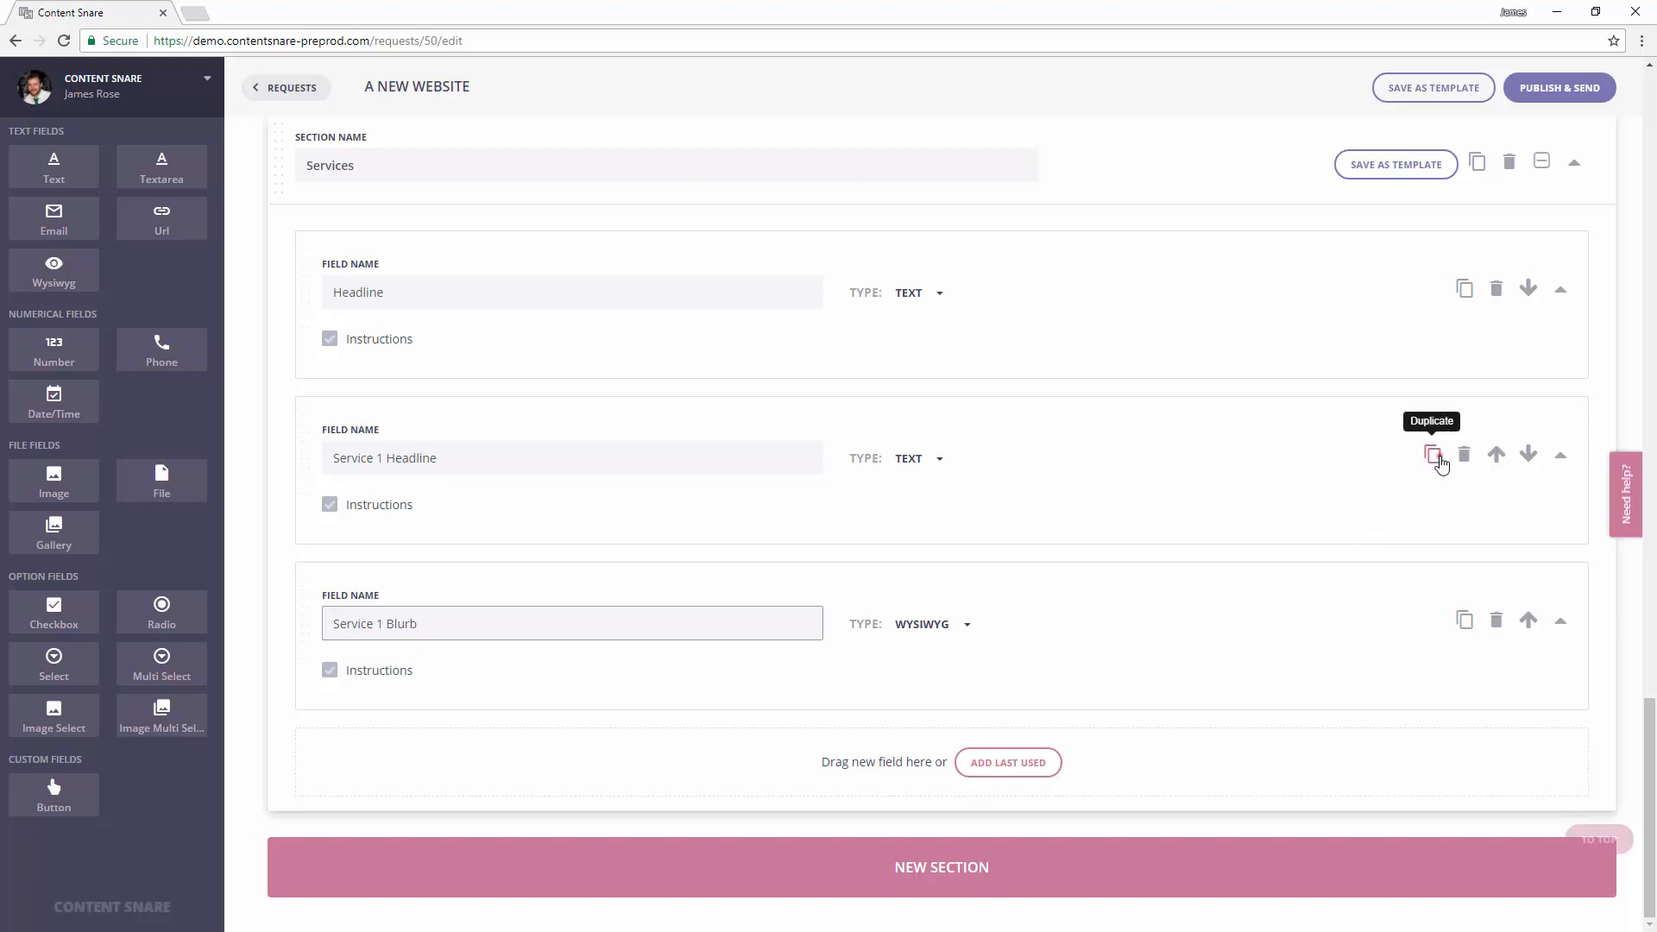
- Duplicate the Service 1 fields as Service 2 Headline and Blurb, then start another section
left_click(1433, 454)
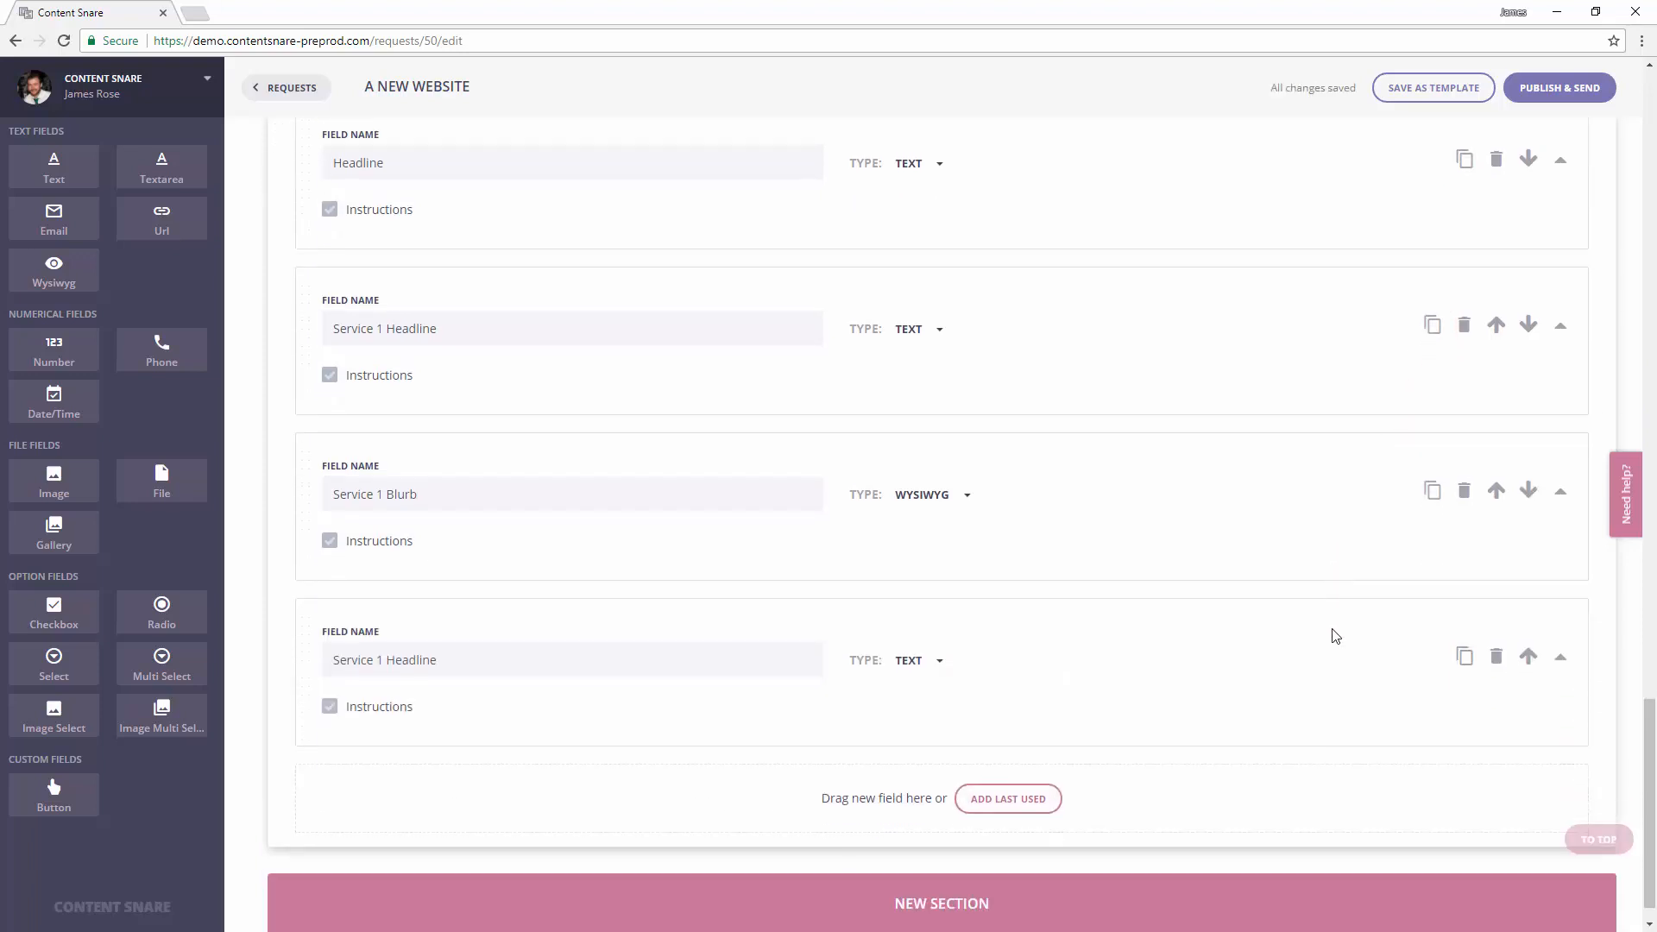
left_click(1433, 457)
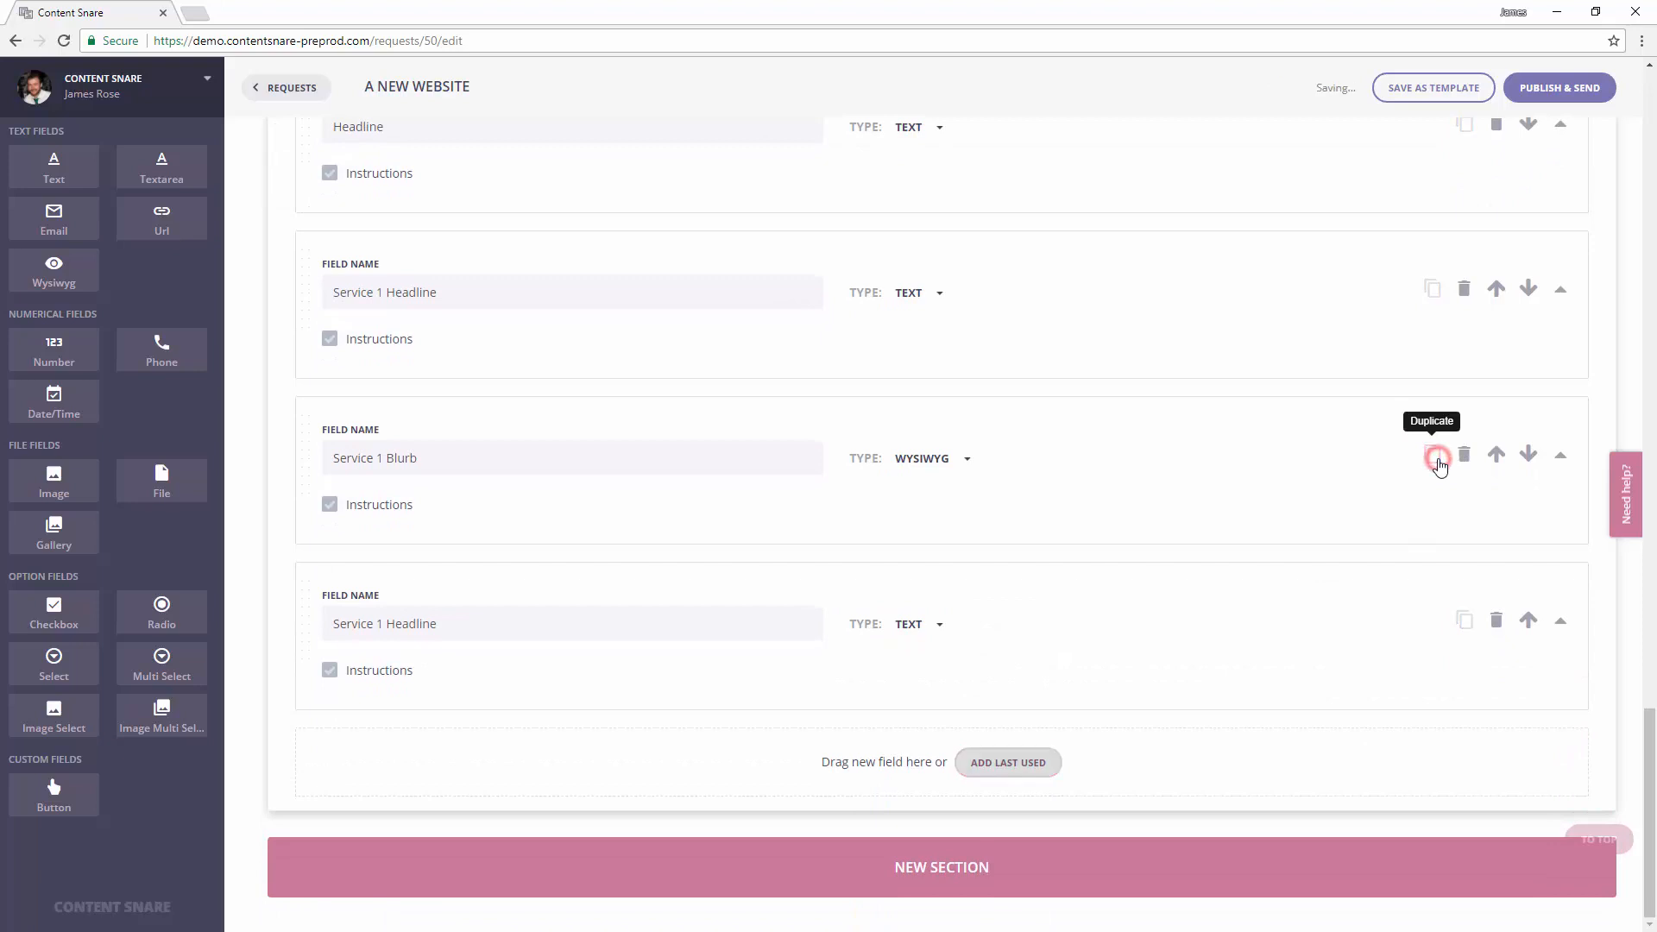
left_click(1438, 458)
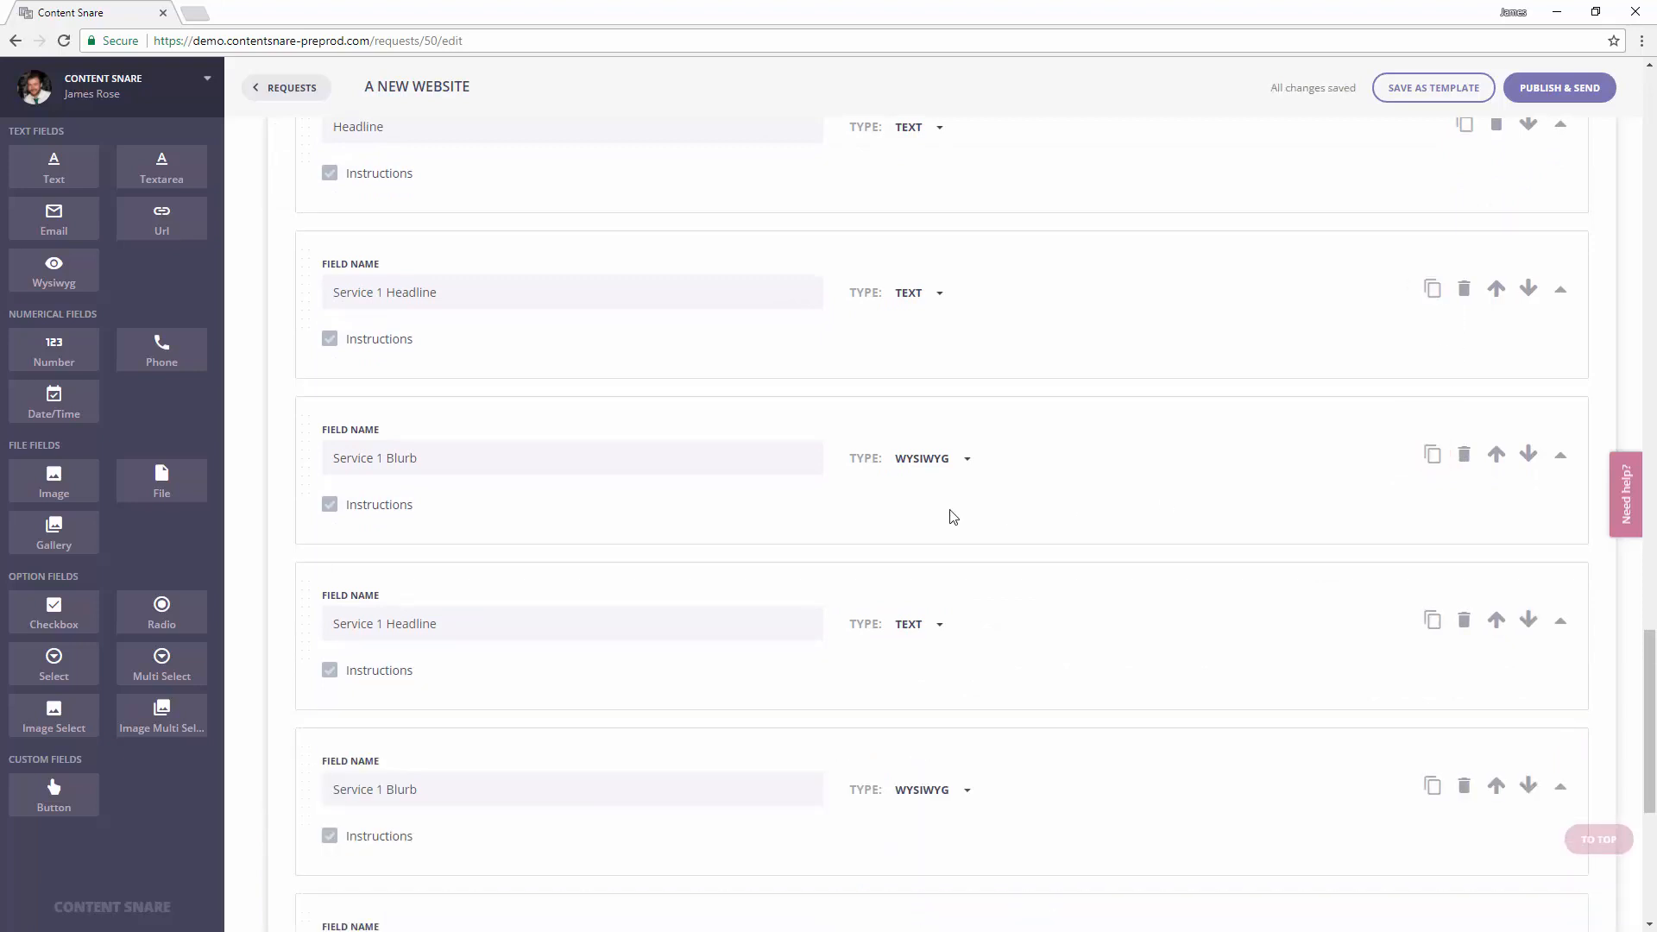
scroll("down", 3)
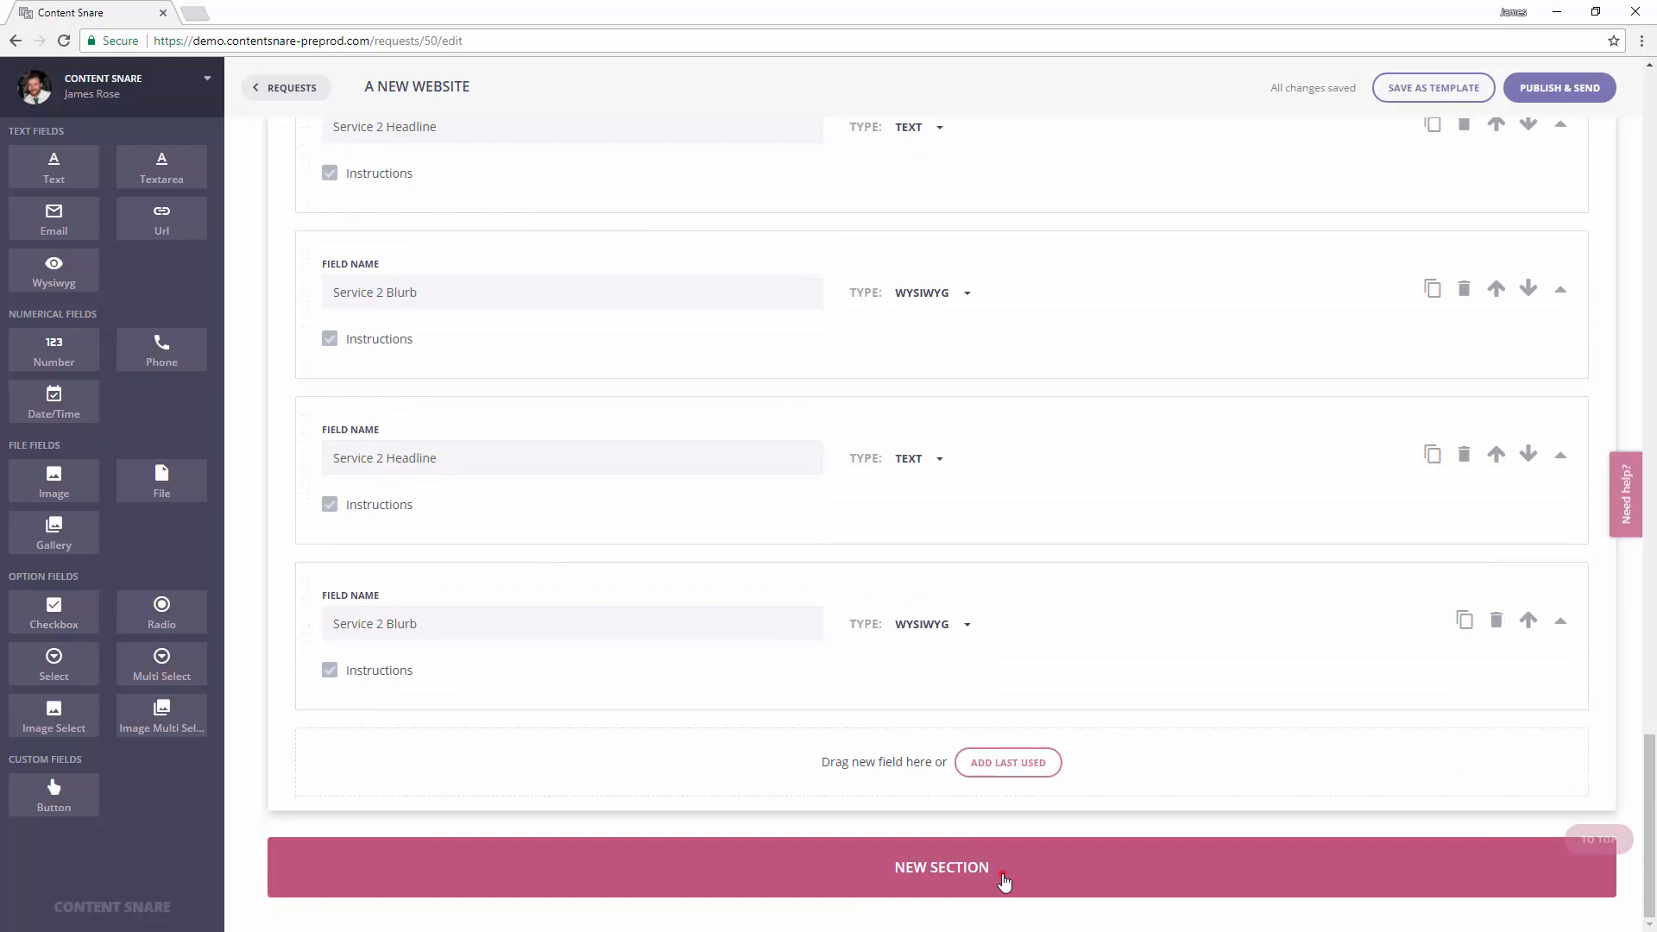
left_click(939, 866)
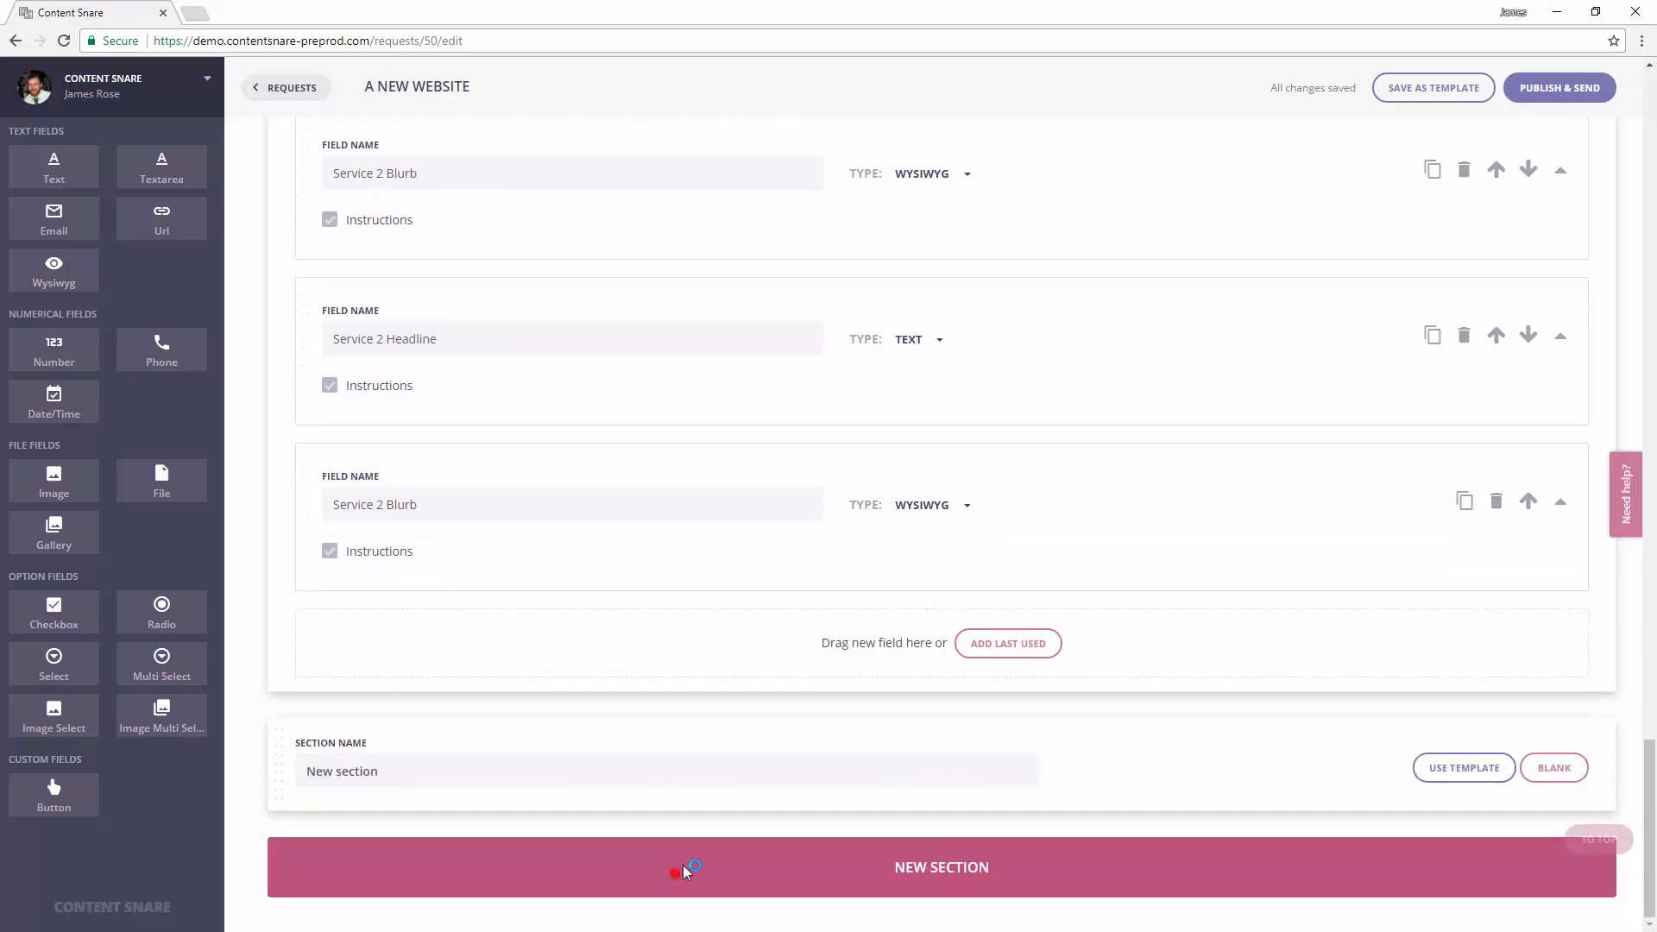
left_click(939, 867)
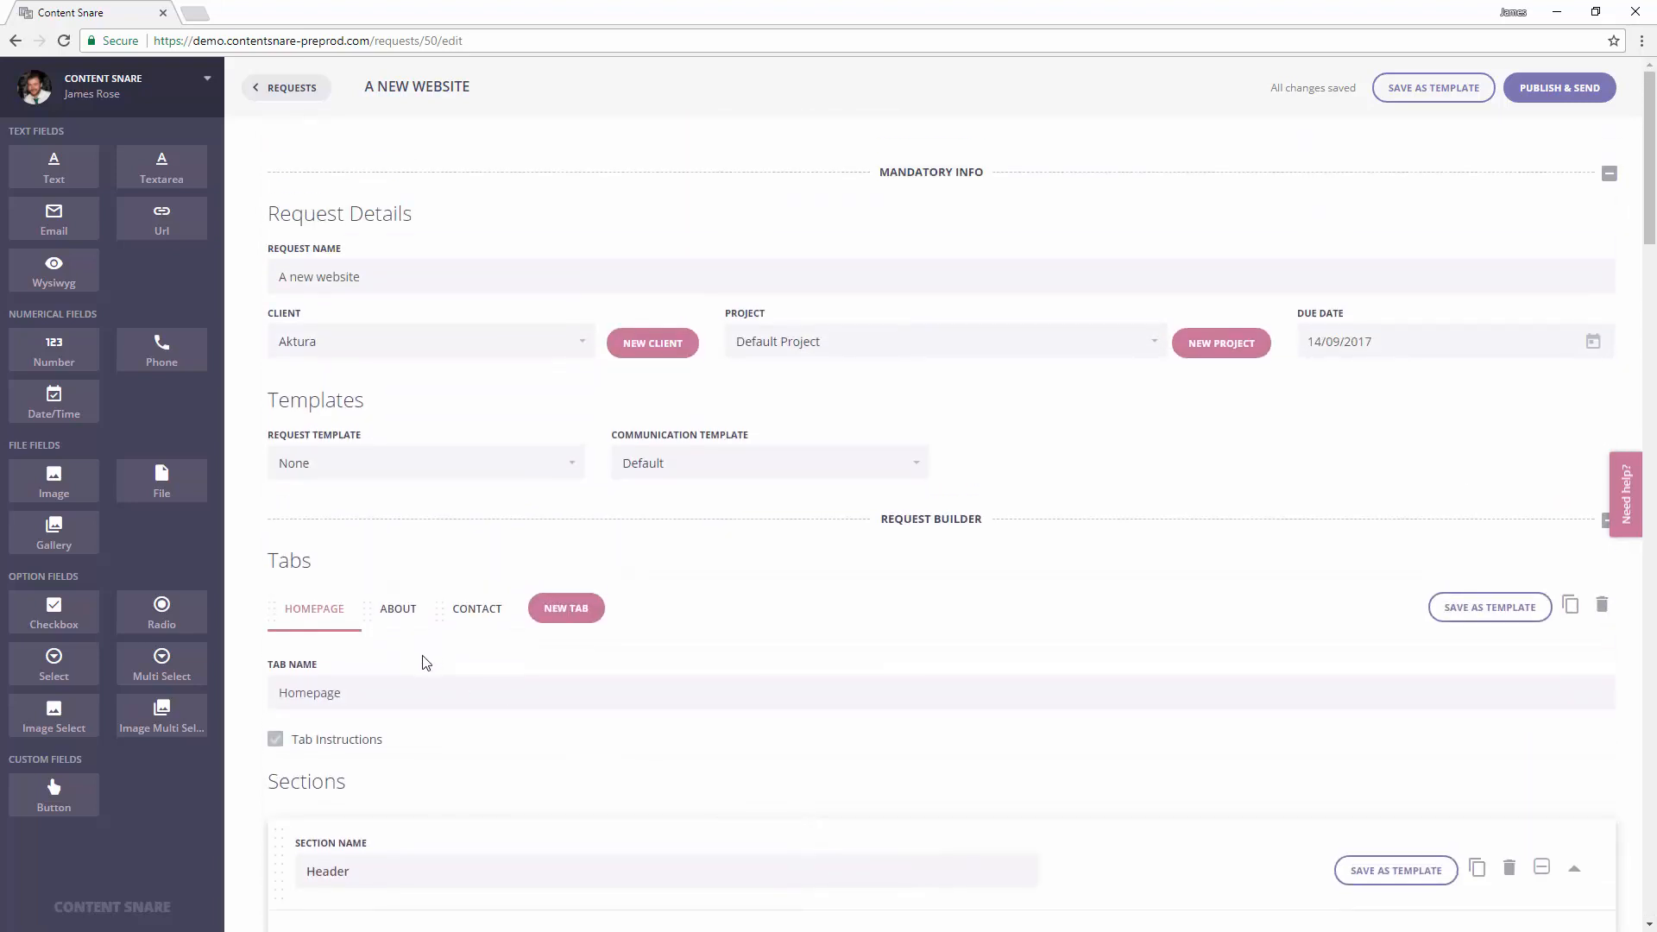
mouse_move(560, 656)
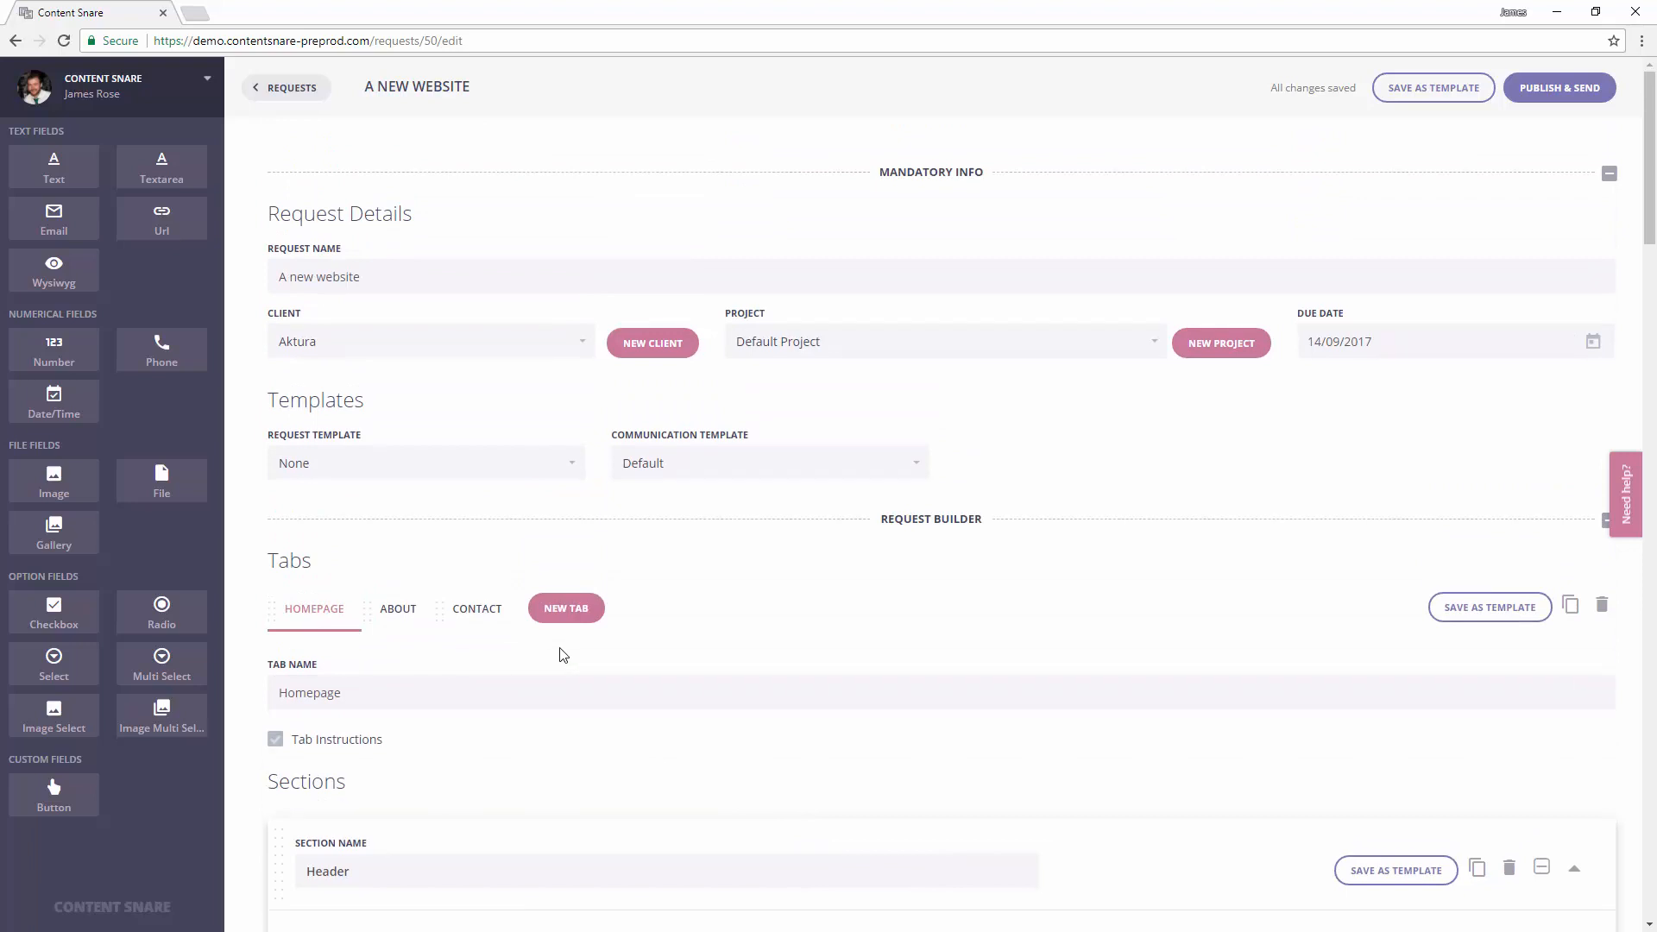
mouse_move(568, 637)
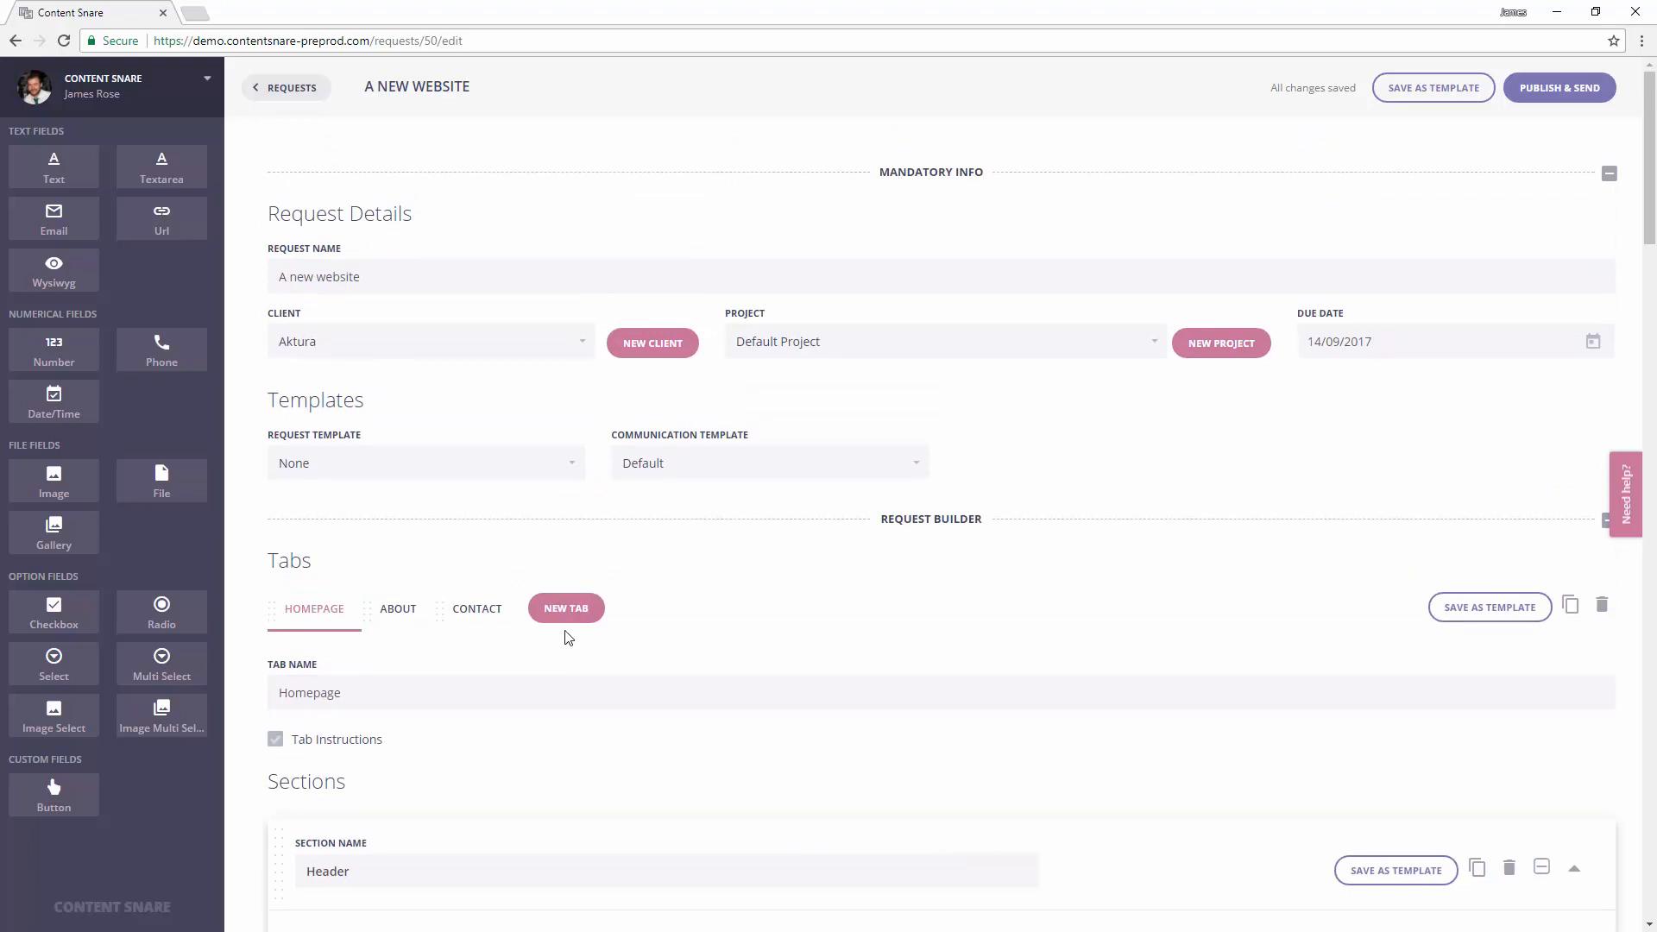
- Add an About tab from the About Page template and review its prefilled fields
left_click(566, 608)
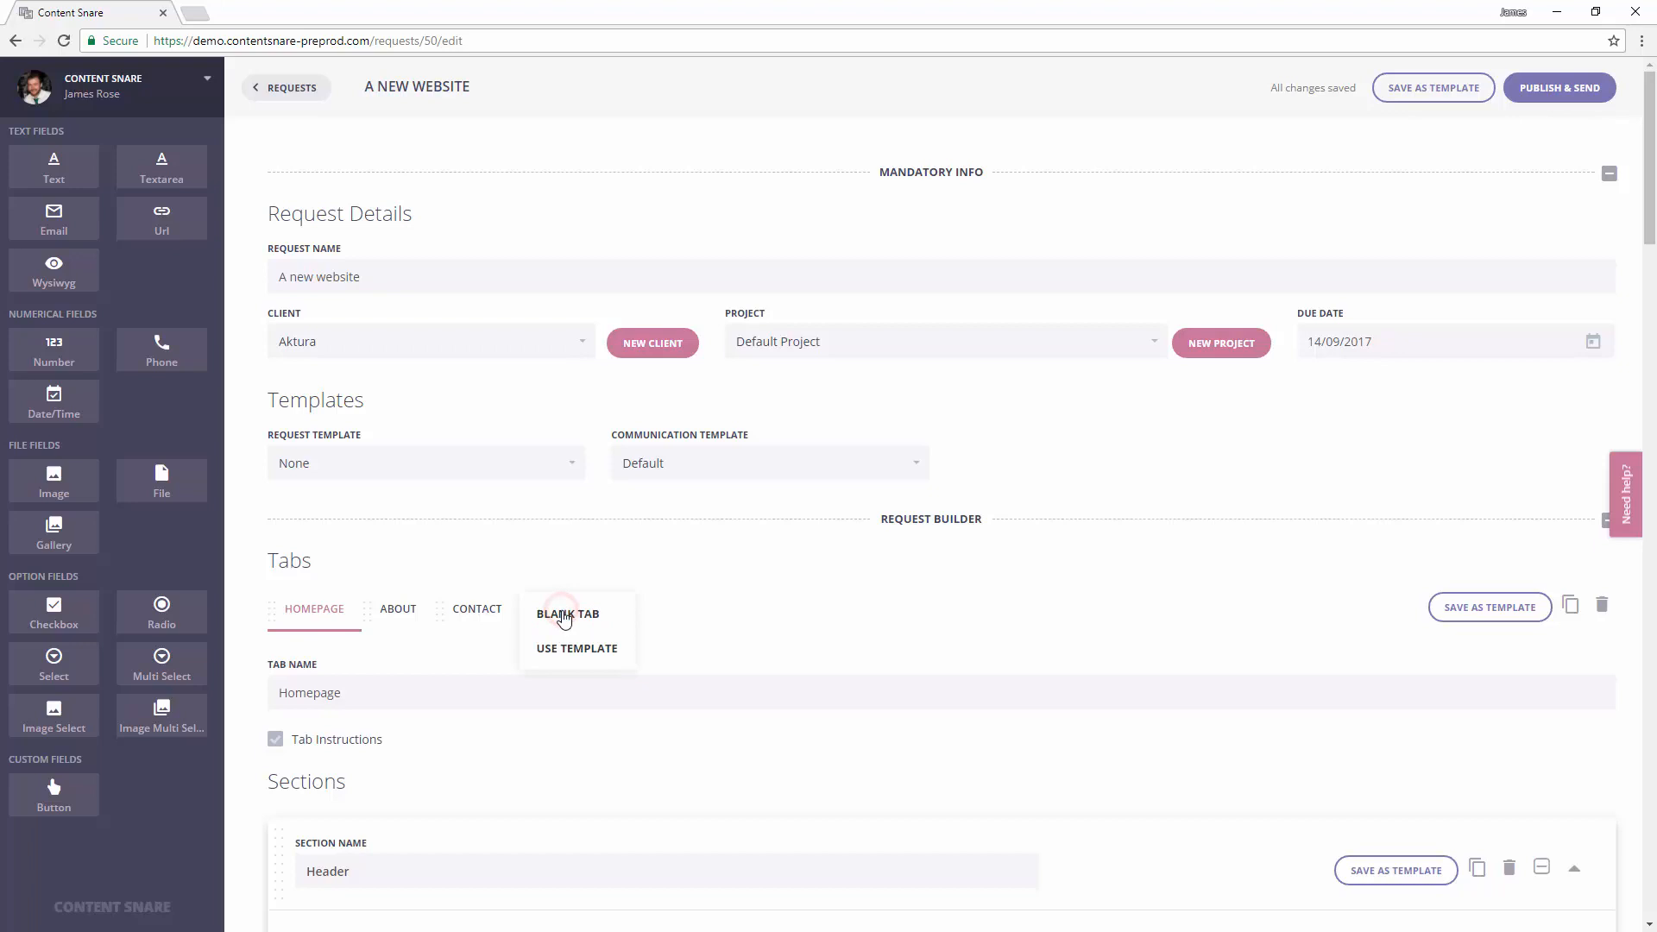
left_click(577, 647)
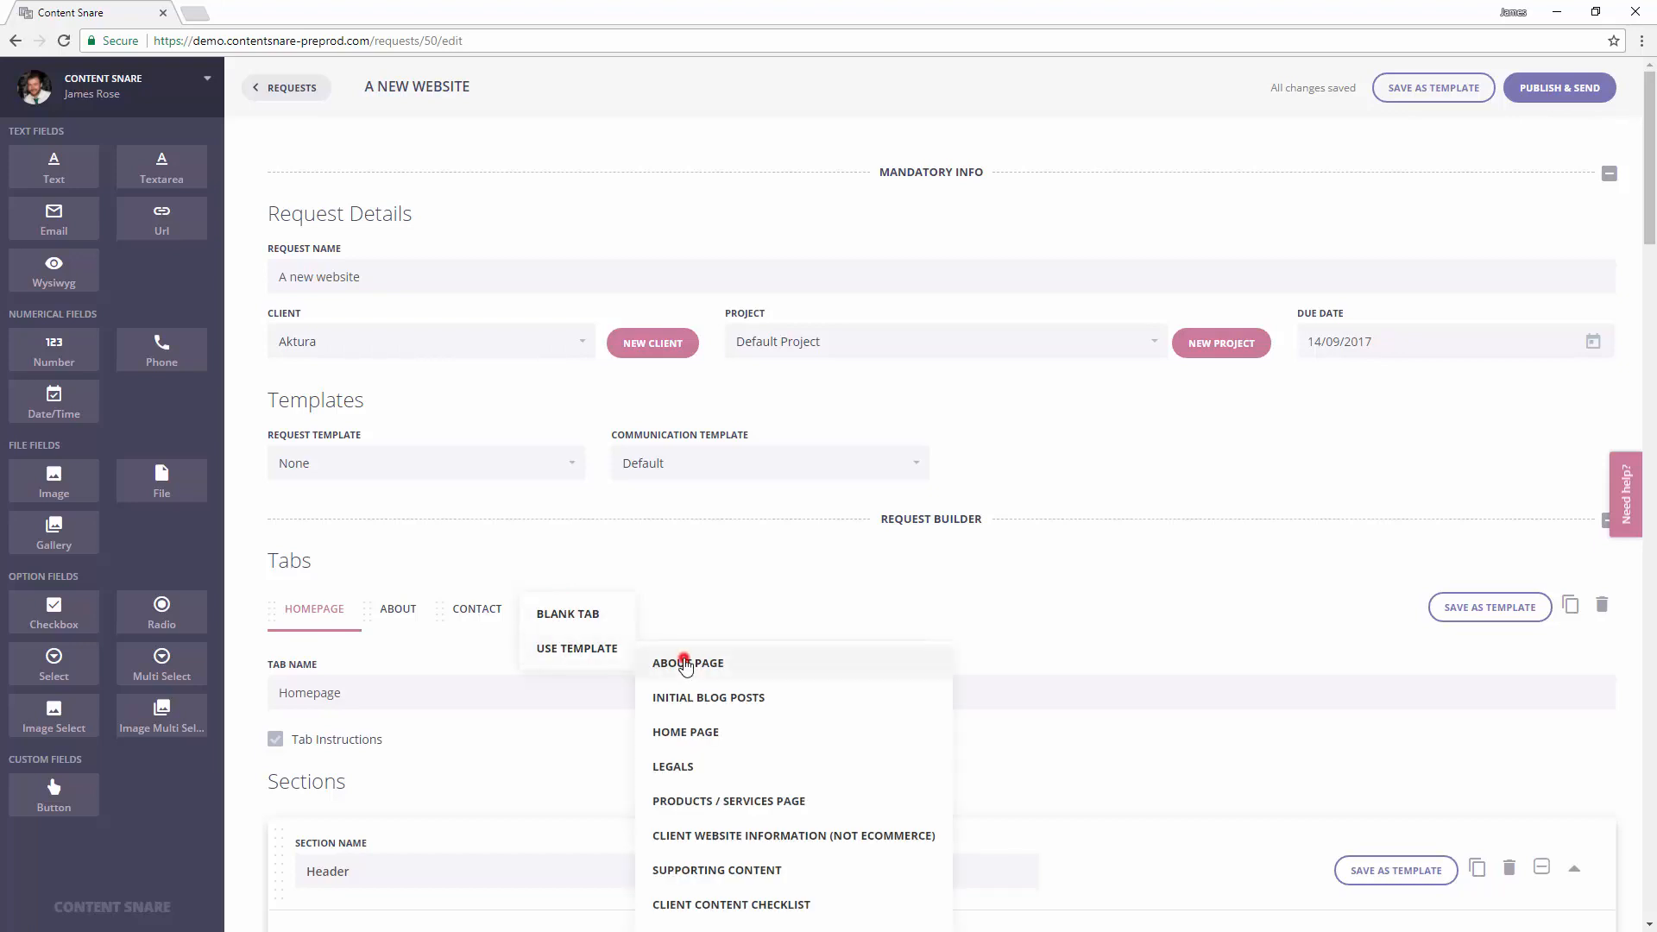
left_click(687, 663)
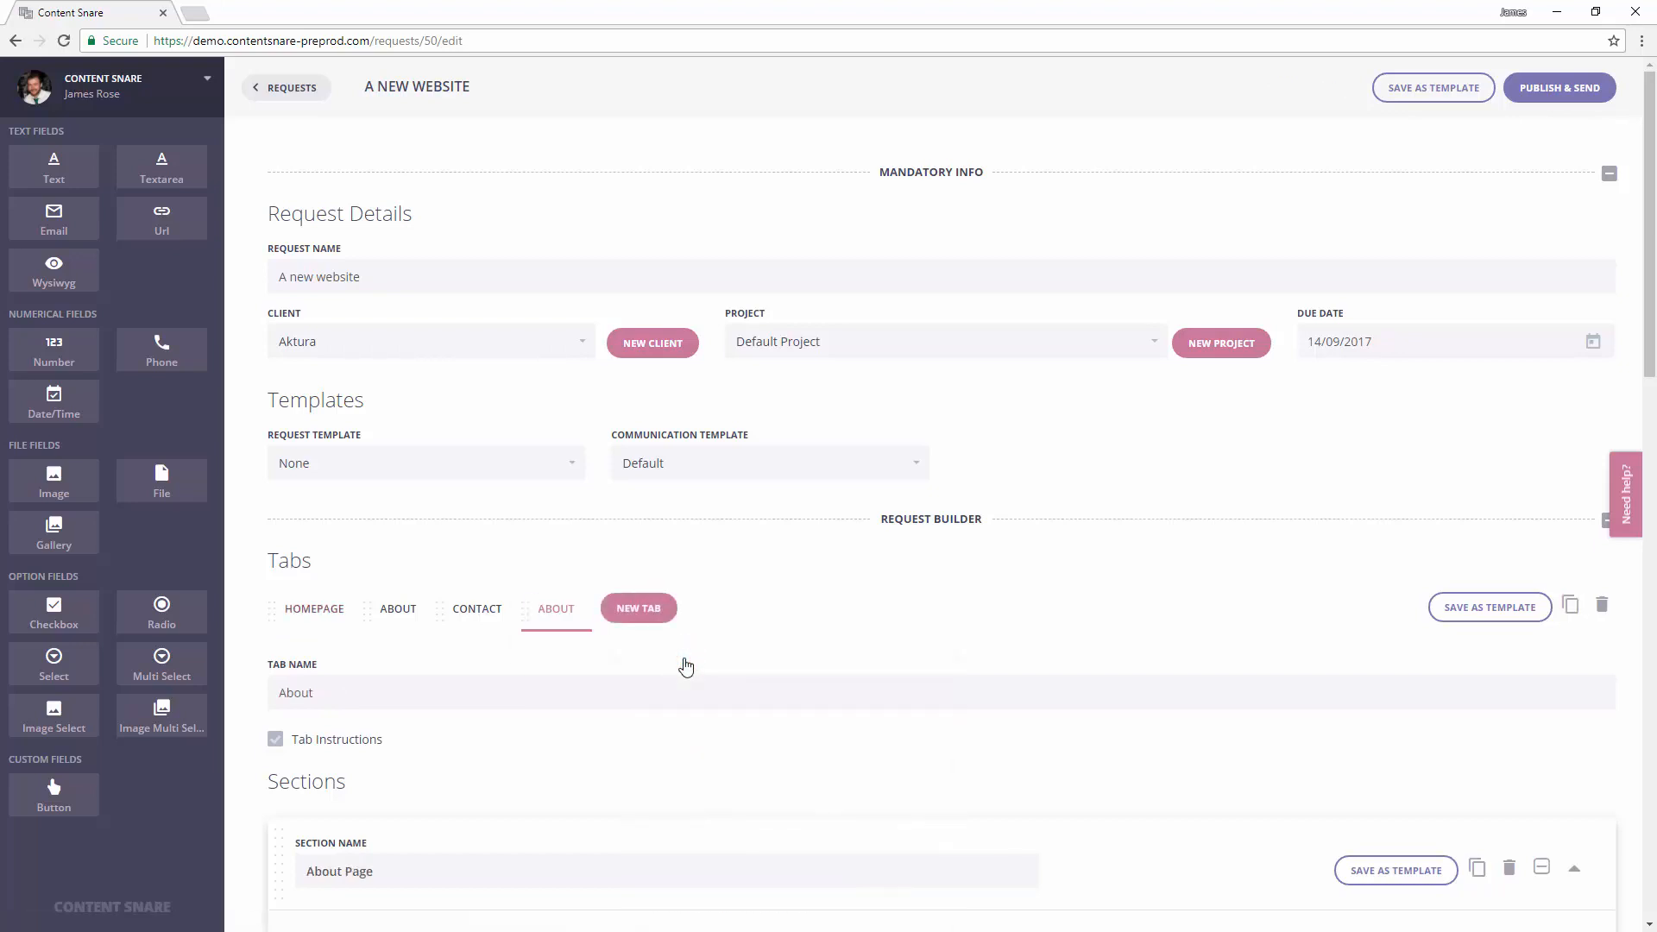
scroll("down", 3)
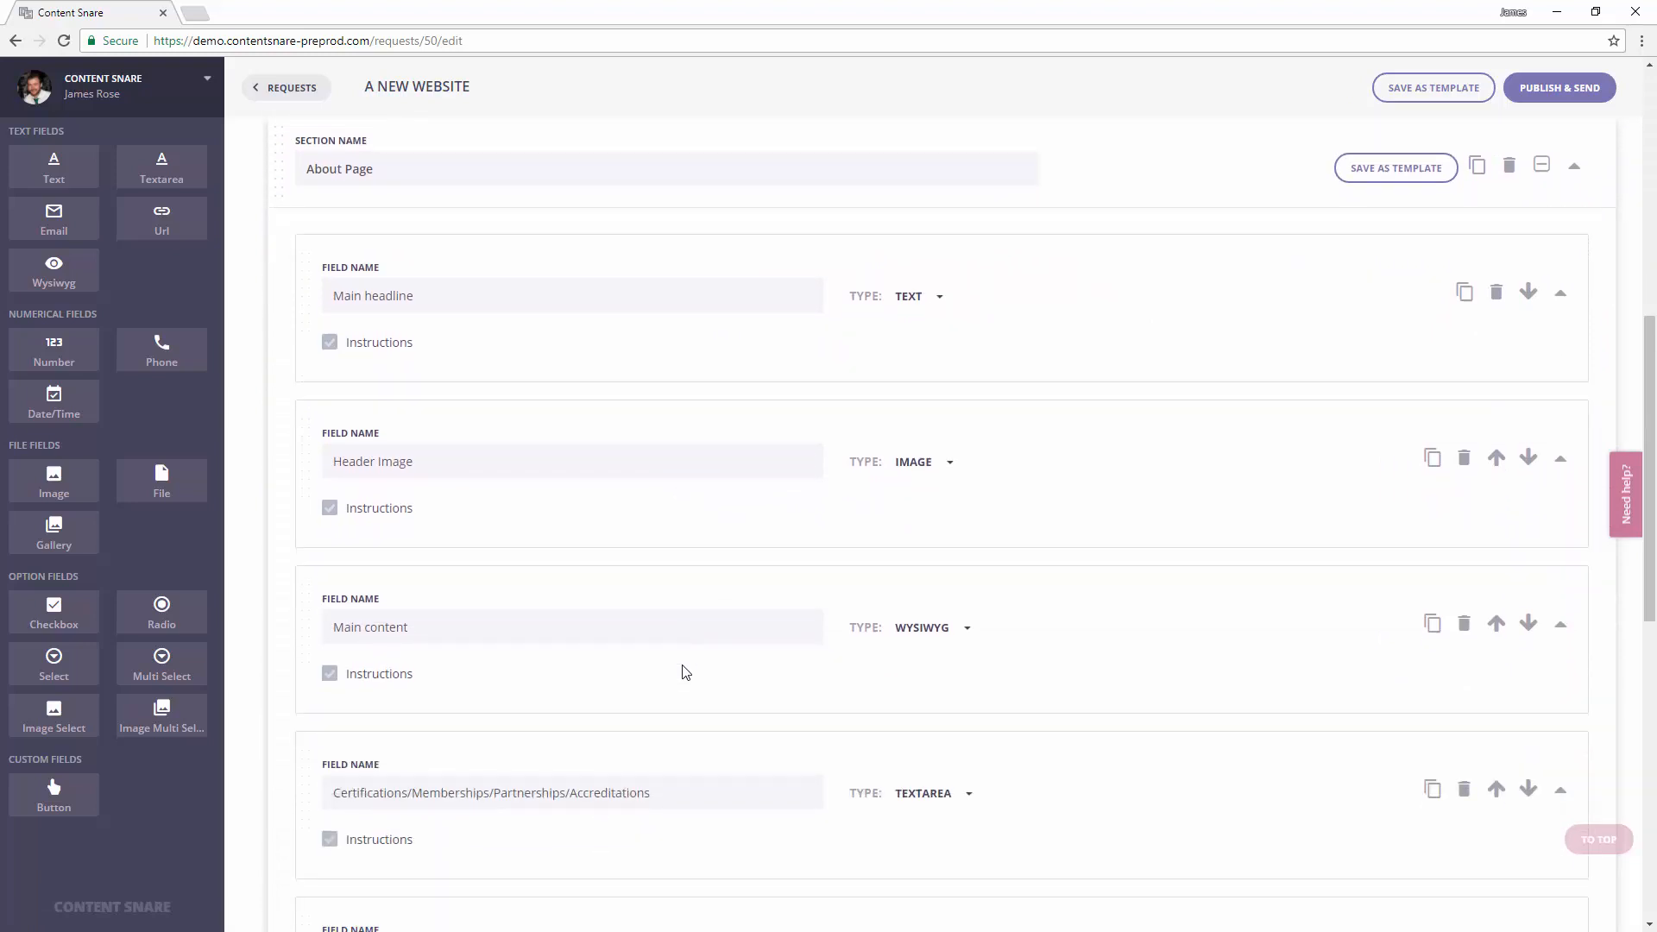
scroll("down", 3)
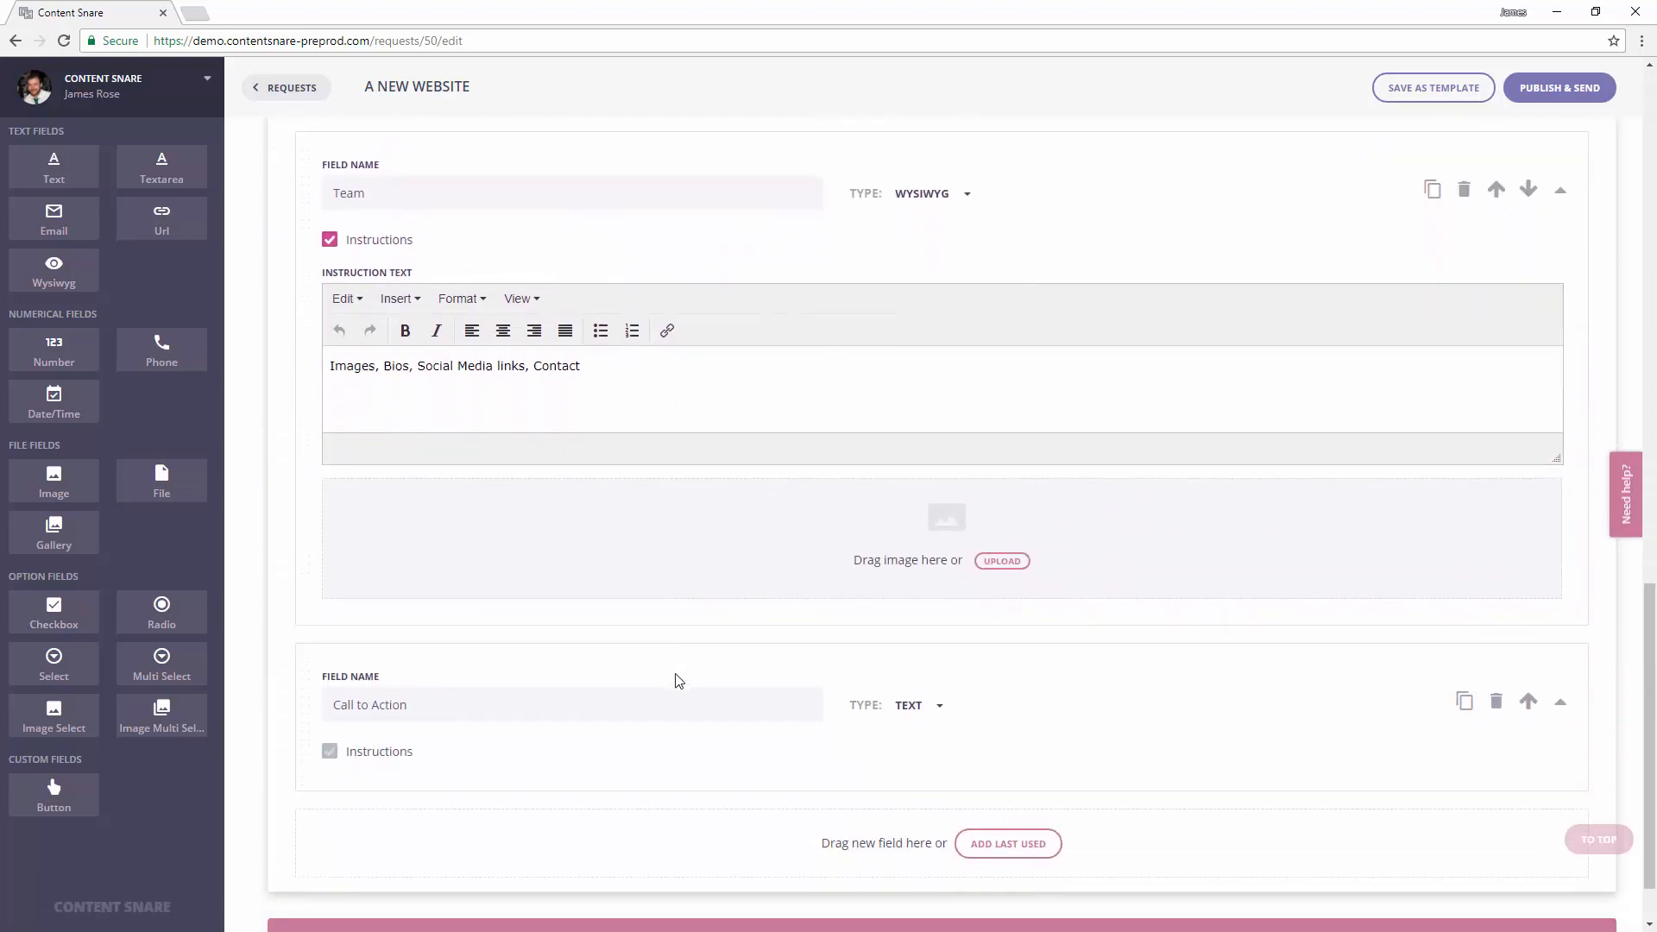
scroll("down", 3)
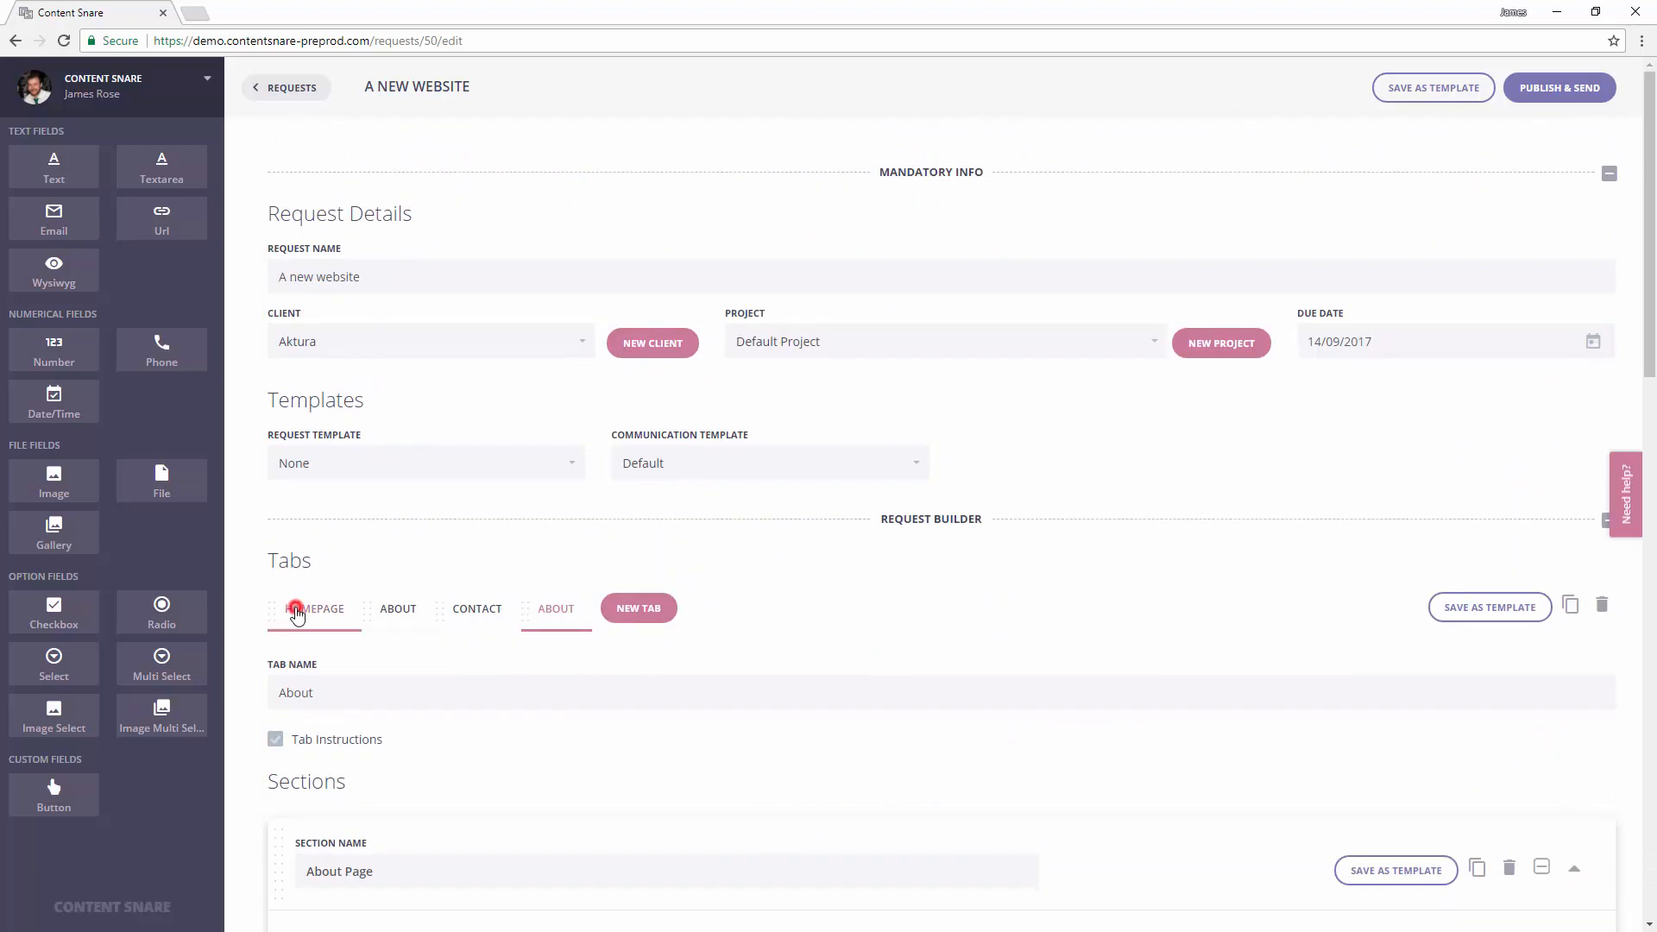
- Save the Homepage Header as a template described 'Includes headline, image and CTA' and publish the request
left_click(314, 608)
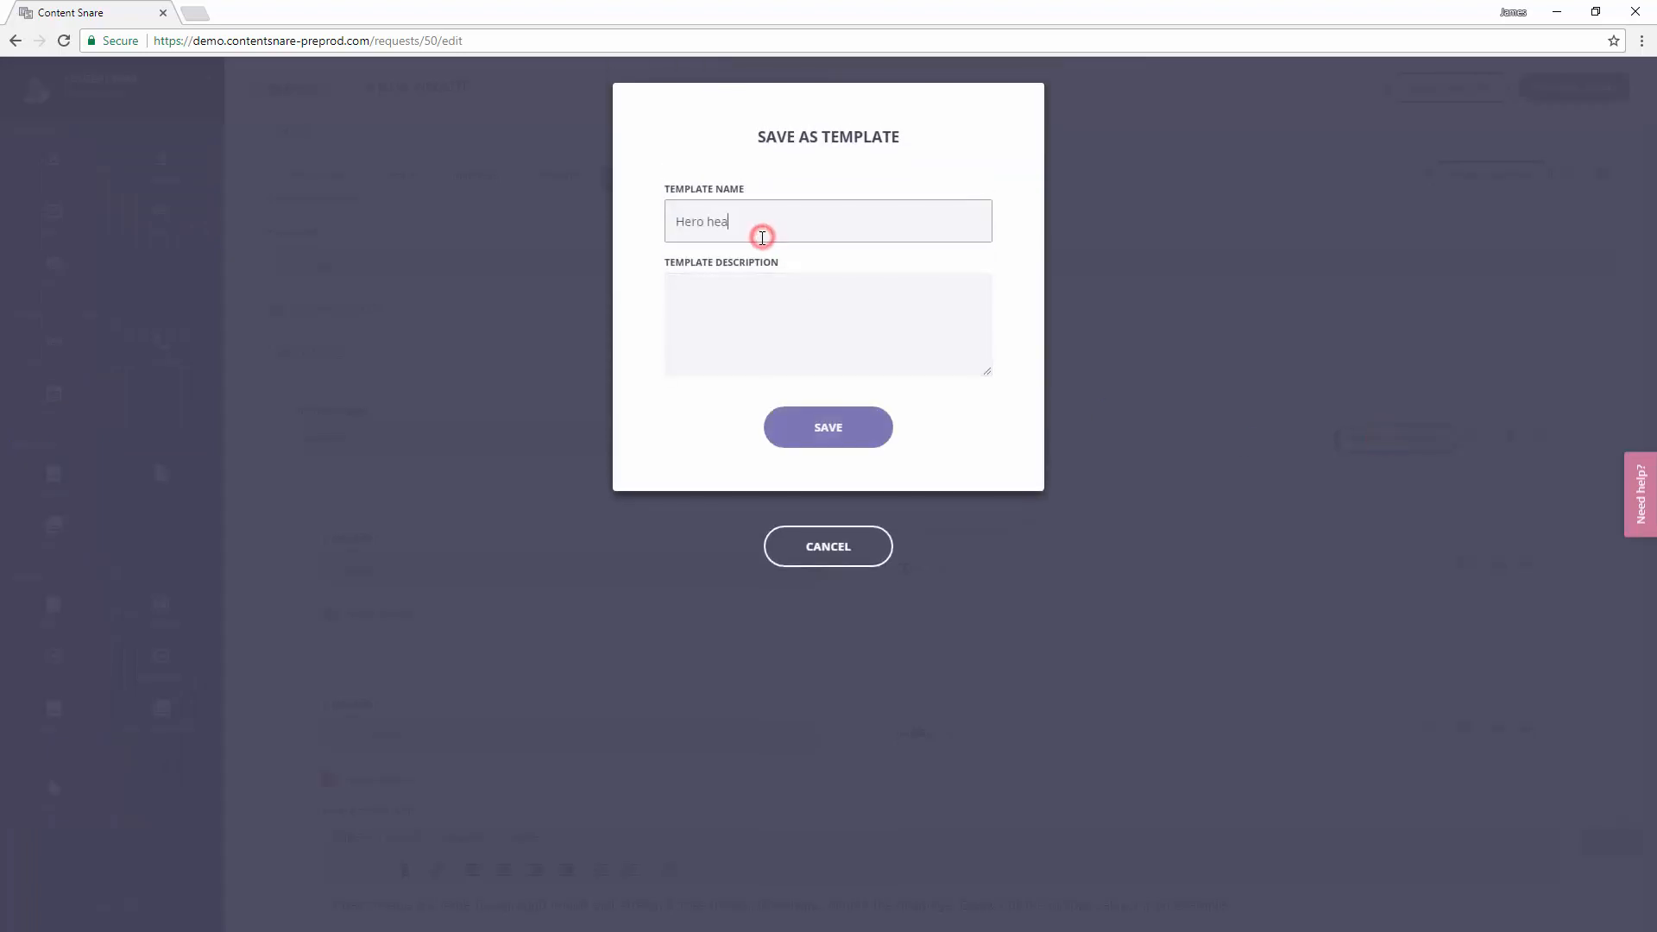
type("Includes headline, image and CTA")
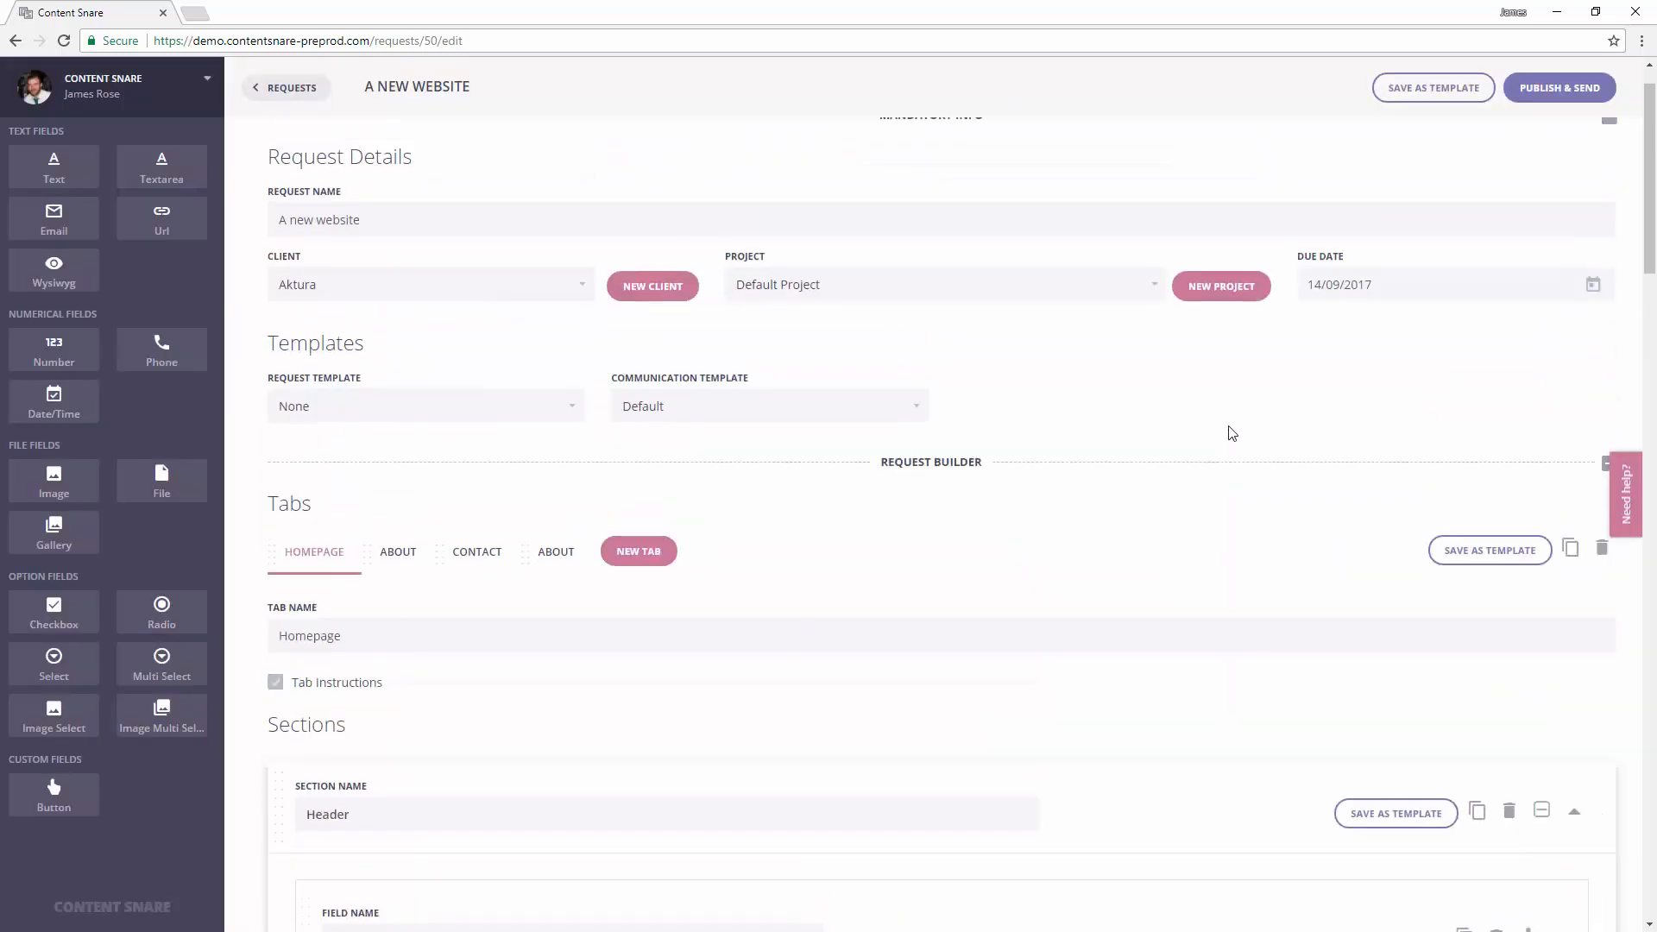
left_click(1557, 88)
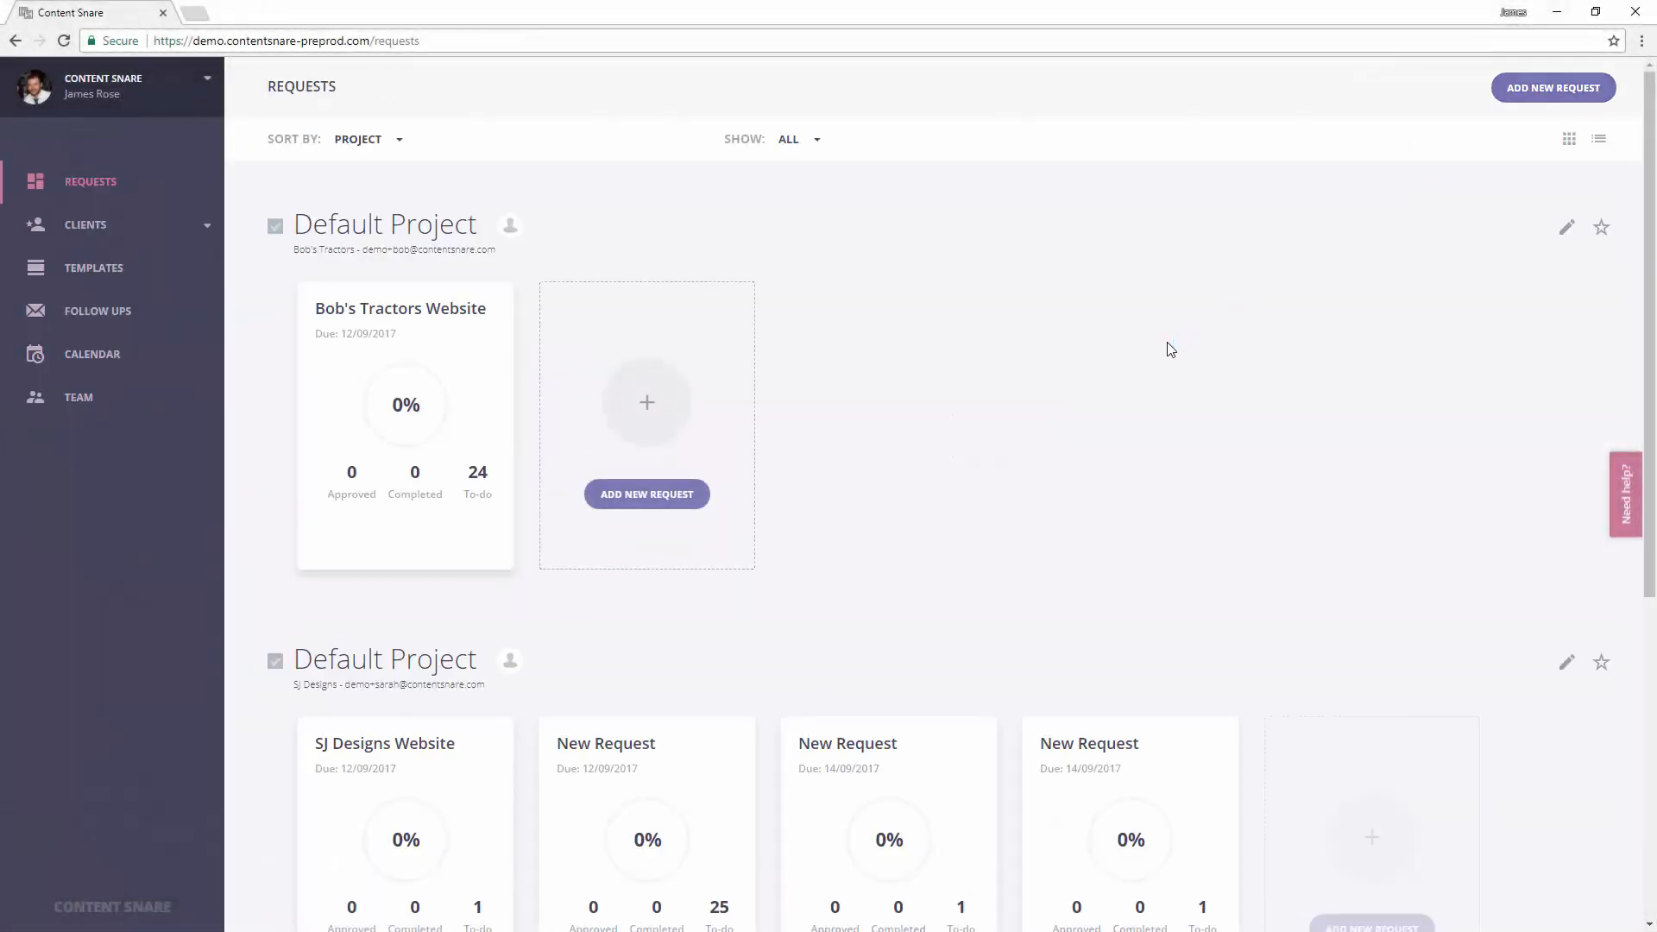
- Scroll the Requests page to Aktura's project to reveal the new 'A new website' card
scroll("down", 3)
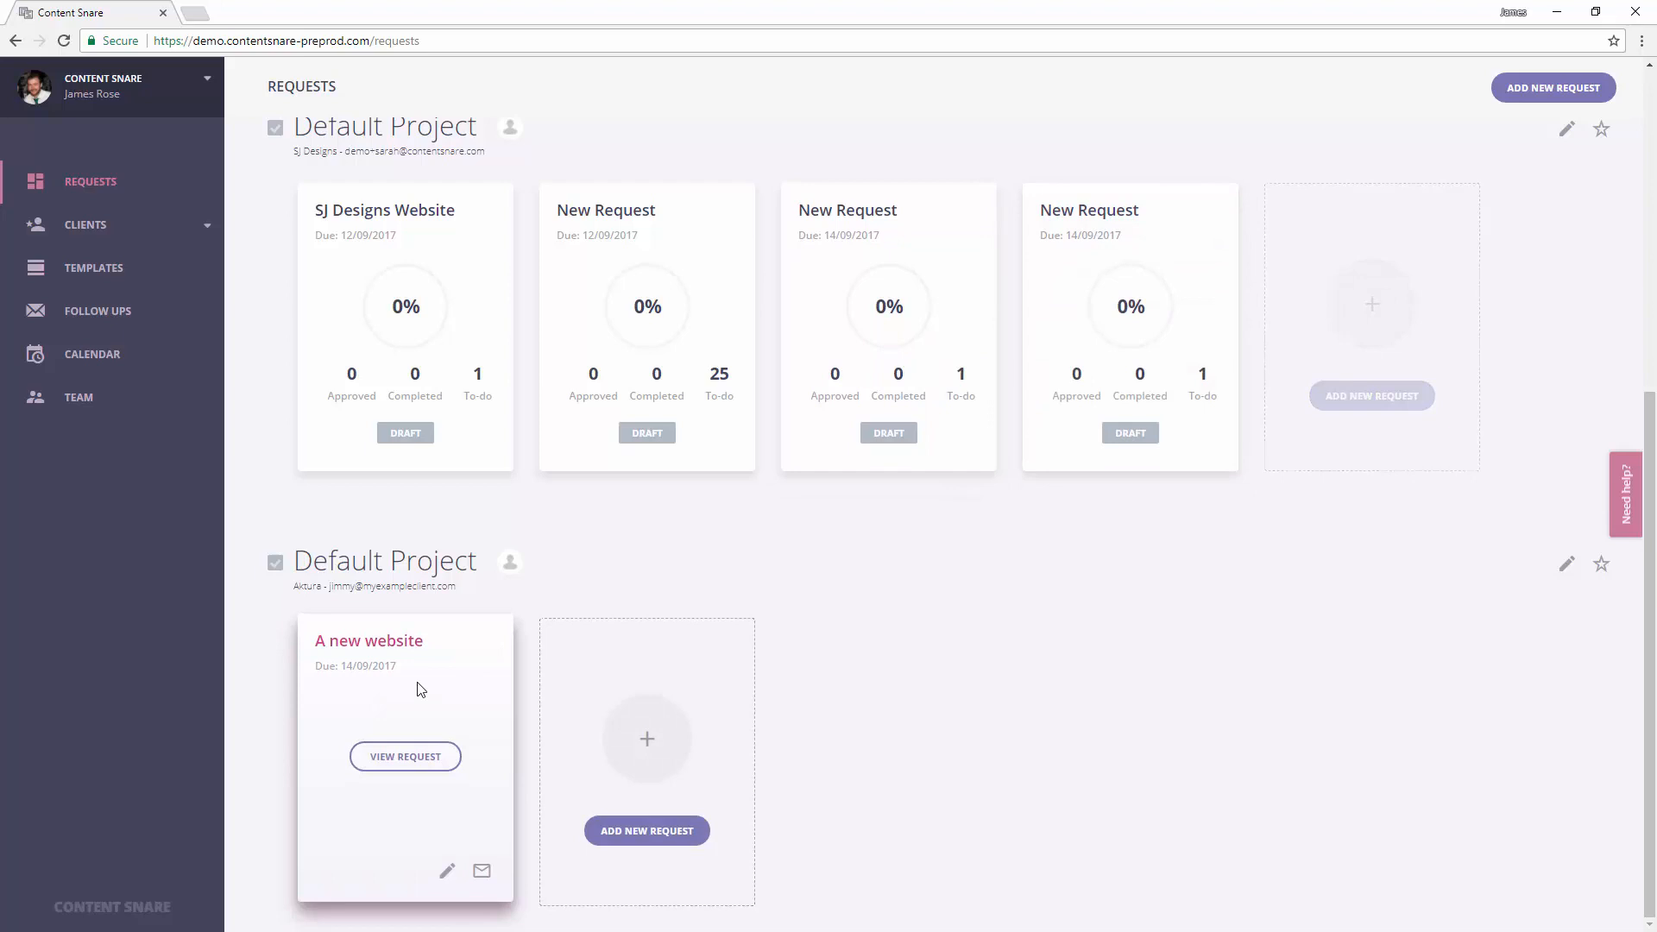